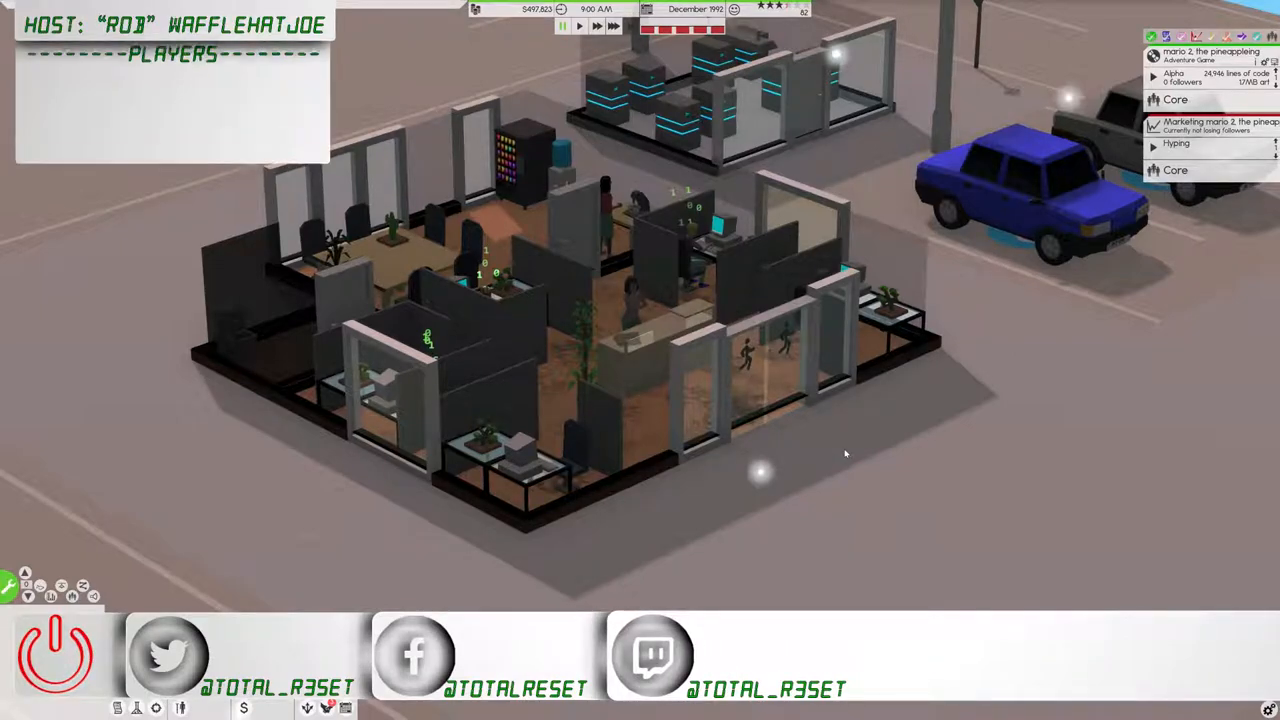
mouse_move(658, 568)
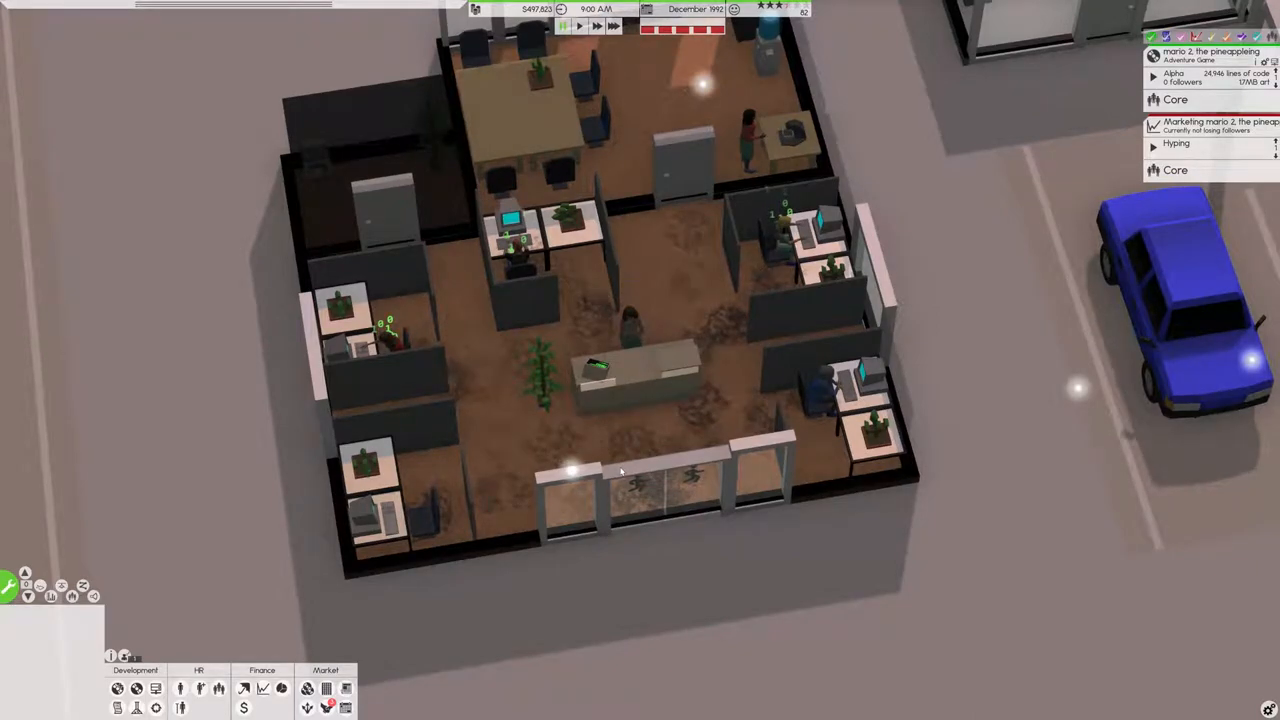
mouse_move(452, 490)
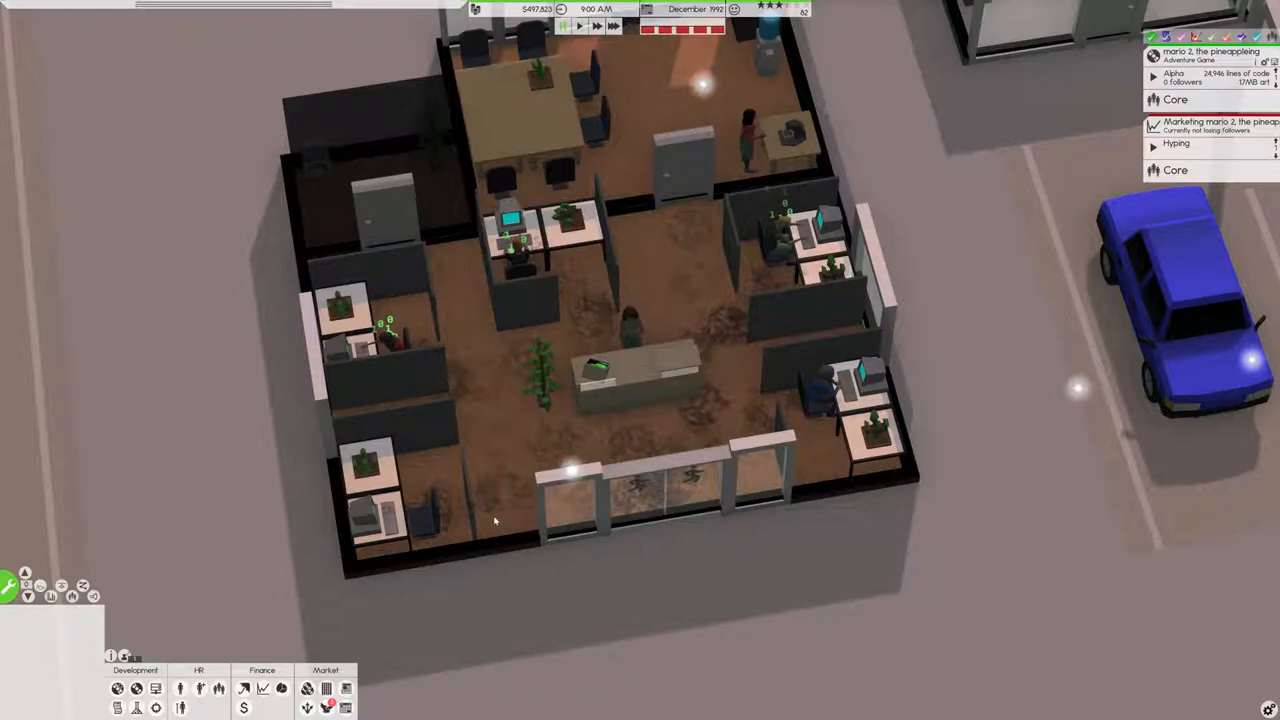
mouse_move(328, 548)
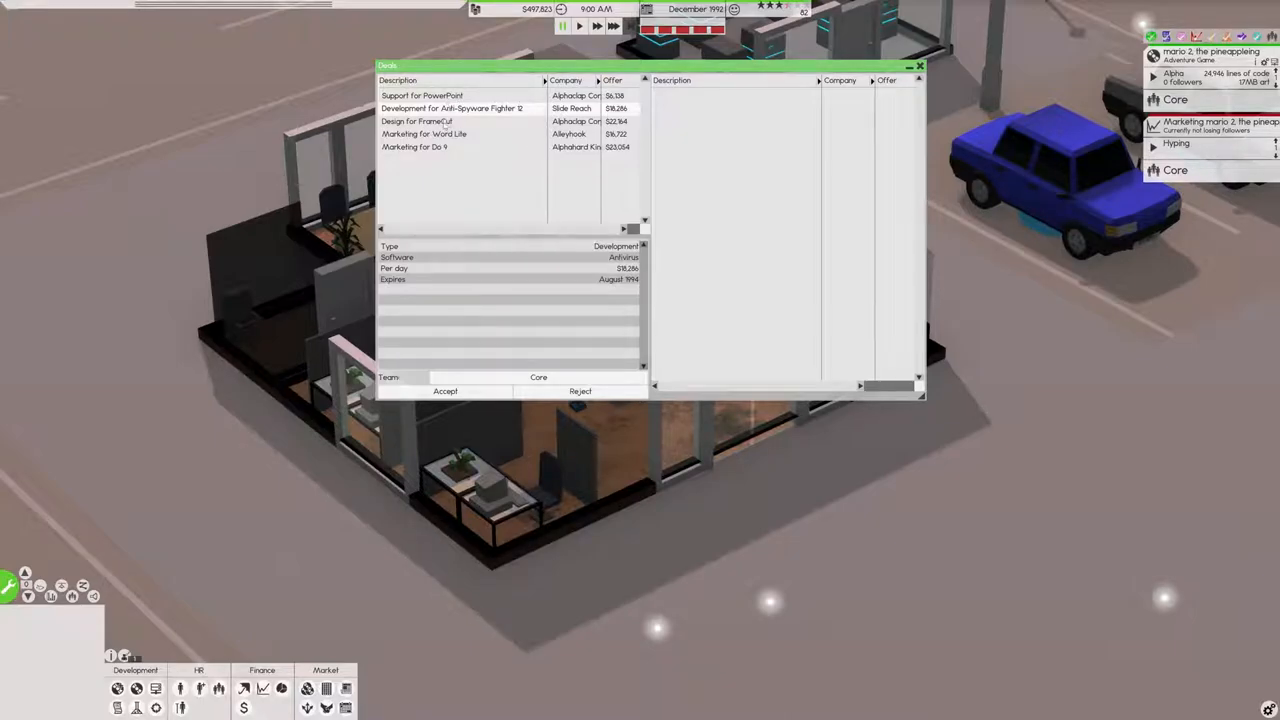
Step: Review the Marketing for Do 9, PowerPoint support and Anti-Spyware Fighter 3 deal details, then dismiss the list
click(414, 148)
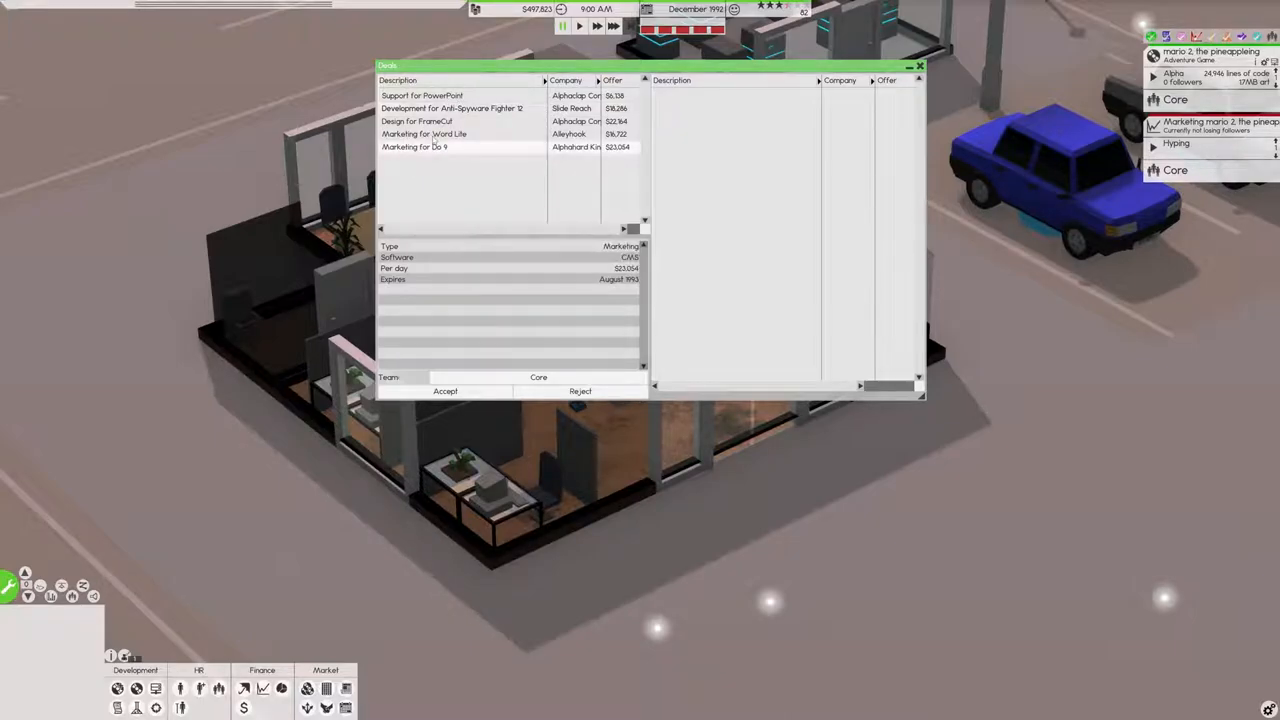
click(424, 132)
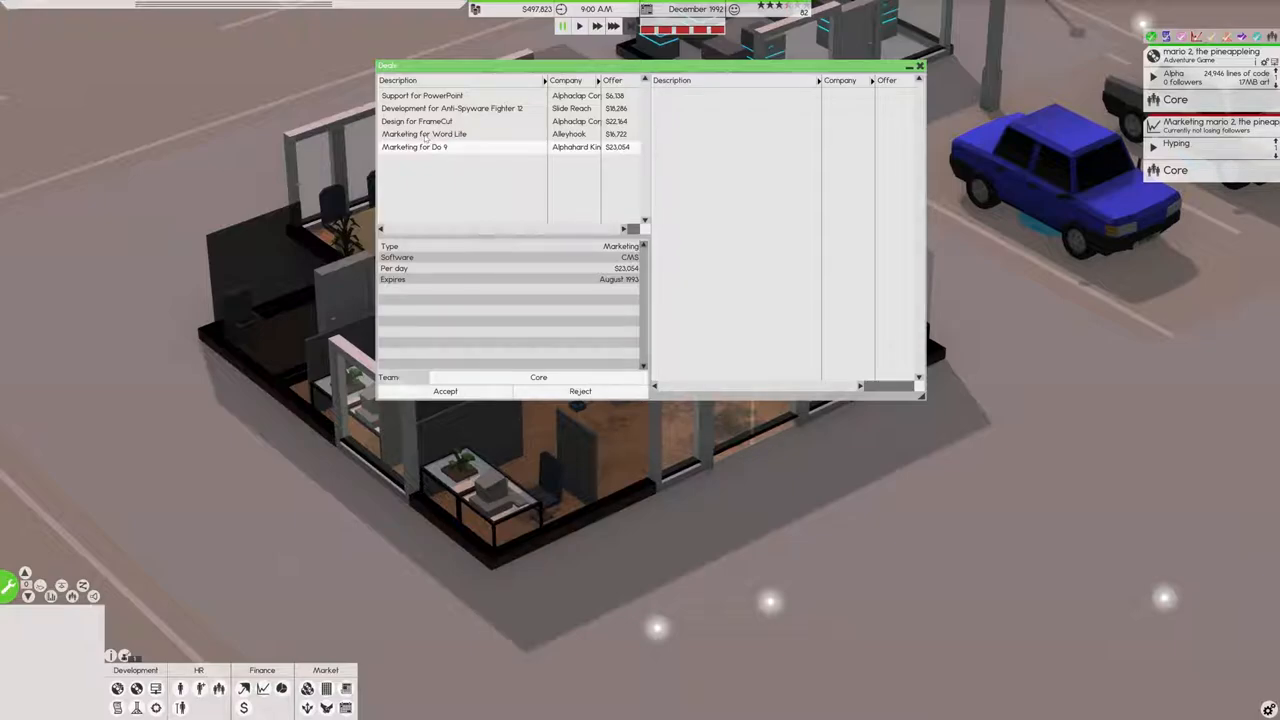
click(452, 108)
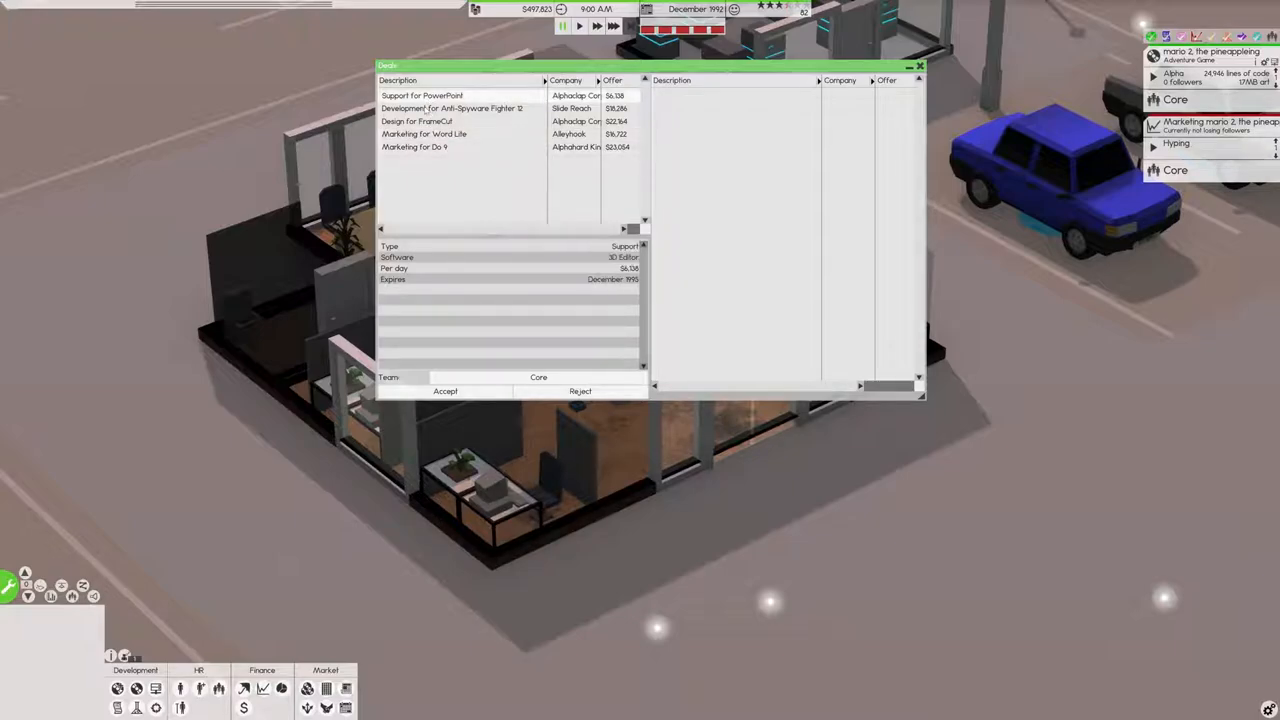
click(452, 108)
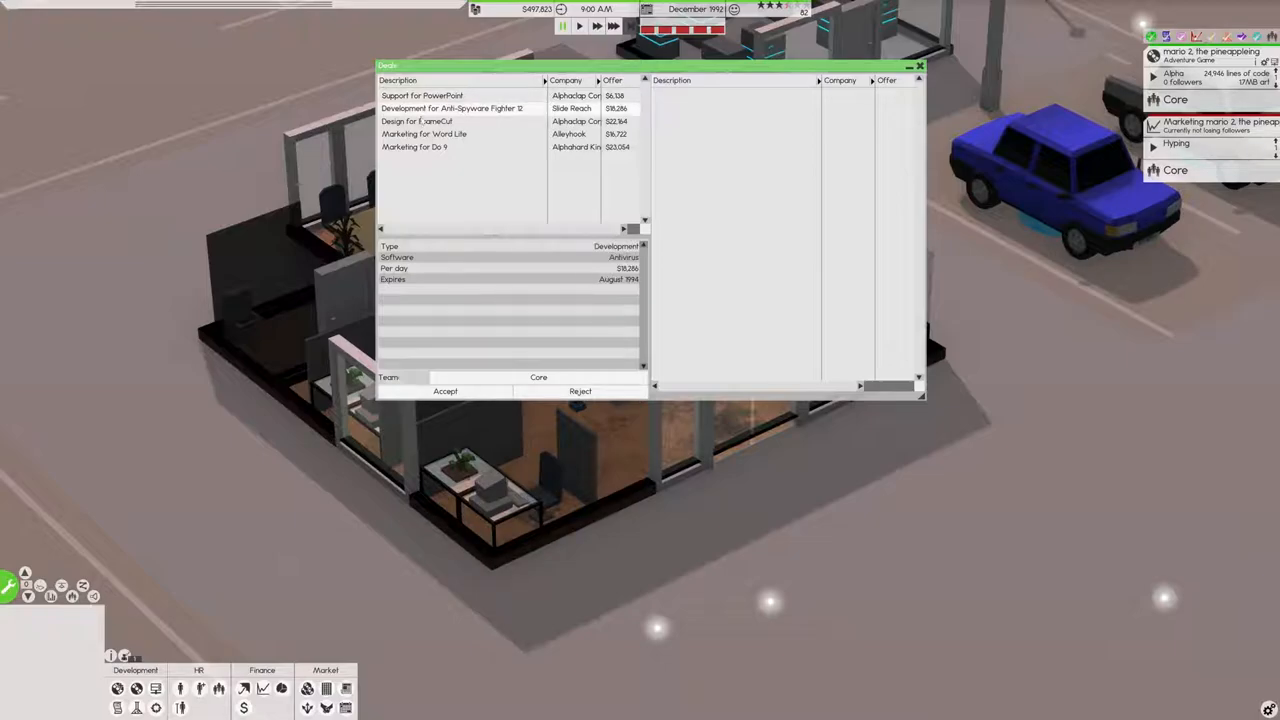
click(424, 134)
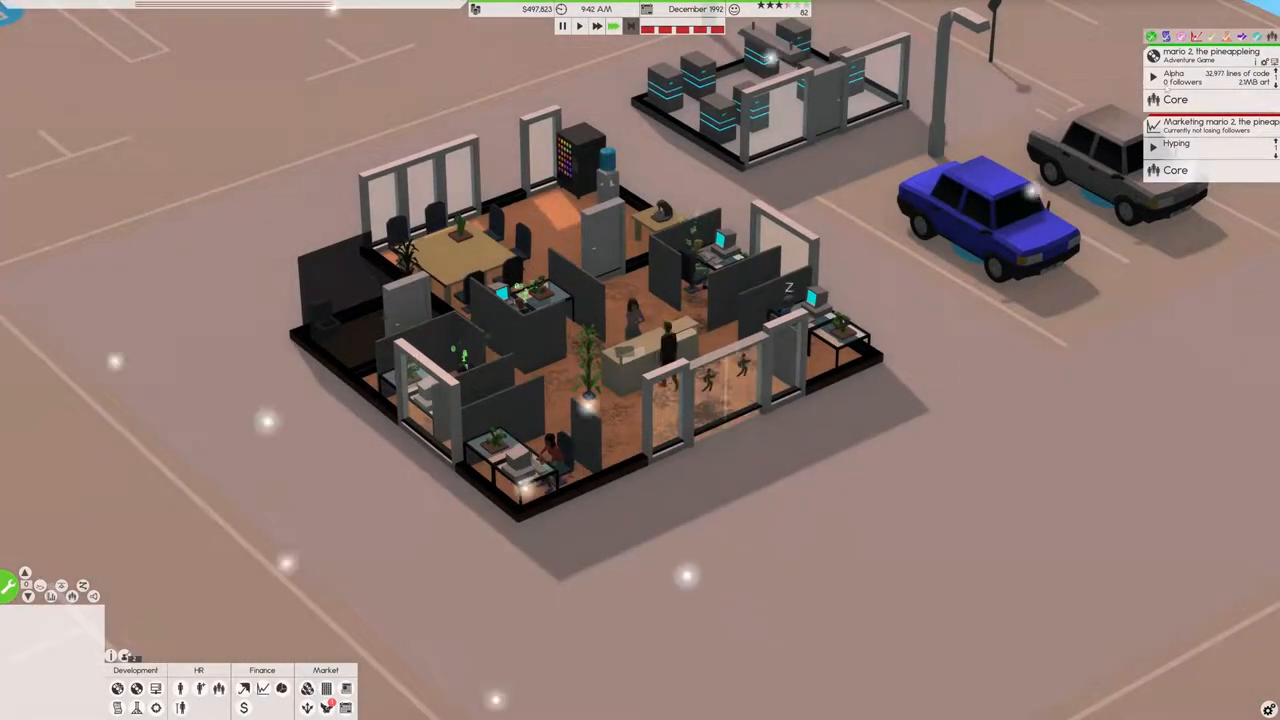
Step: Start a peer review of the game handled internally by the Core team
click(1176, 100)
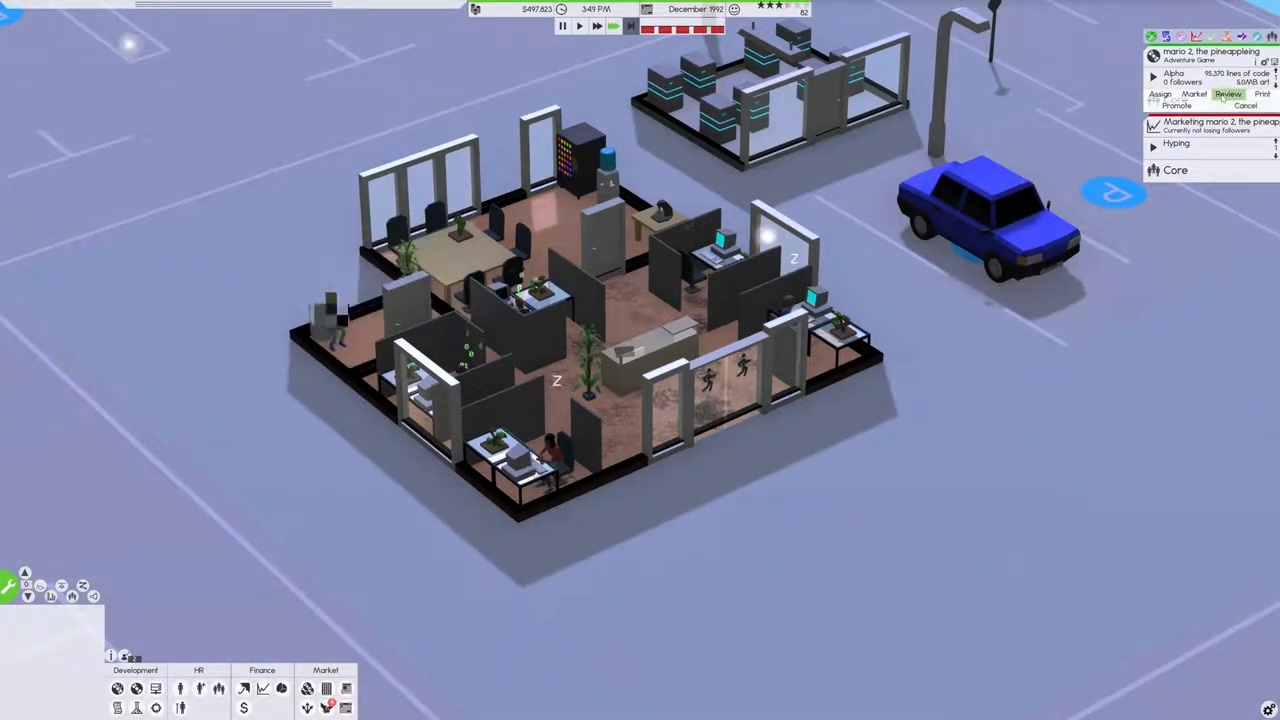
click(1228, 94)
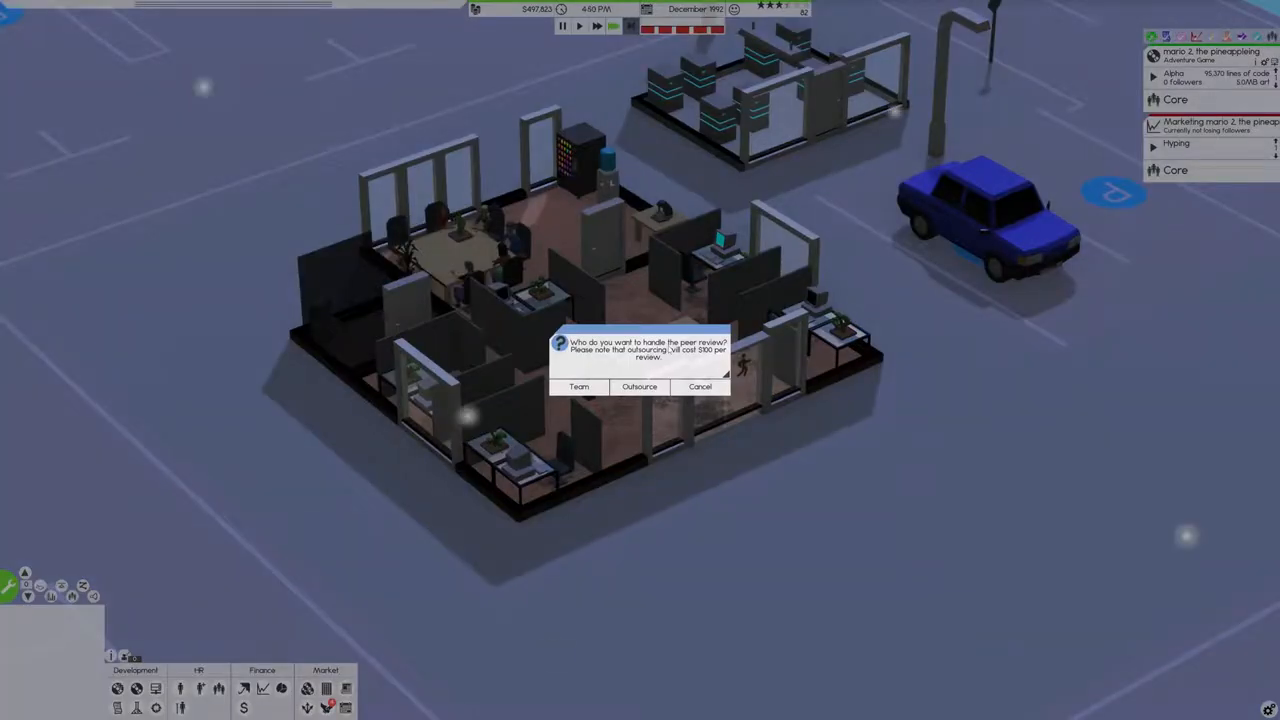
click(580, 388)
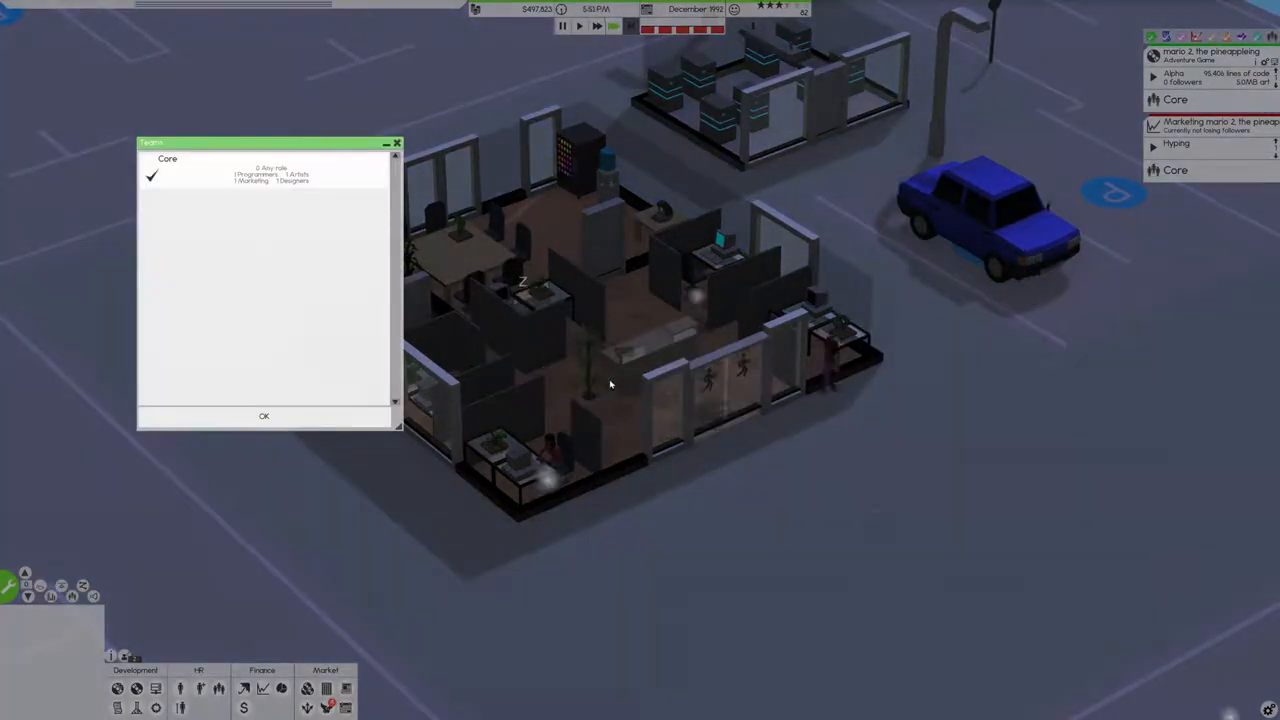
click(264, 416)
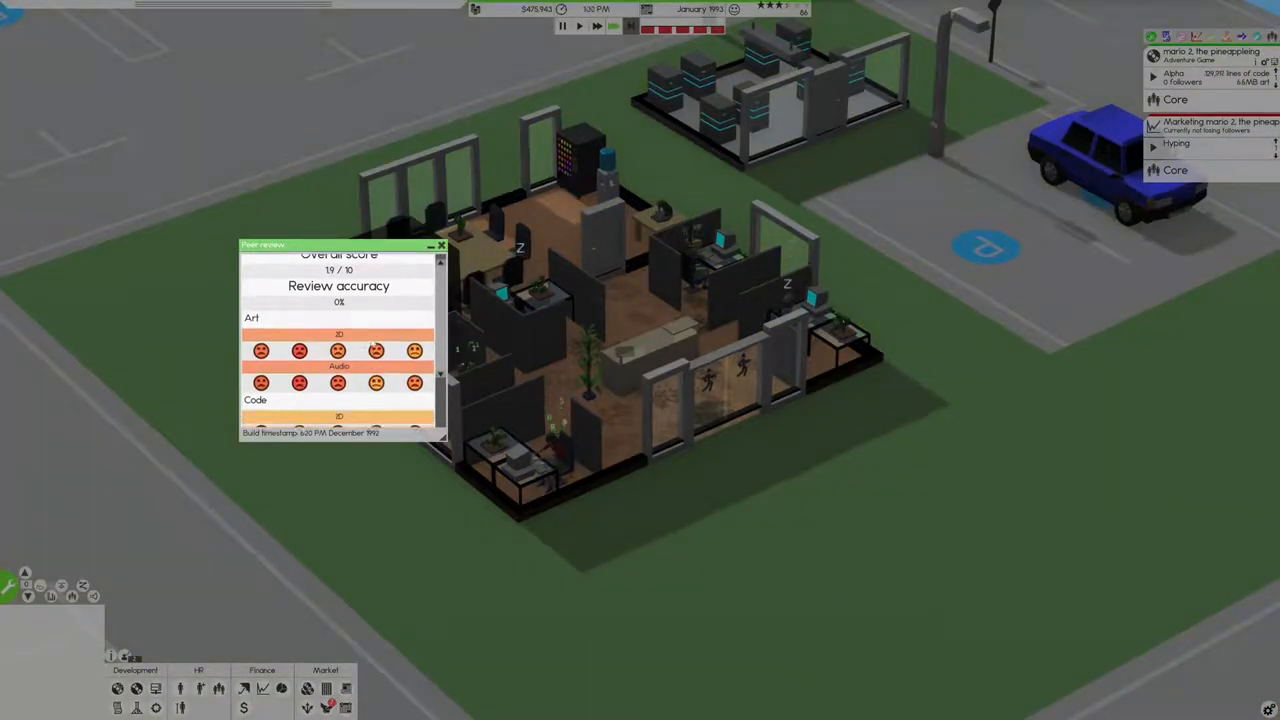
Step: Scroll through the peer review scores for the game
scroll(down, 3)
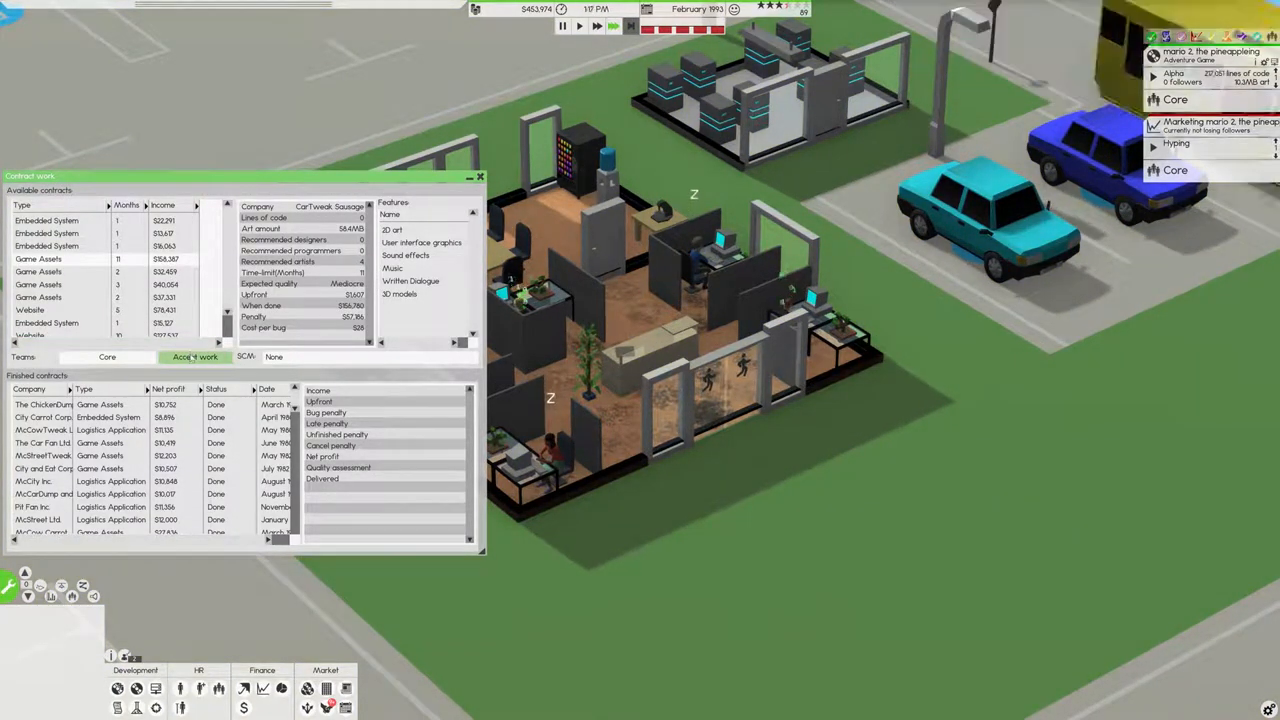
Step: Accept the game assets contracts including The Street Sausage
click(196, 356)
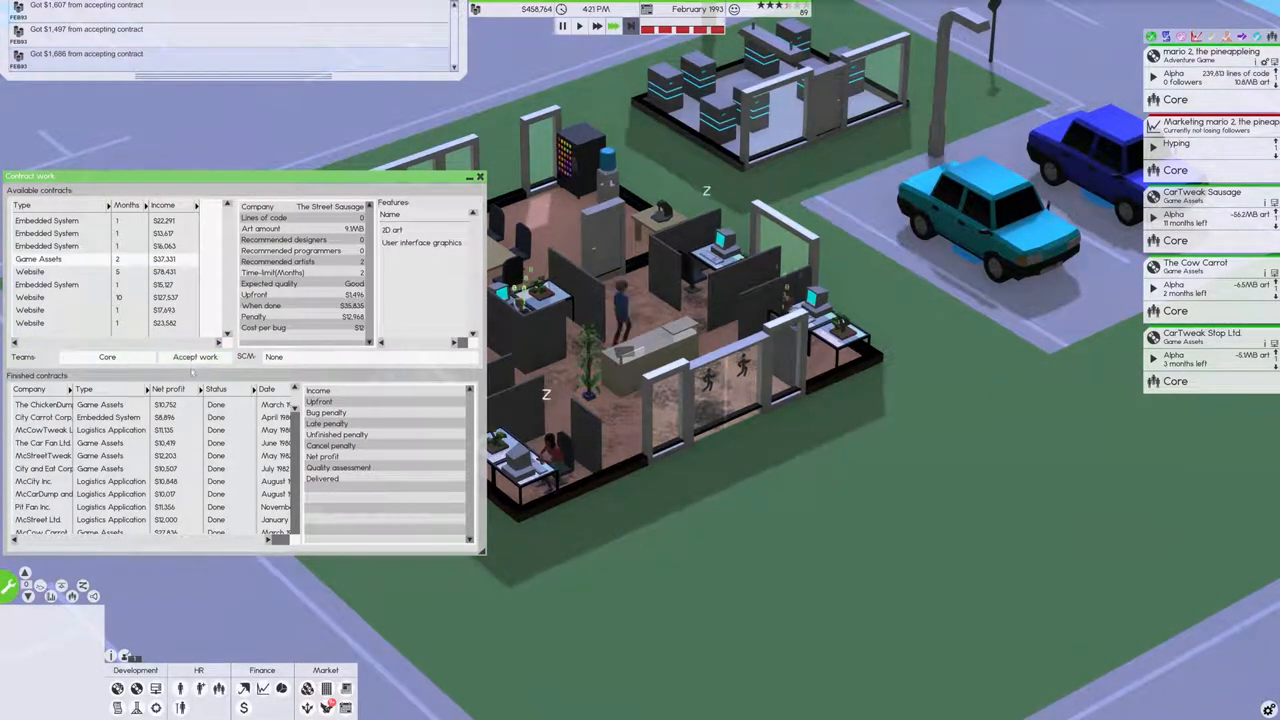
click(480, 176)
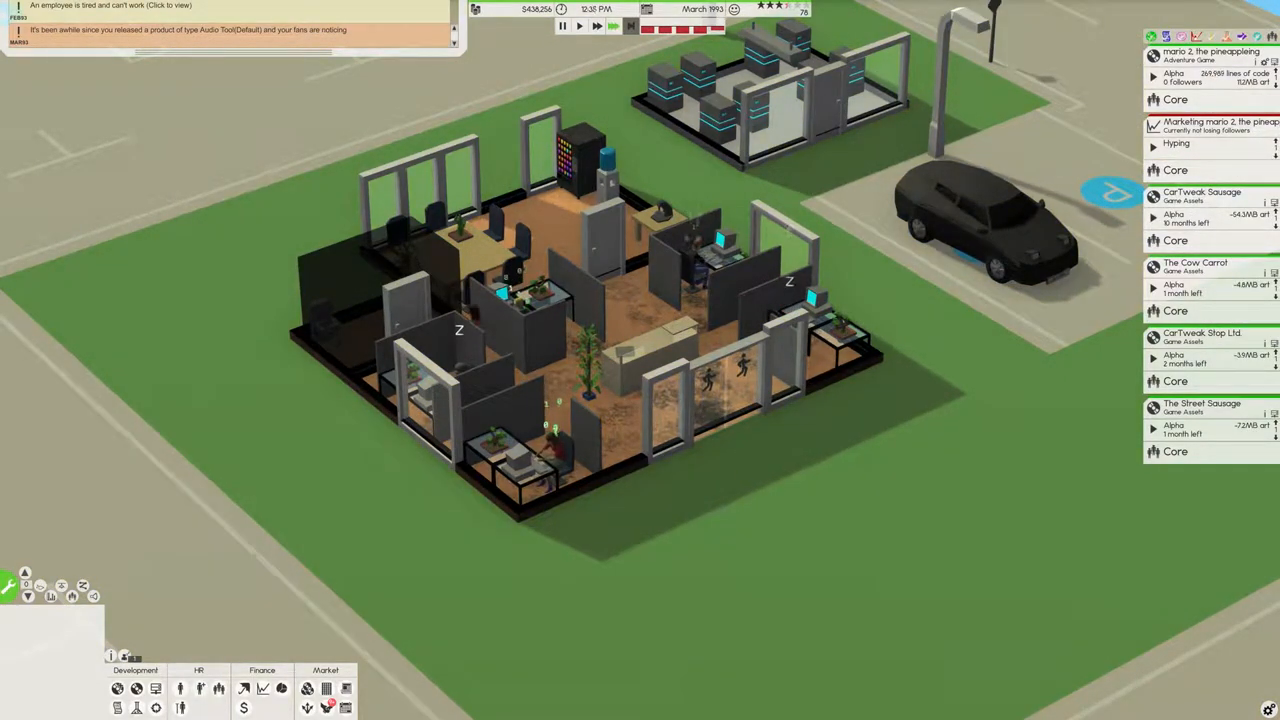
Step: Call in temporary cleaning staff from the office staff list and dismiss it
click(180, 688)
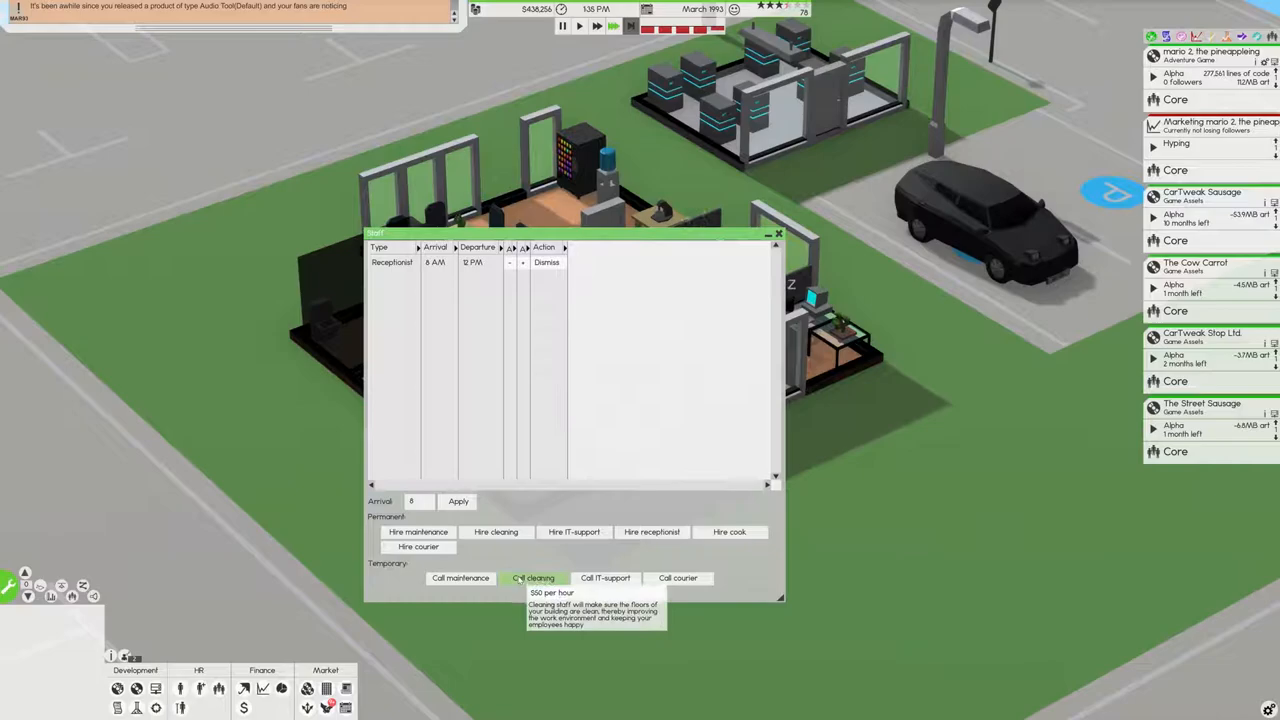
click(532, 576)
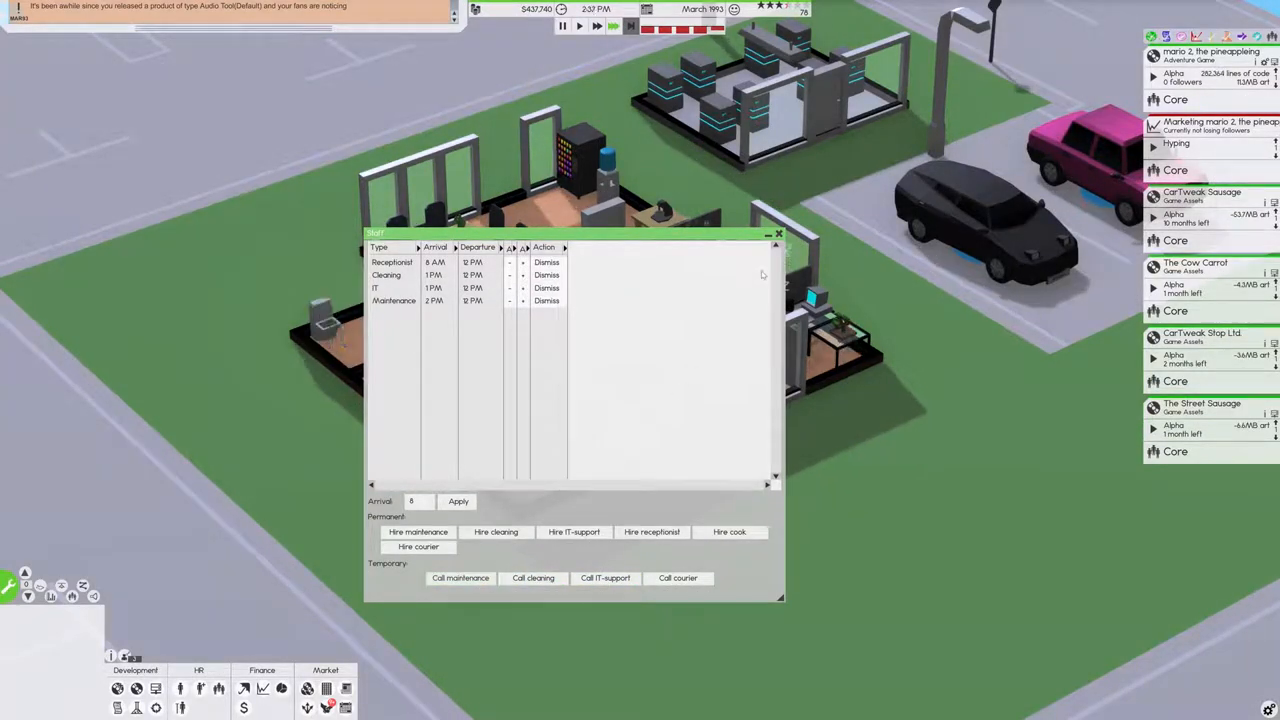
click(778, 232)
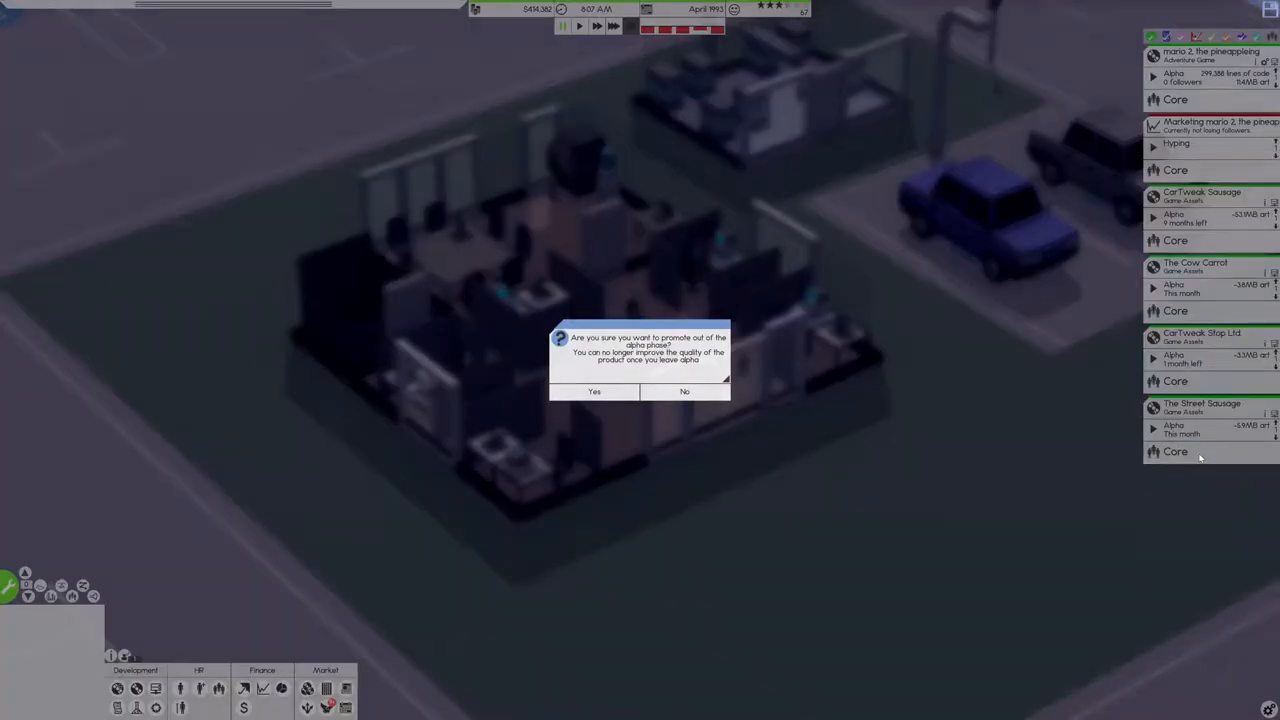
mouse_move(664, 410)
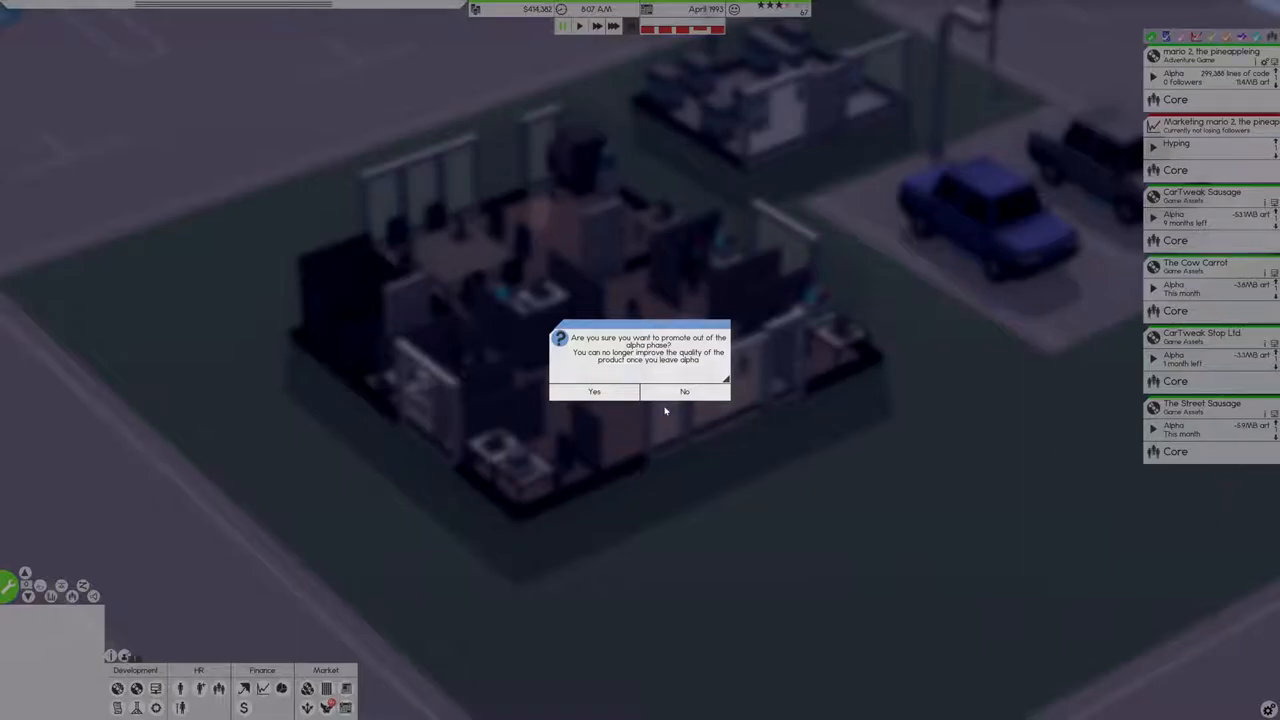
Step: Promote The Street Sausage out of alpha despite the warning and end its delay phase, then advance another alpha project
click(594, 390)
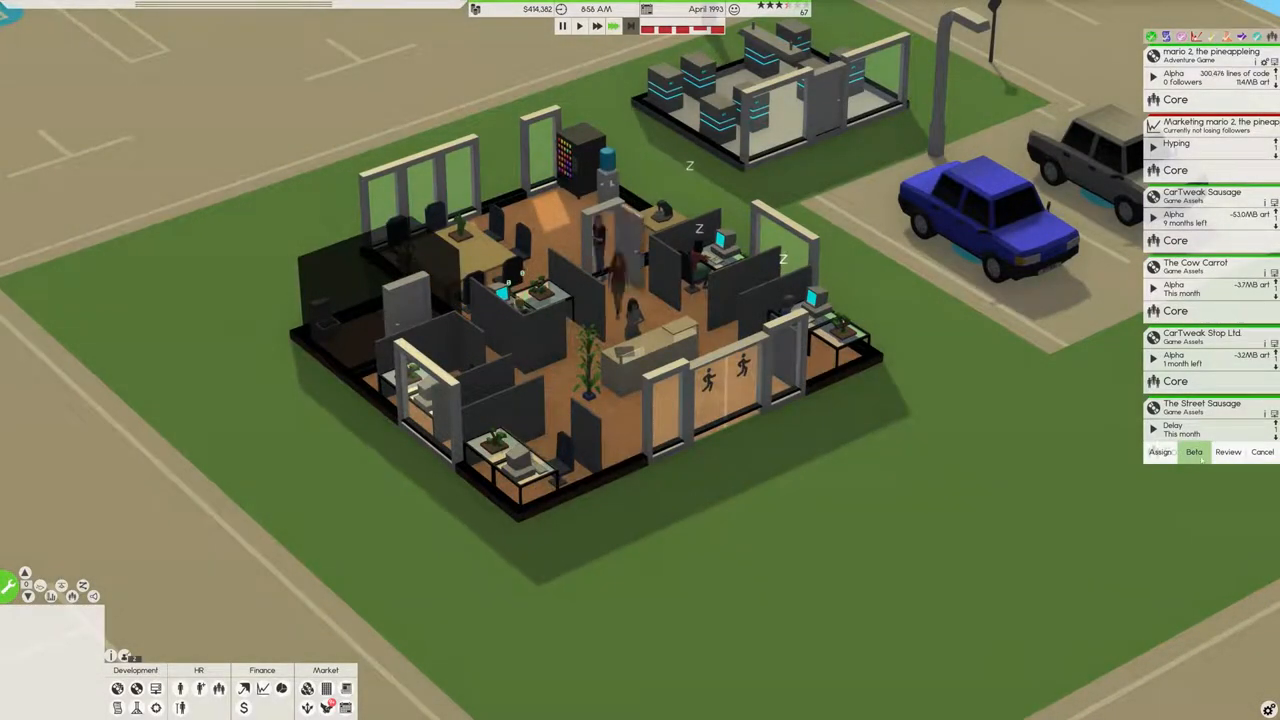
click(1192, 452)
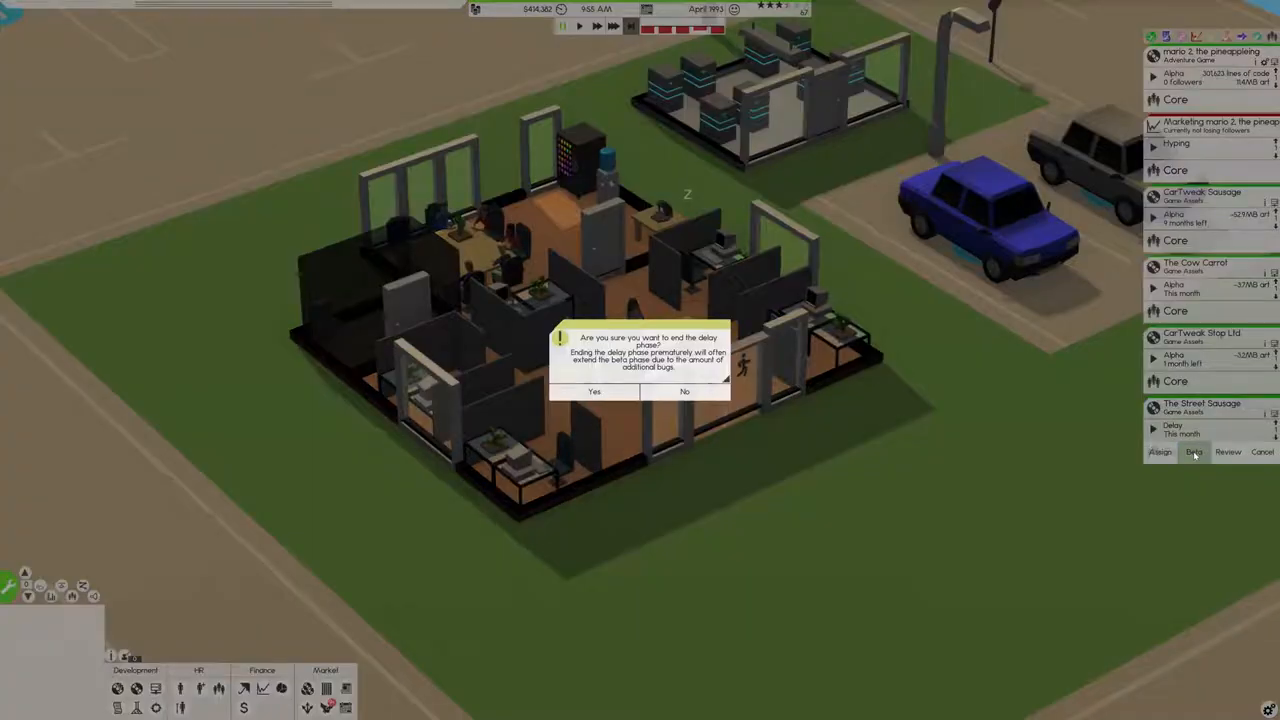
click(596, 390)
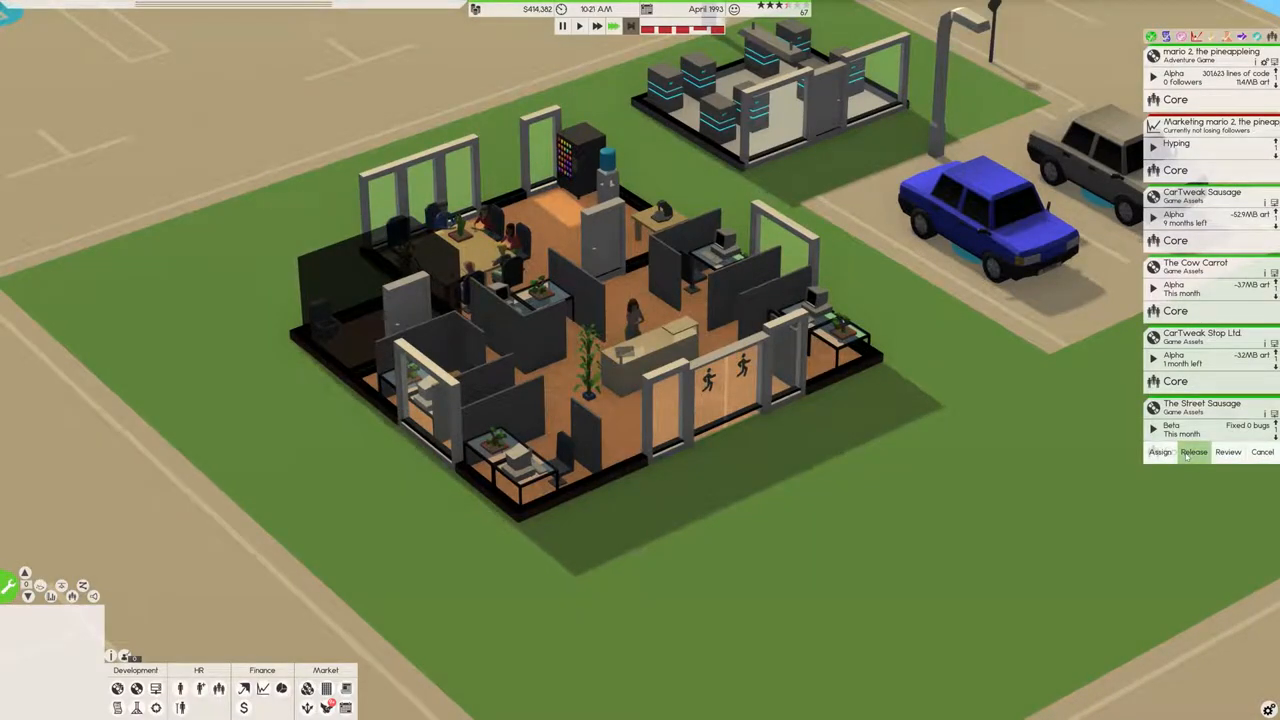
click(1192, 452)
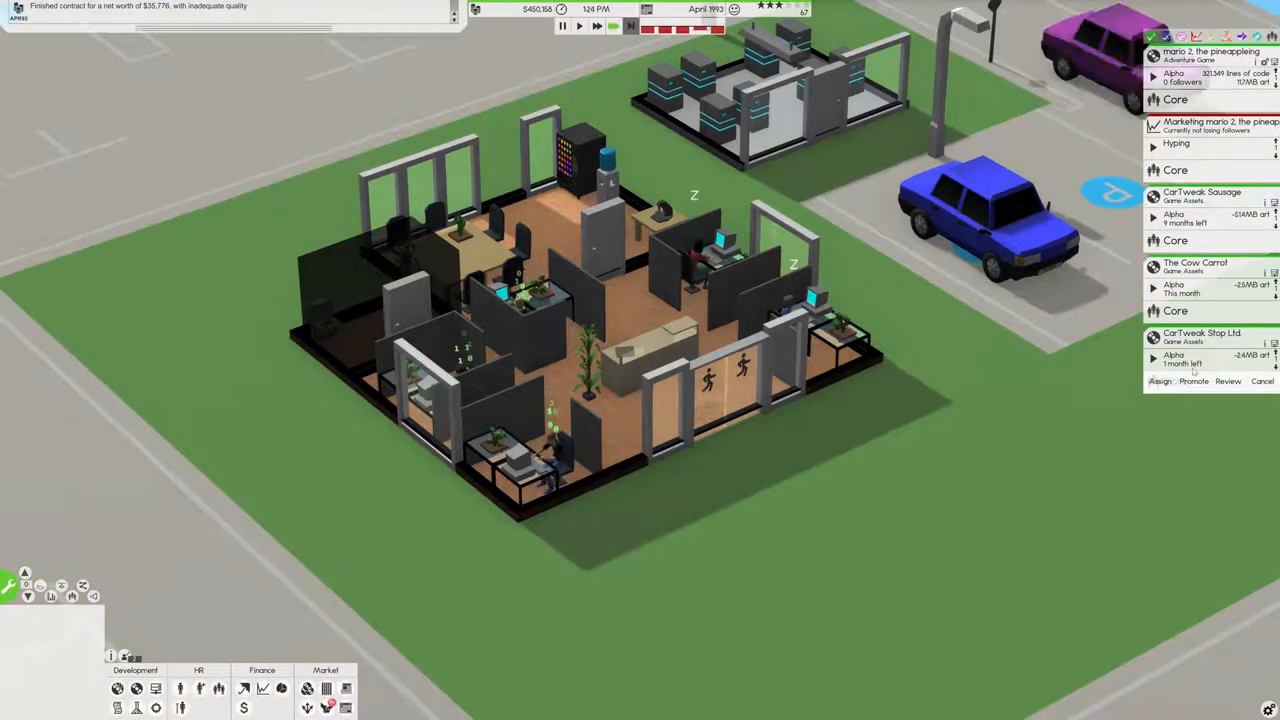
click(1192, 380)
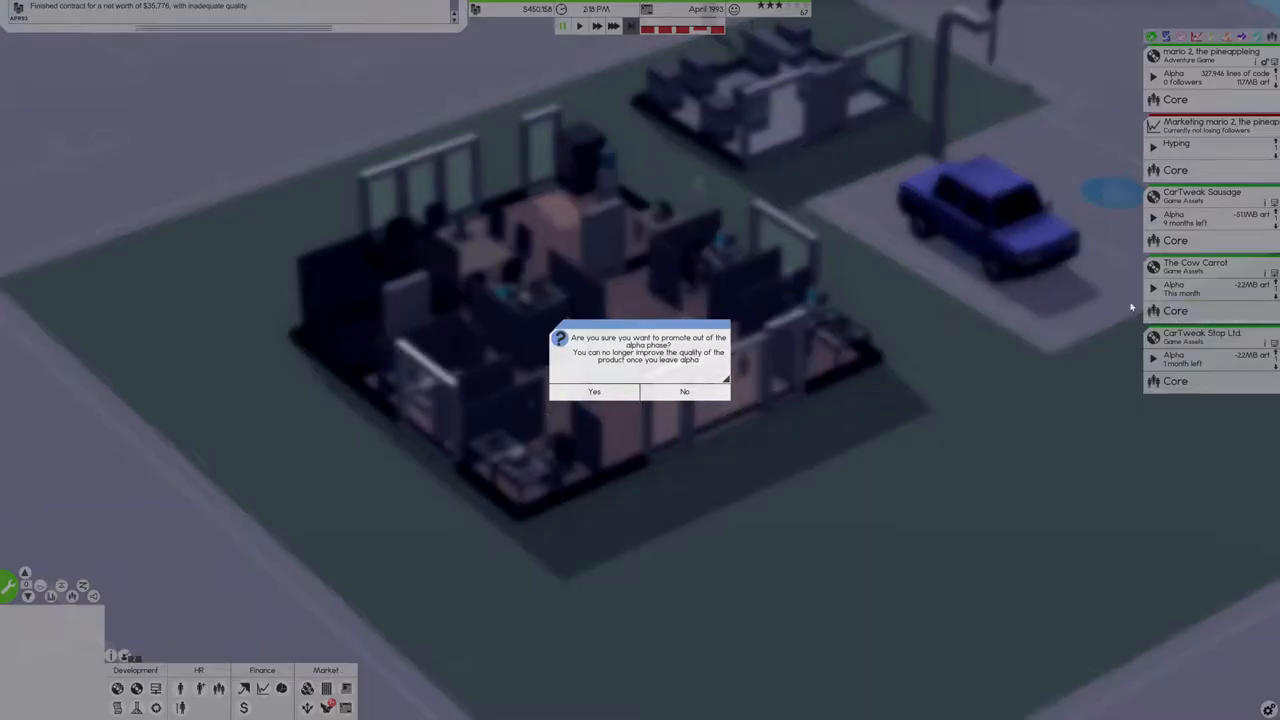
click(594, 390)
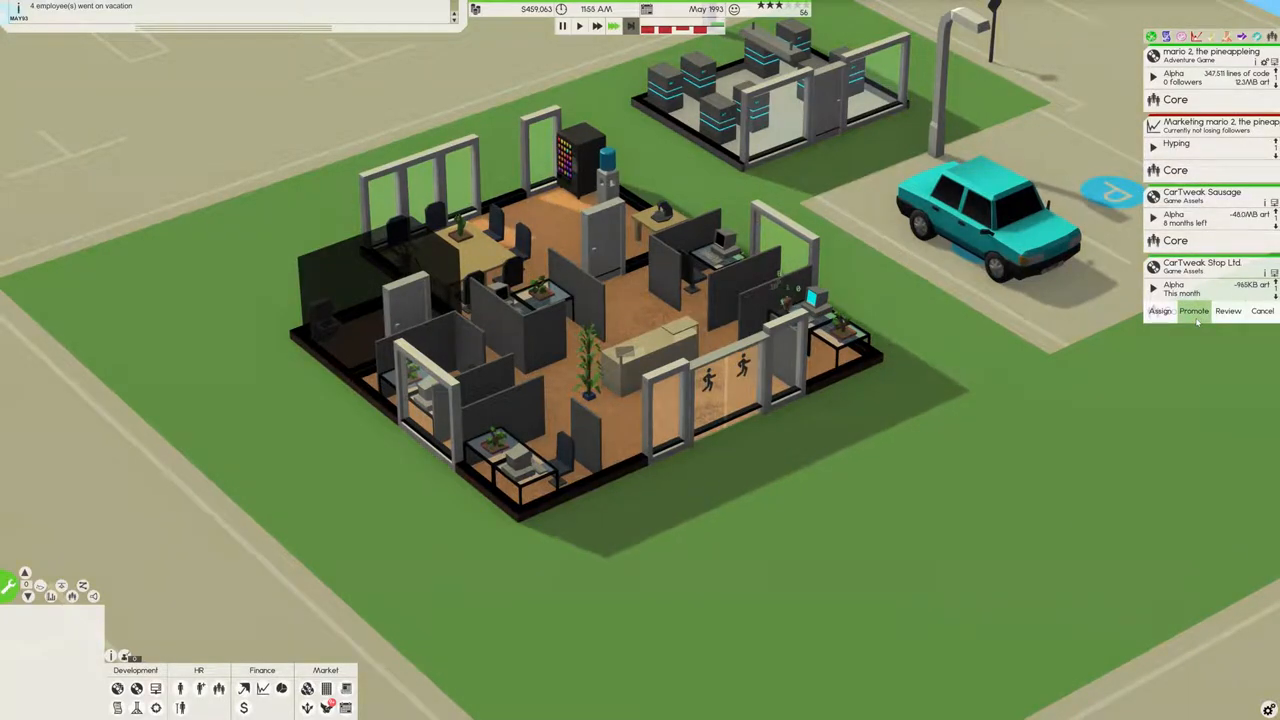
click(1262, 312)
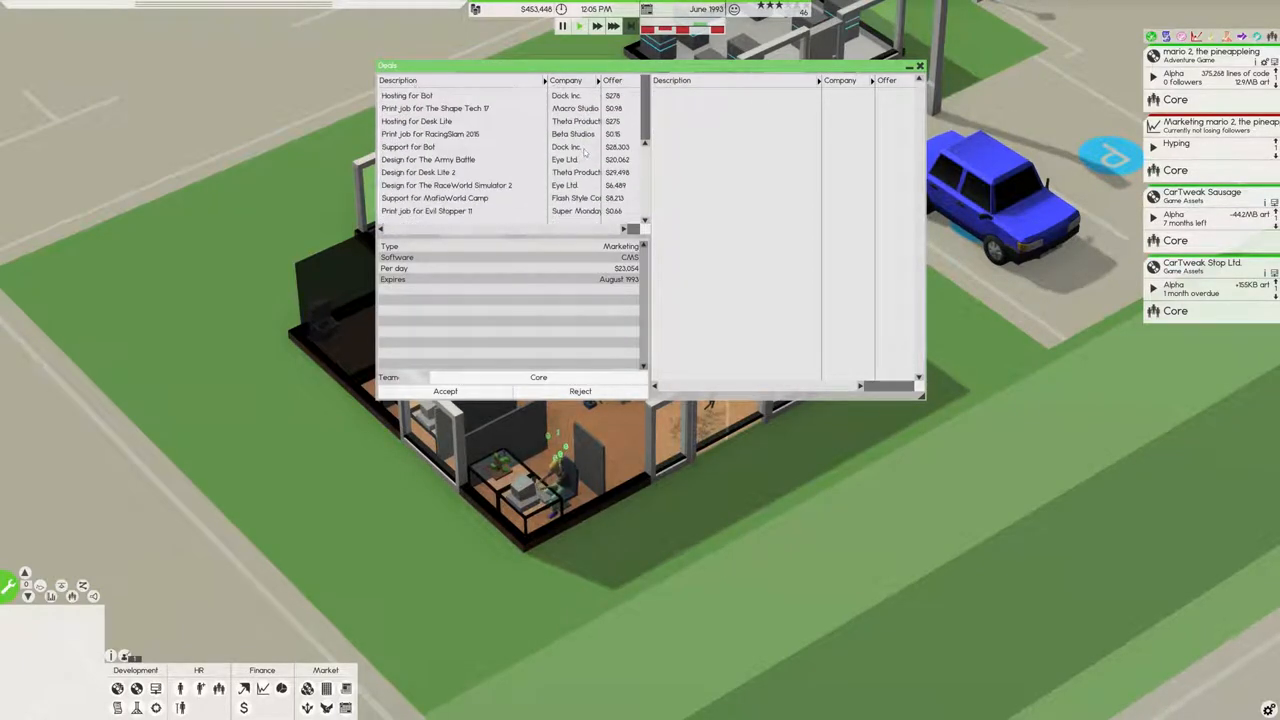
click(430, 212)
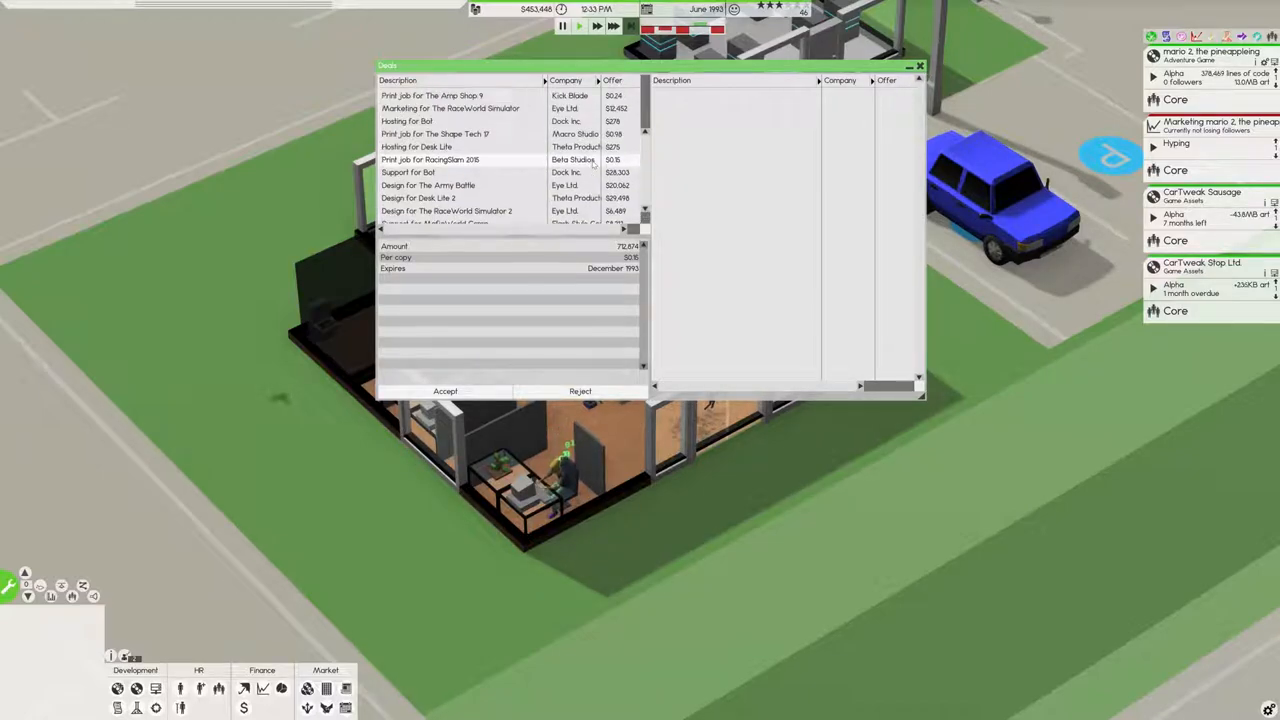
click(460, 146)
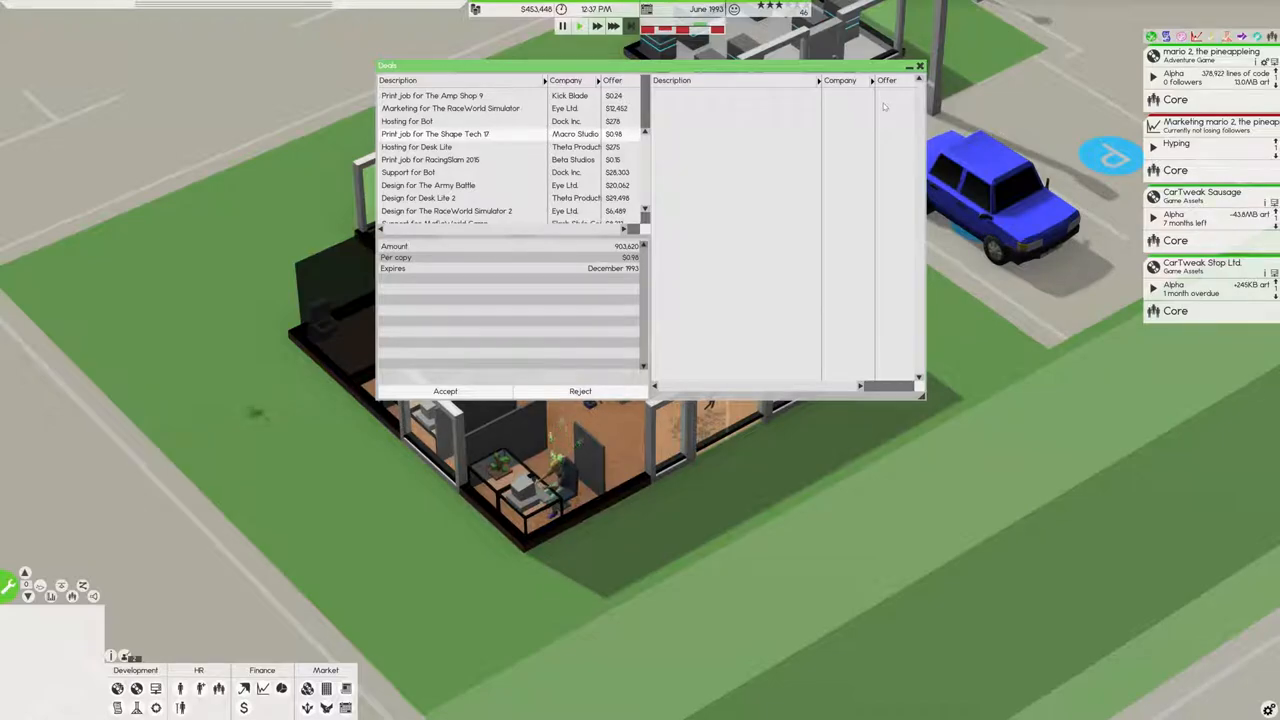
scroll(down, 3)
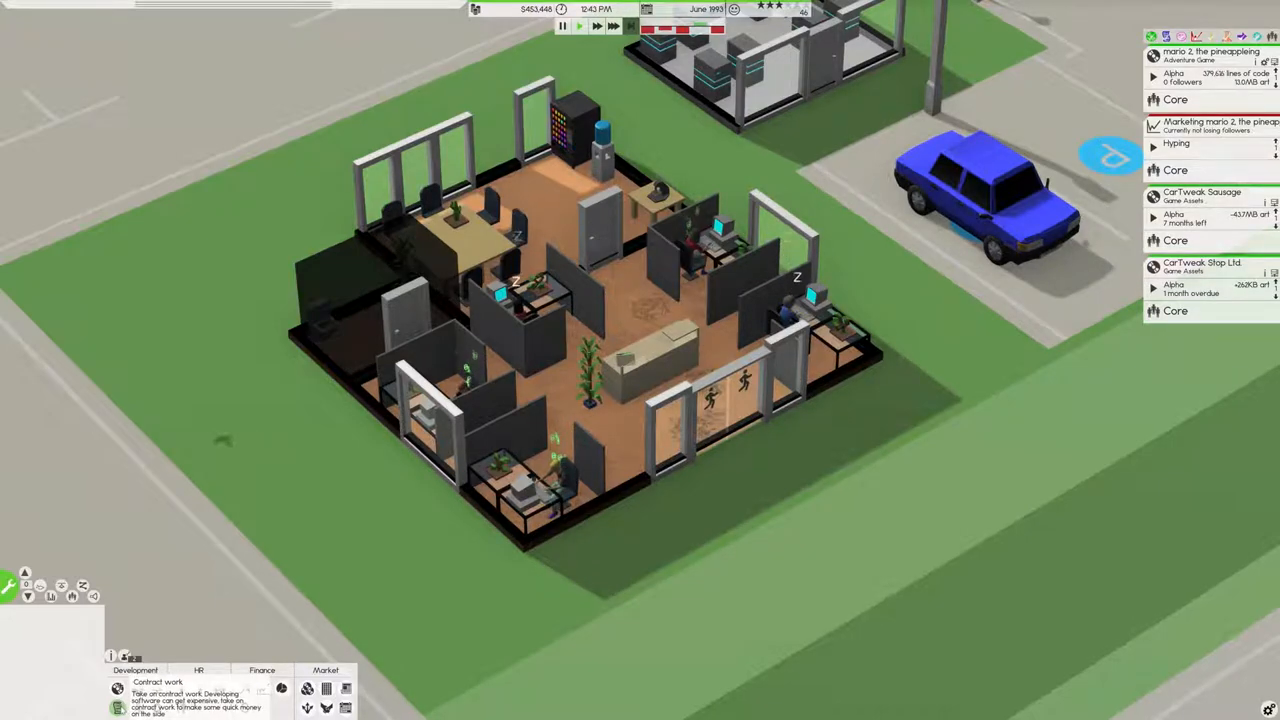
Step: Enter build mode and move the view down to the empty lot south of the office
click(8, 586)
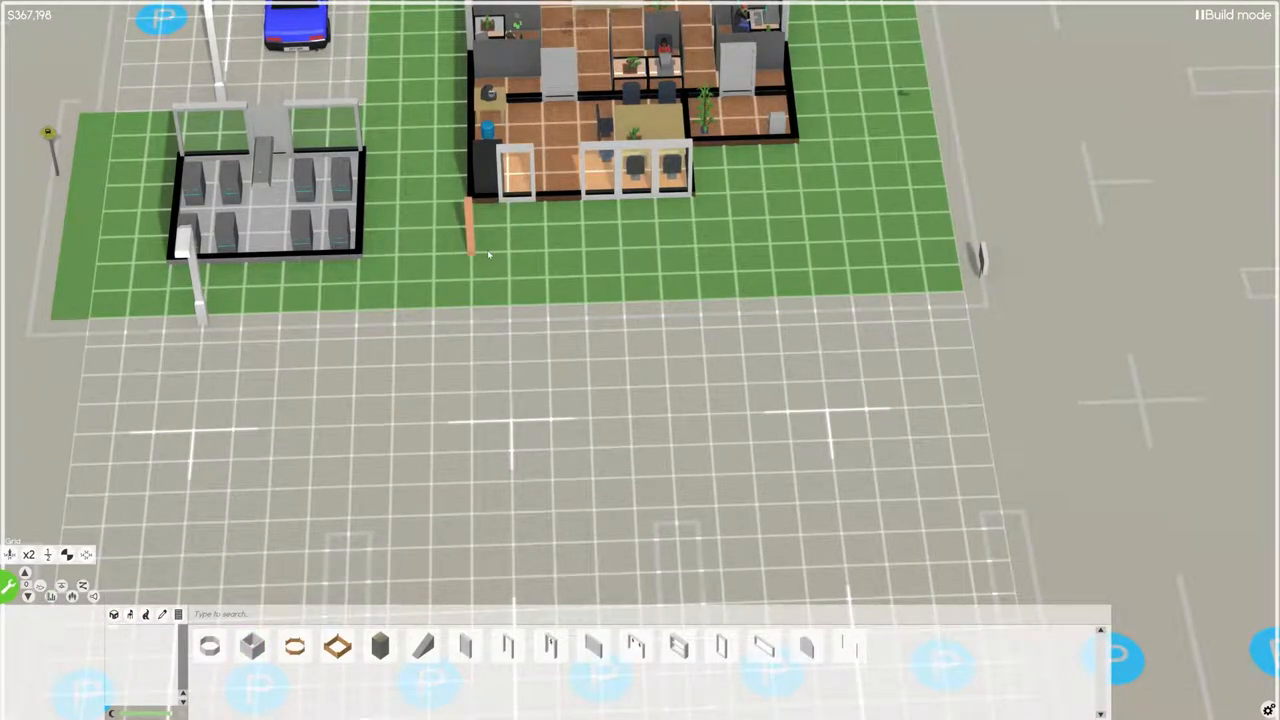
drag(476, 256, 980, 504)
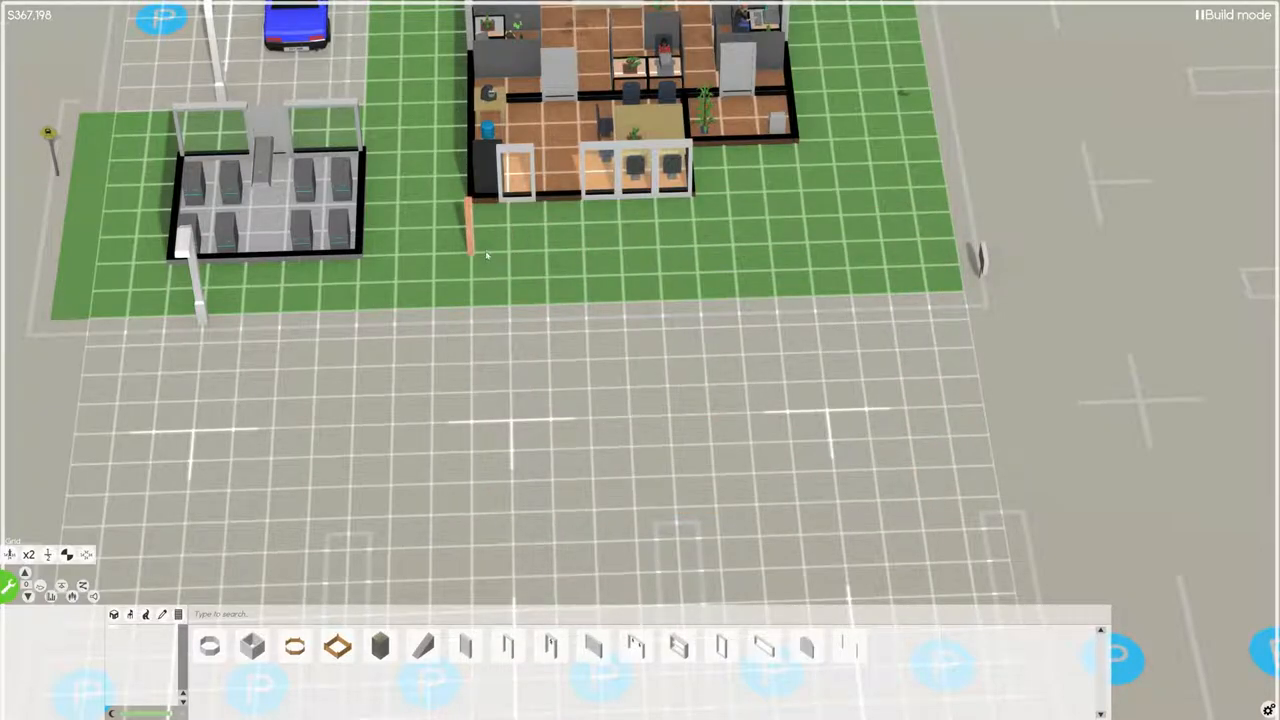
key(Escape)
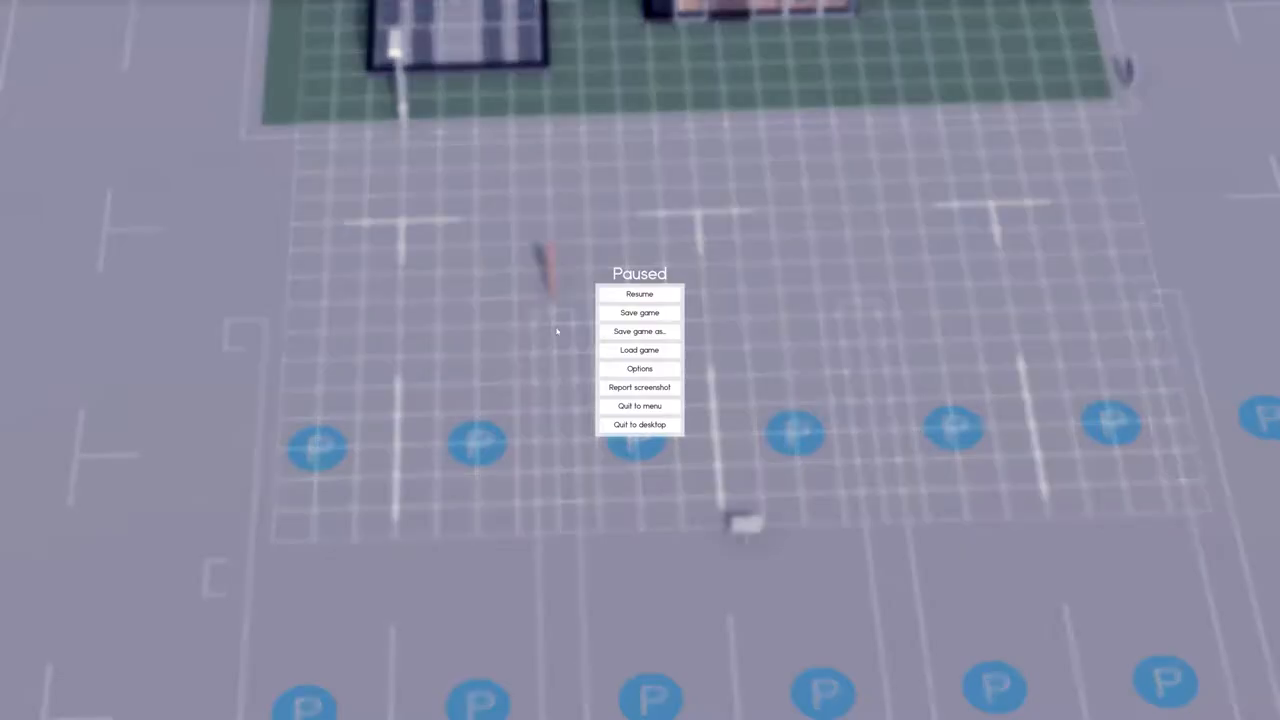
click(640, 292)
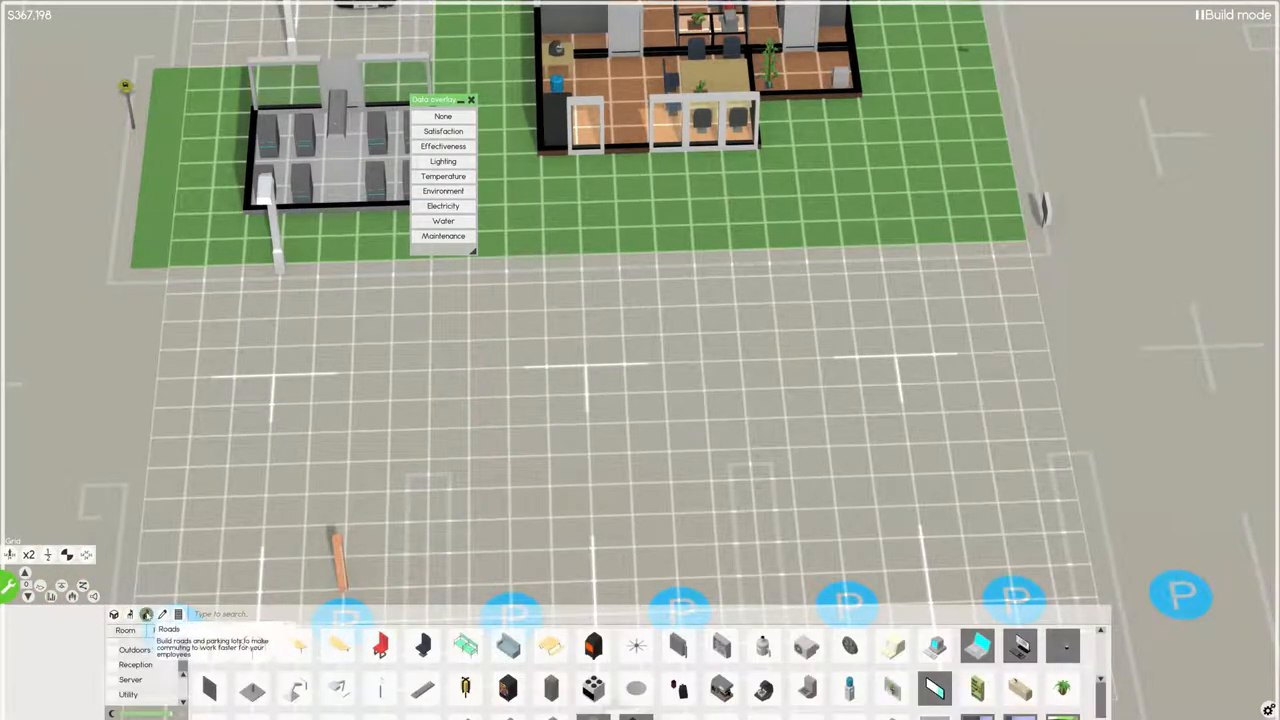
Step: Bring up the Roads category with road and parking pieces over the lot
click(168, 628)
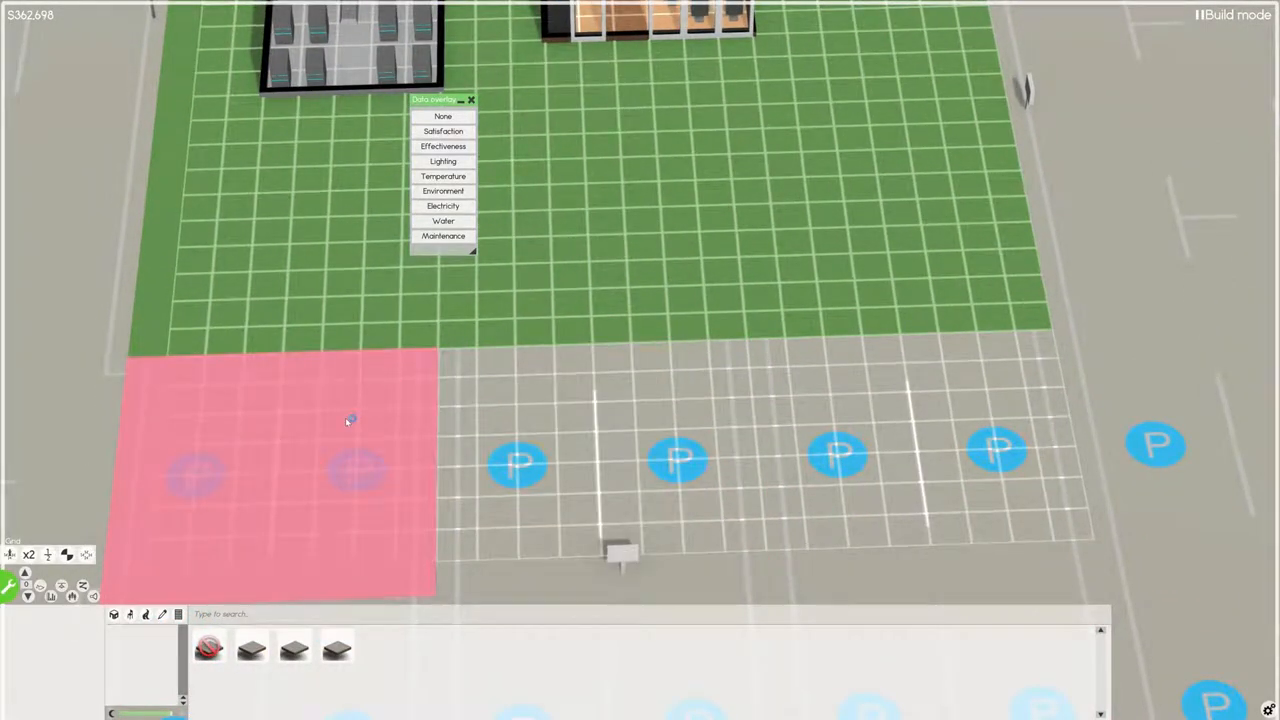
key(Escape)
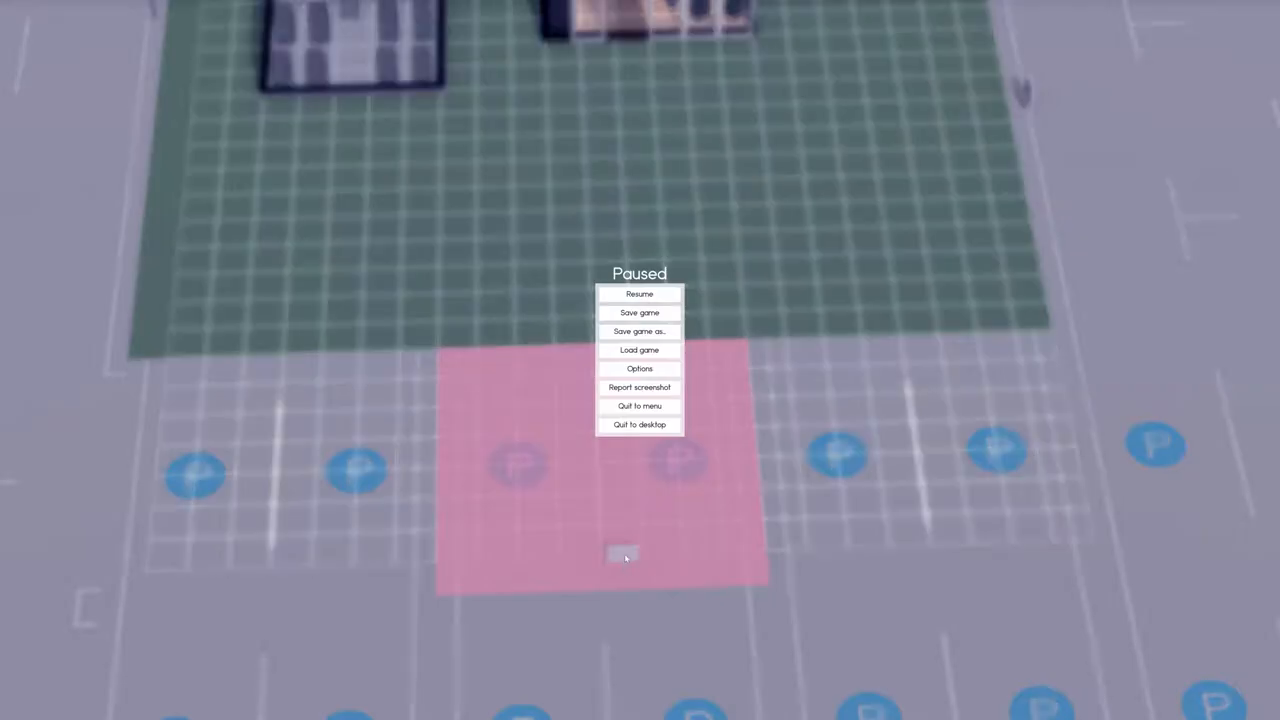
click(640, 294)
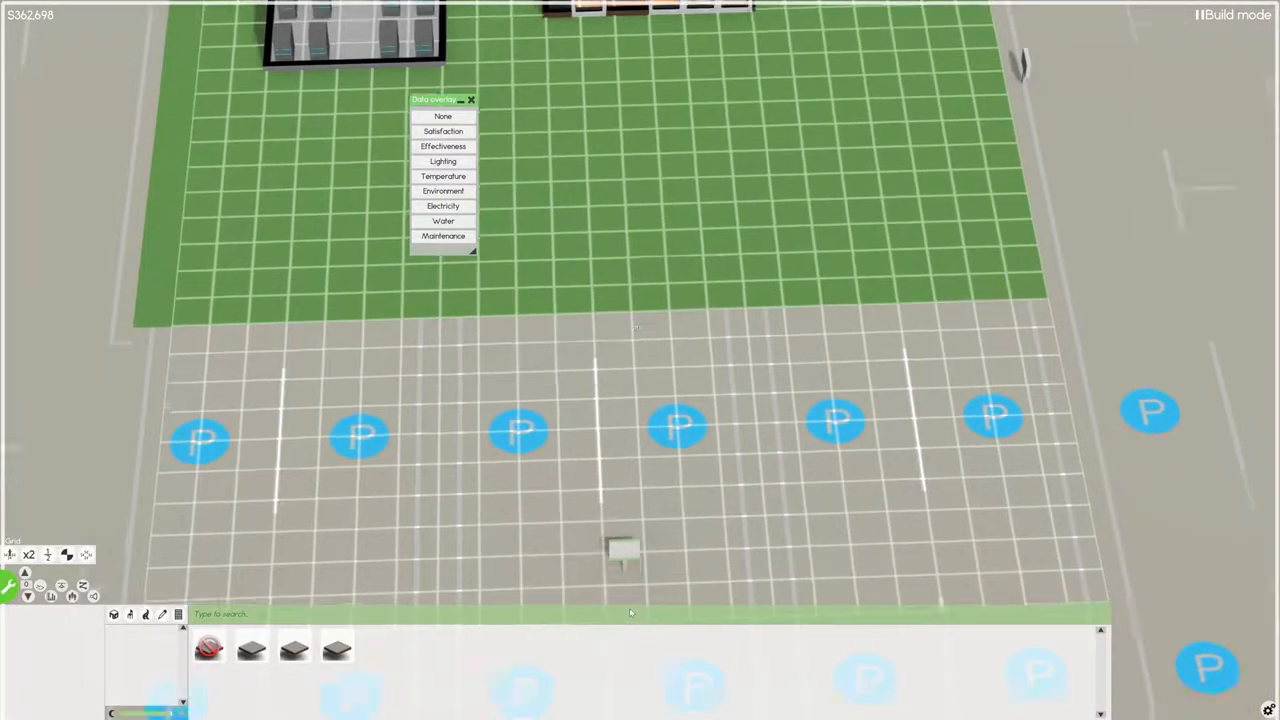
Step: Adjust the view over the green plot for constructing the large room
scroll(down, 3)
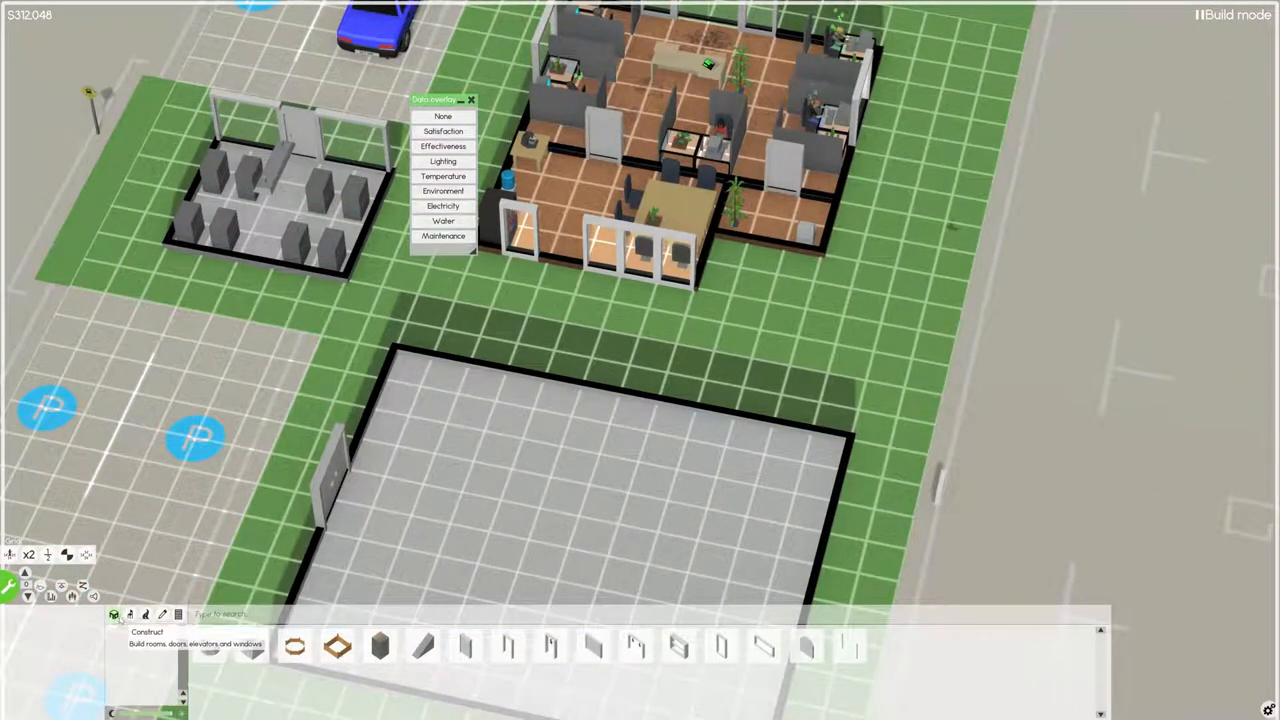
Step: Choose a pallet from the furniture catalogue to furnish the new warehouse room
click(114, 614)
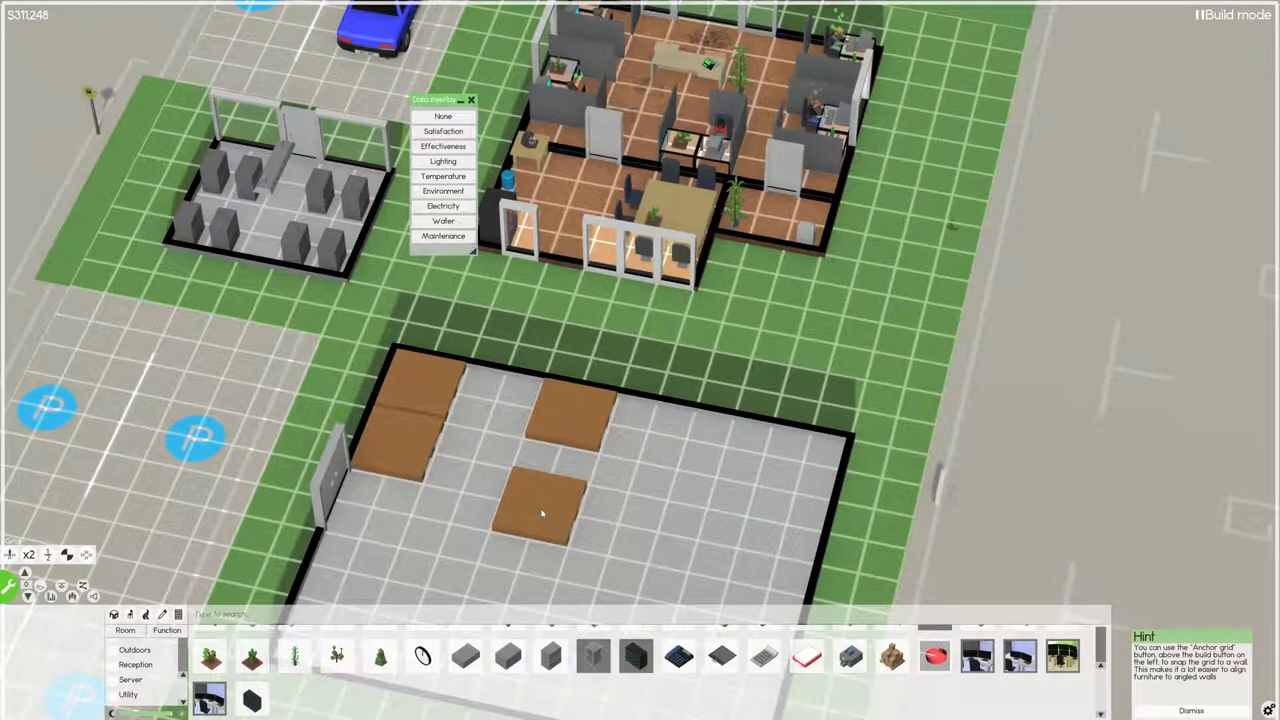
click(540, 510)
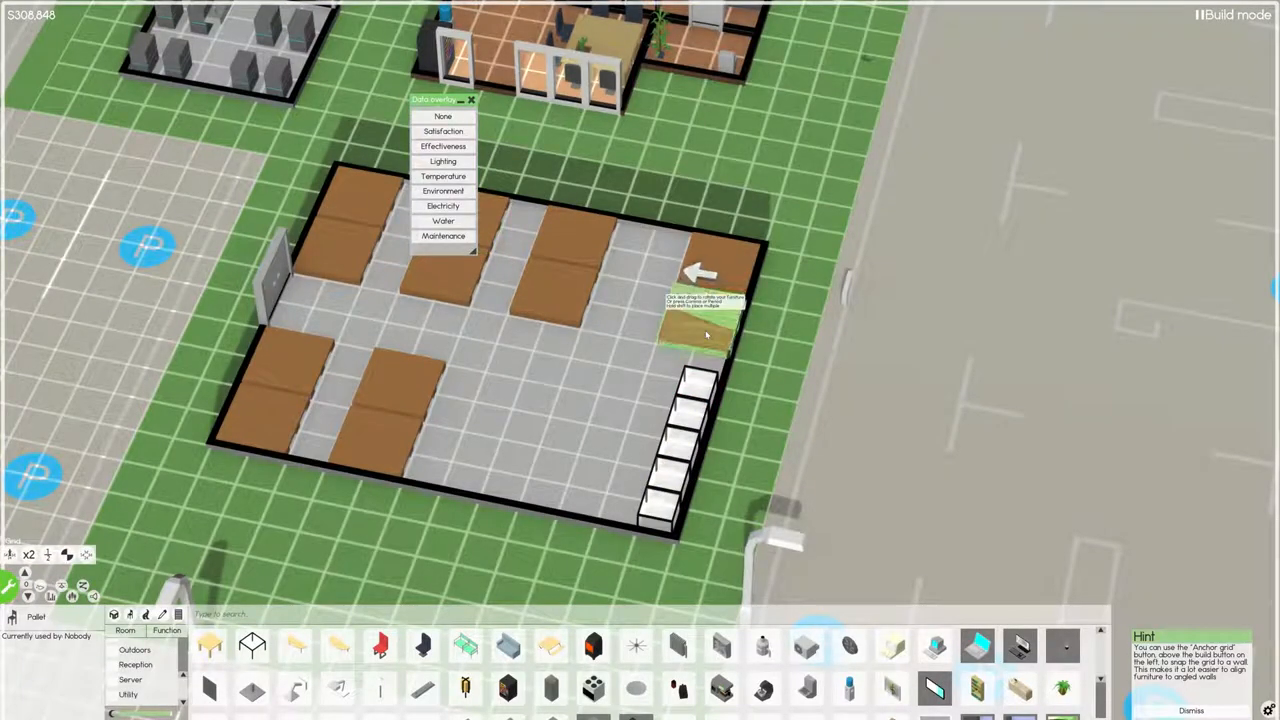
mouse_move(490, 470)
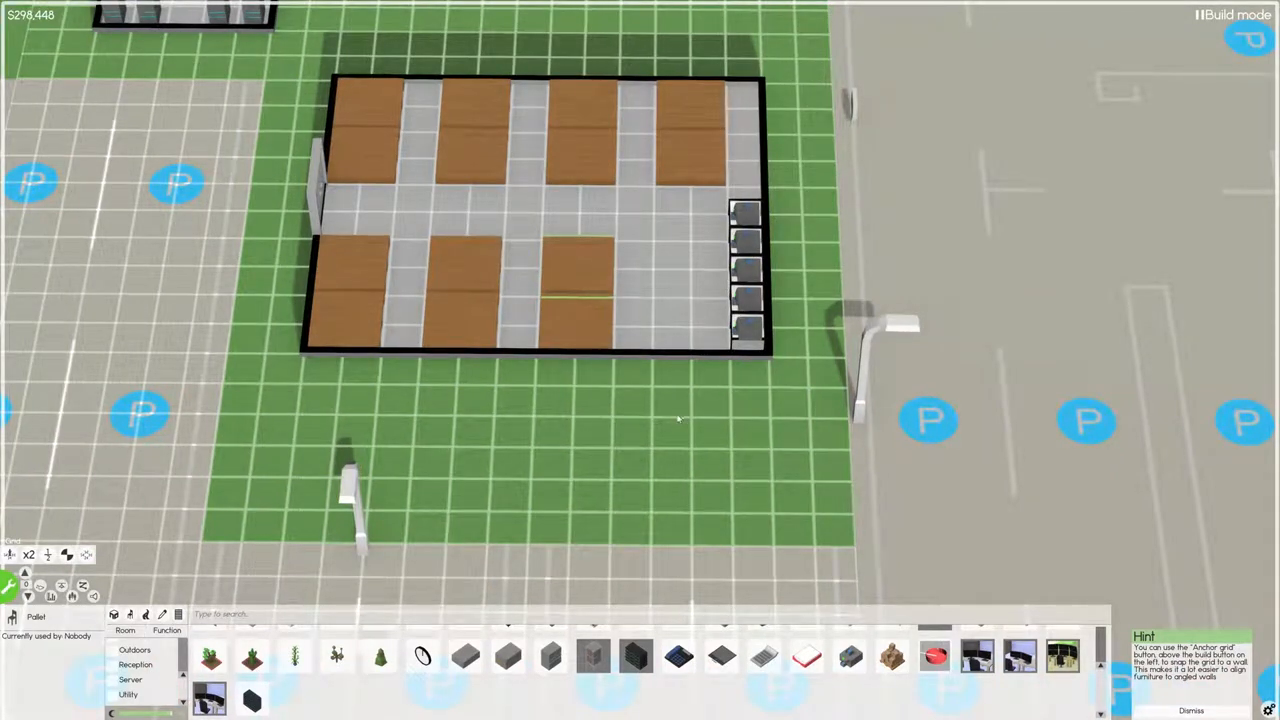
mouse_move(644, 460)
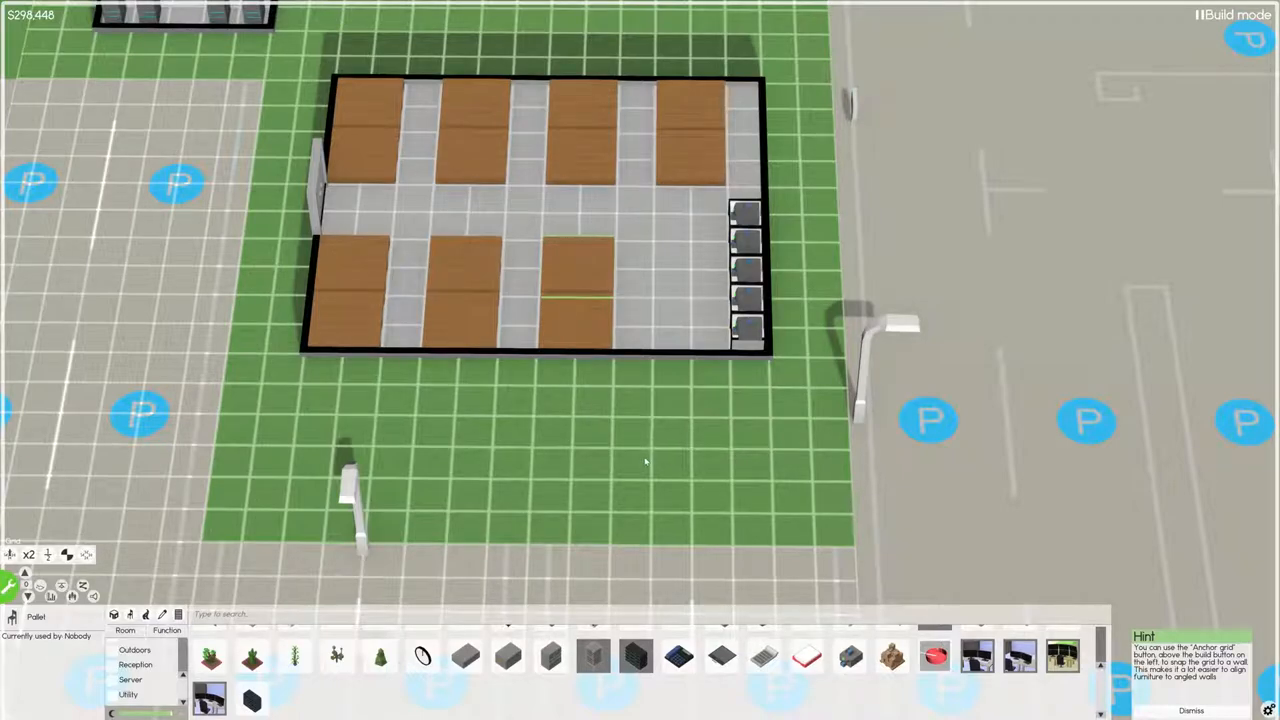
mouse_move(640, 466)
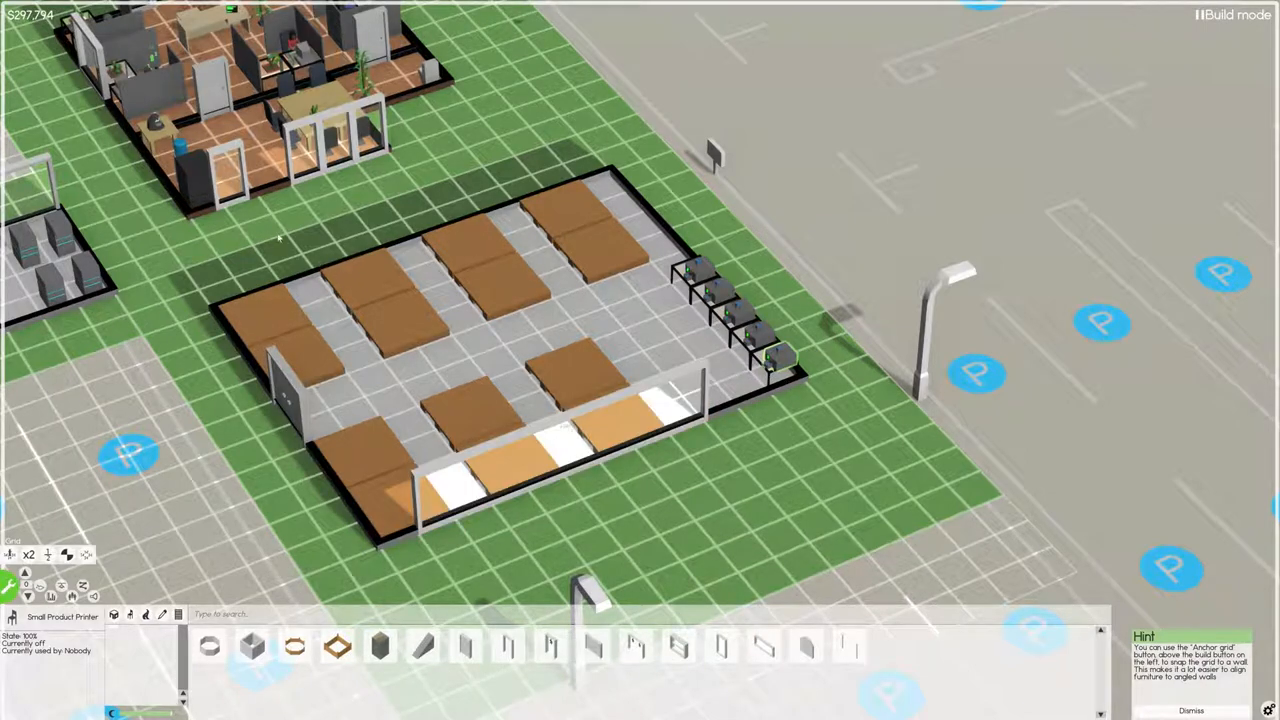
mouse_move(300, 264)
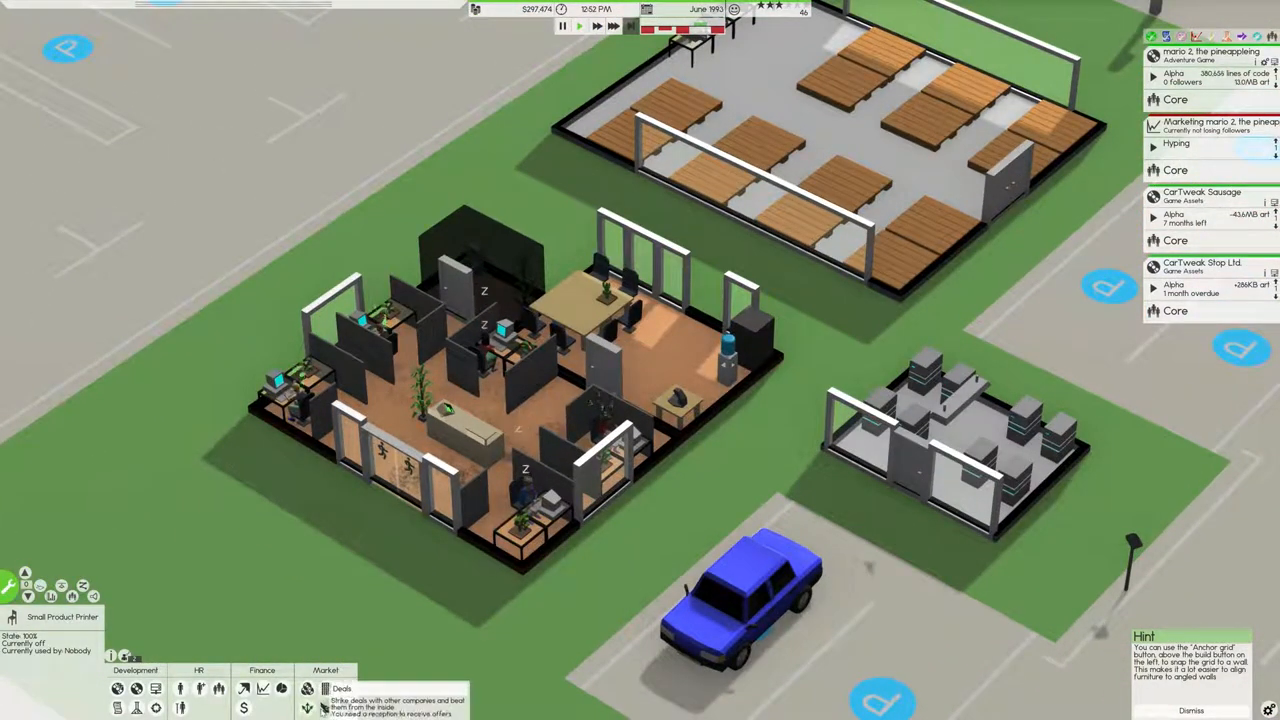
Step: Bring up the available deals list and scroll through the offers
click(342, 688)
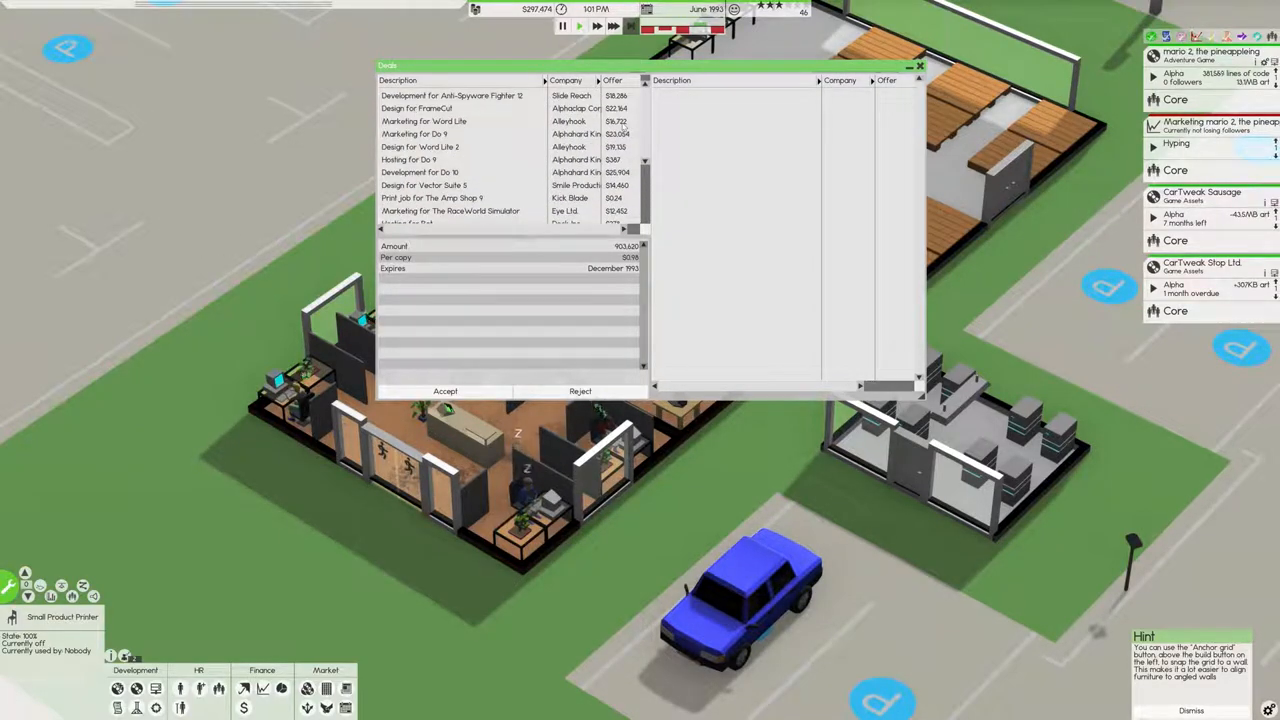
scroll(down, 3)
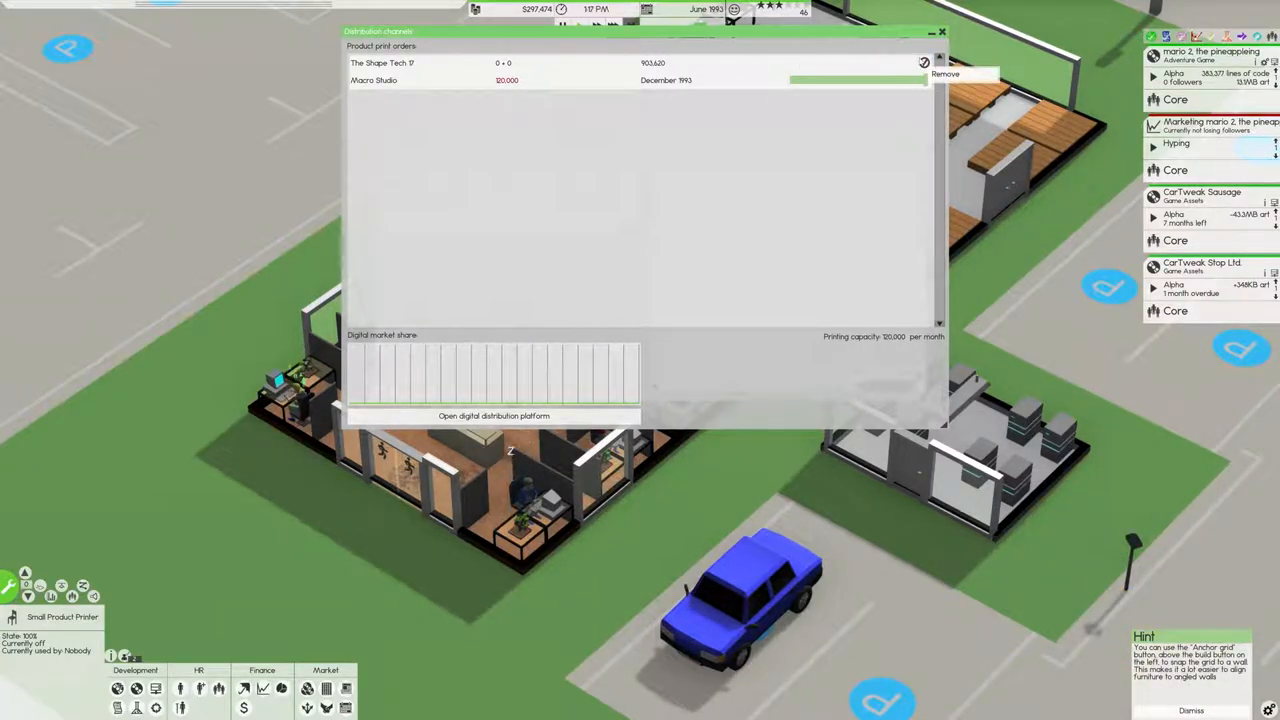
Step: Accept the print deal so the Moore Studio copies join the print orders
click(944, 72)
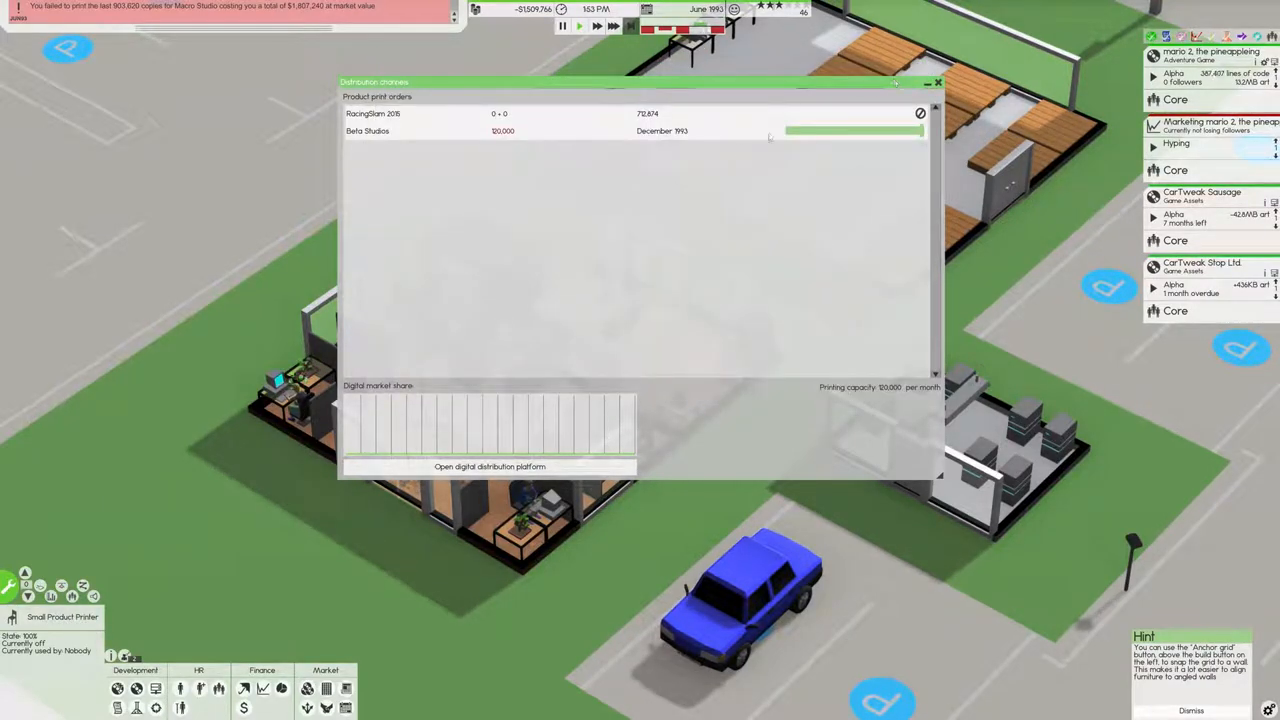
Step: Save the game from the pause menu and resume play
key(Escape)
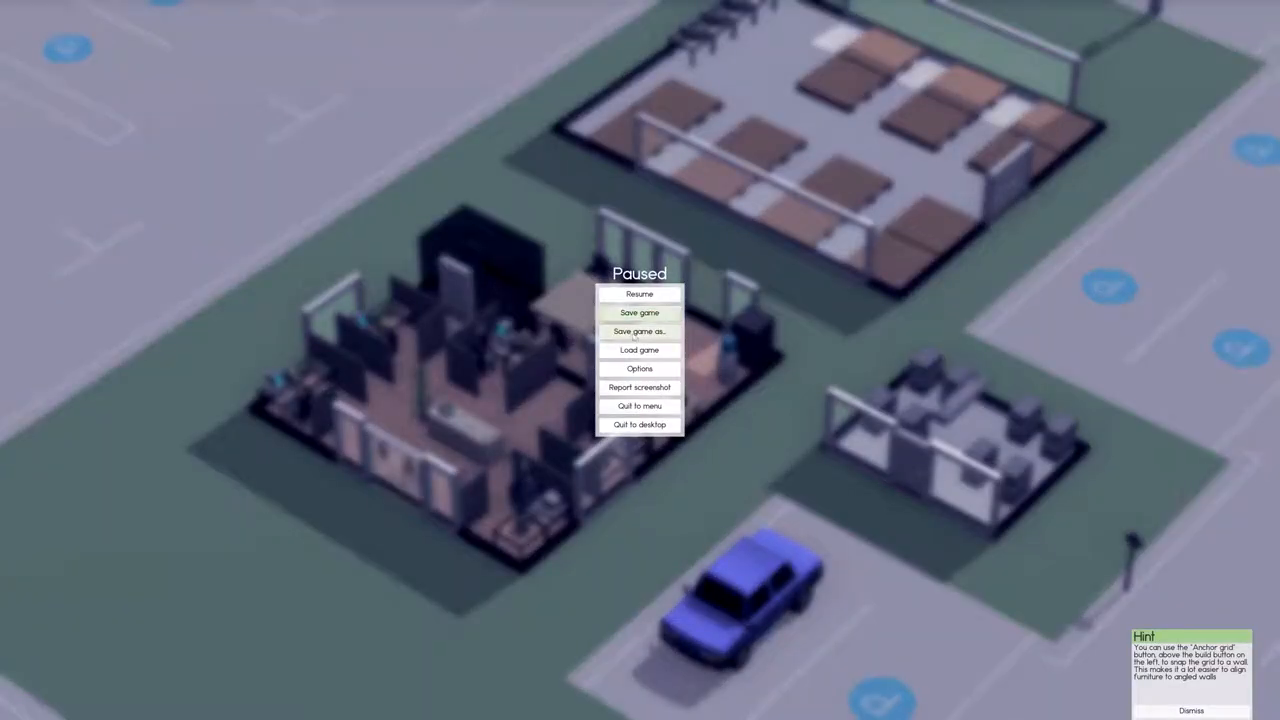
click(640, 332)
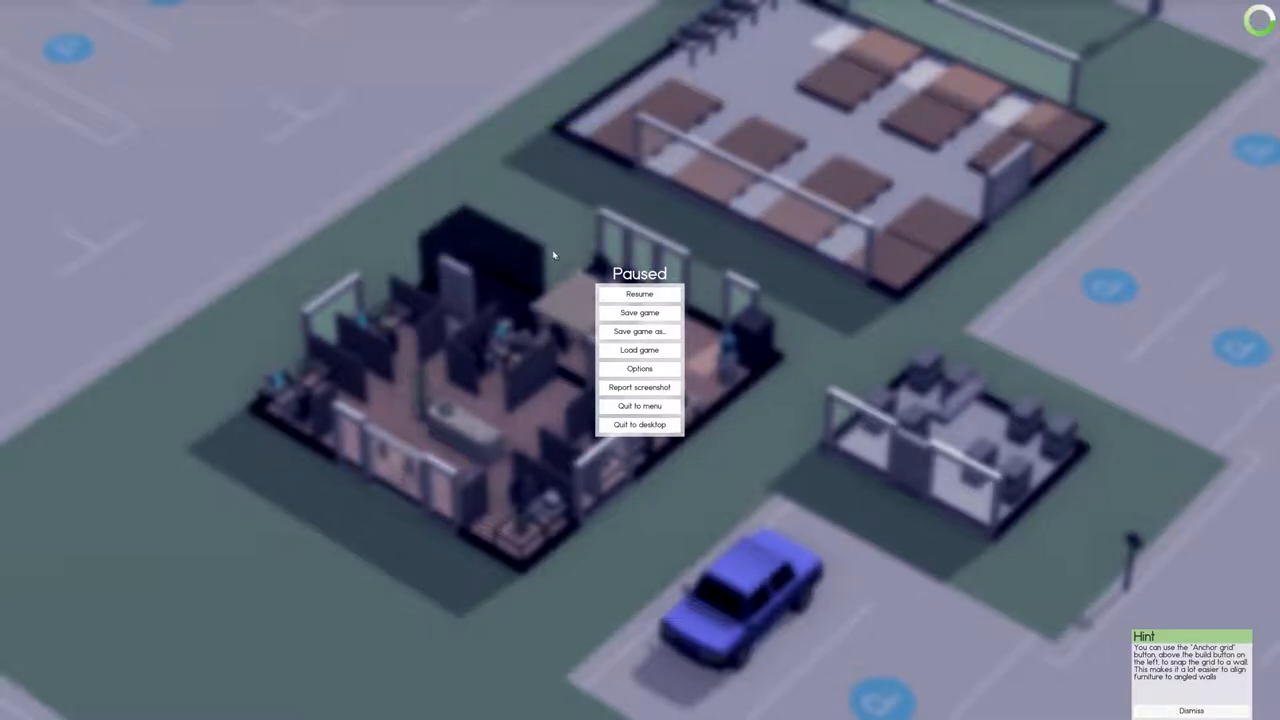
click(640, 292)
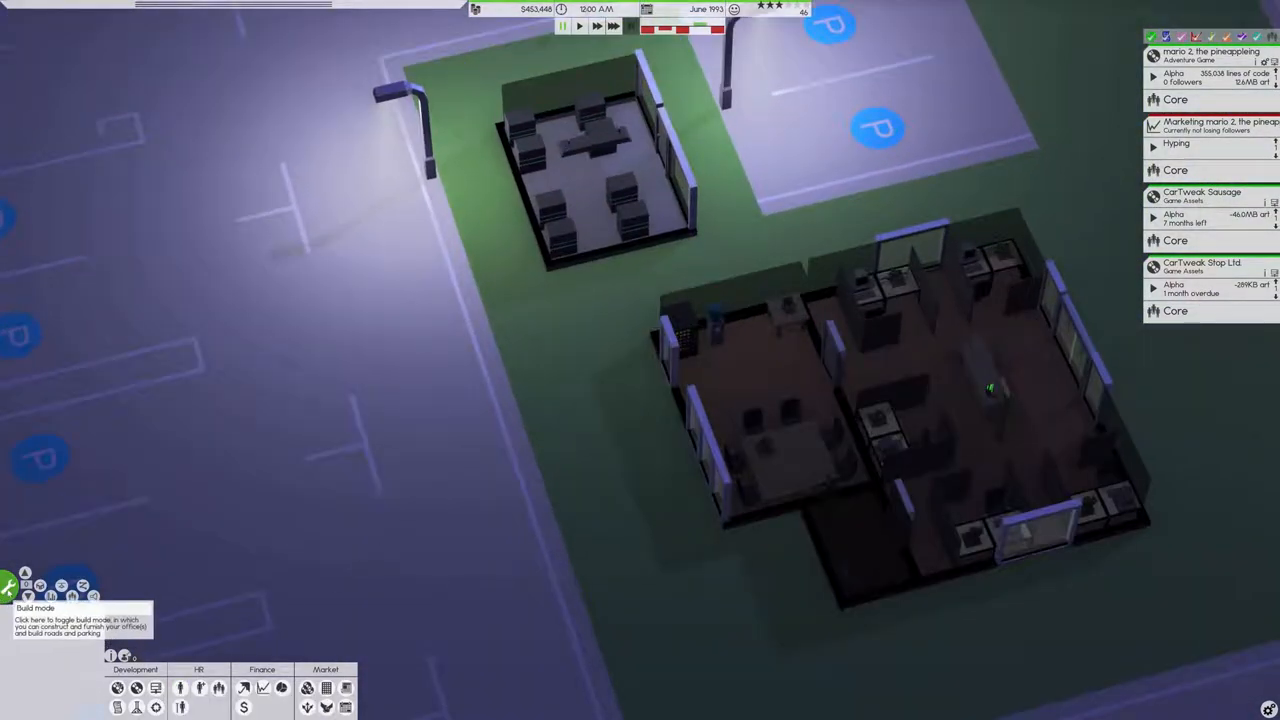
Step: Enter and leave build mode before bringing up the My Products list
click(8, 584)
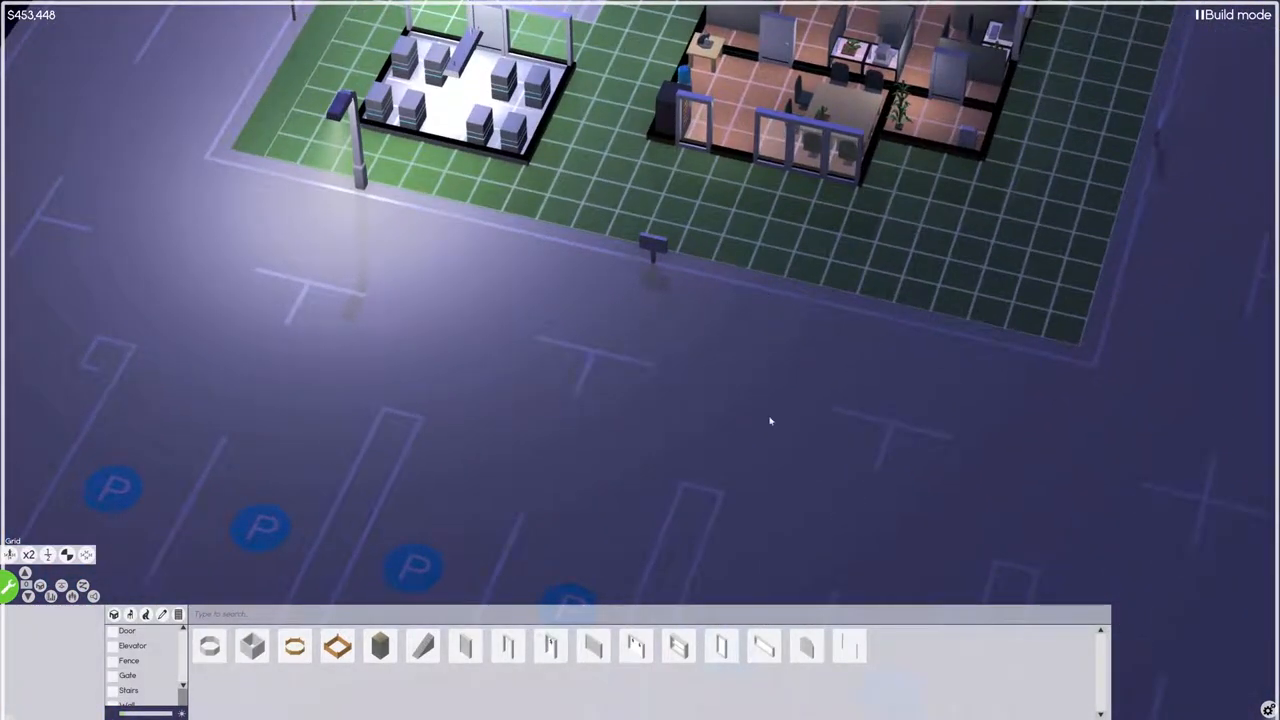
mouse_move(652, 270)
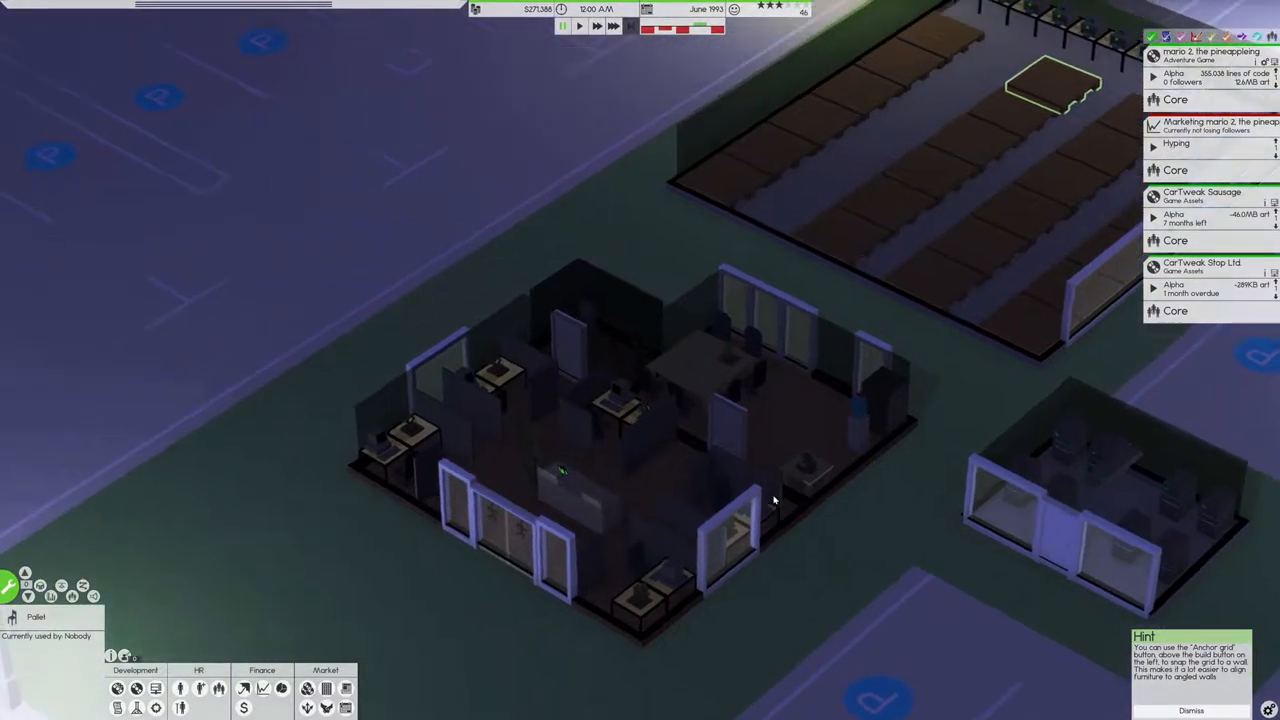
click(580, 26)
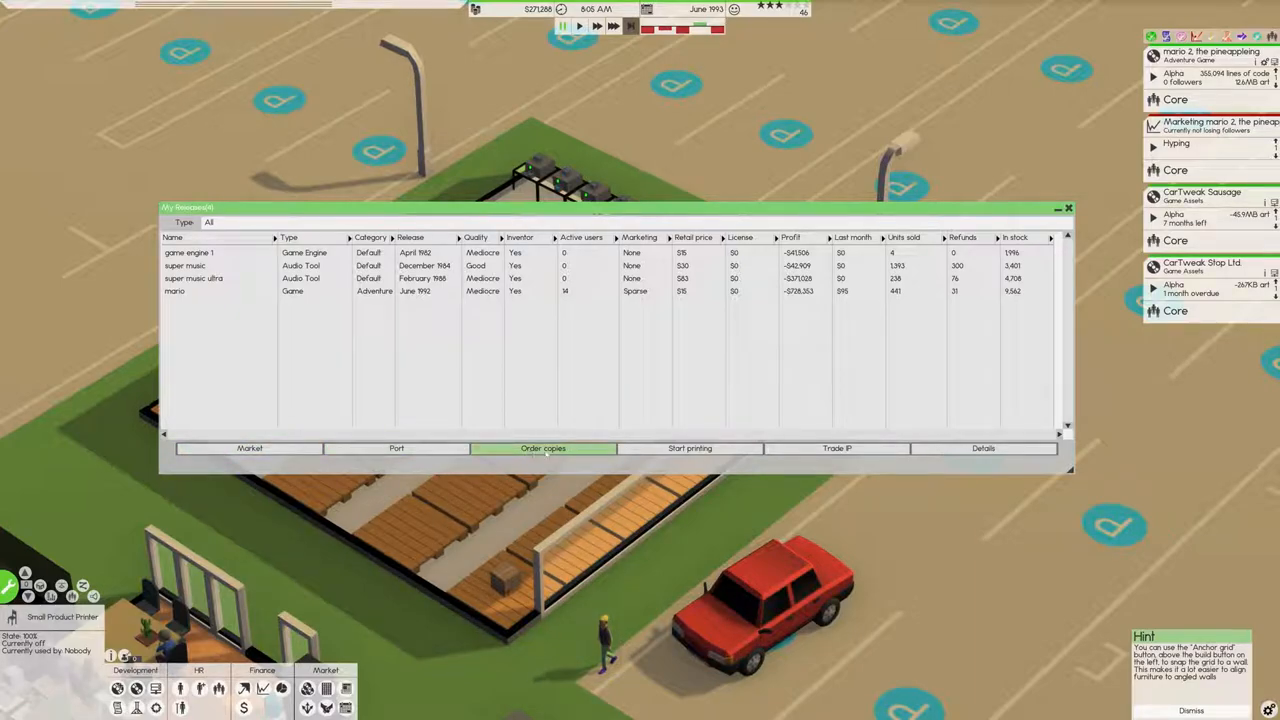
Step: Look over the My Products window and close it to return to the warehouse
click(396, 448)
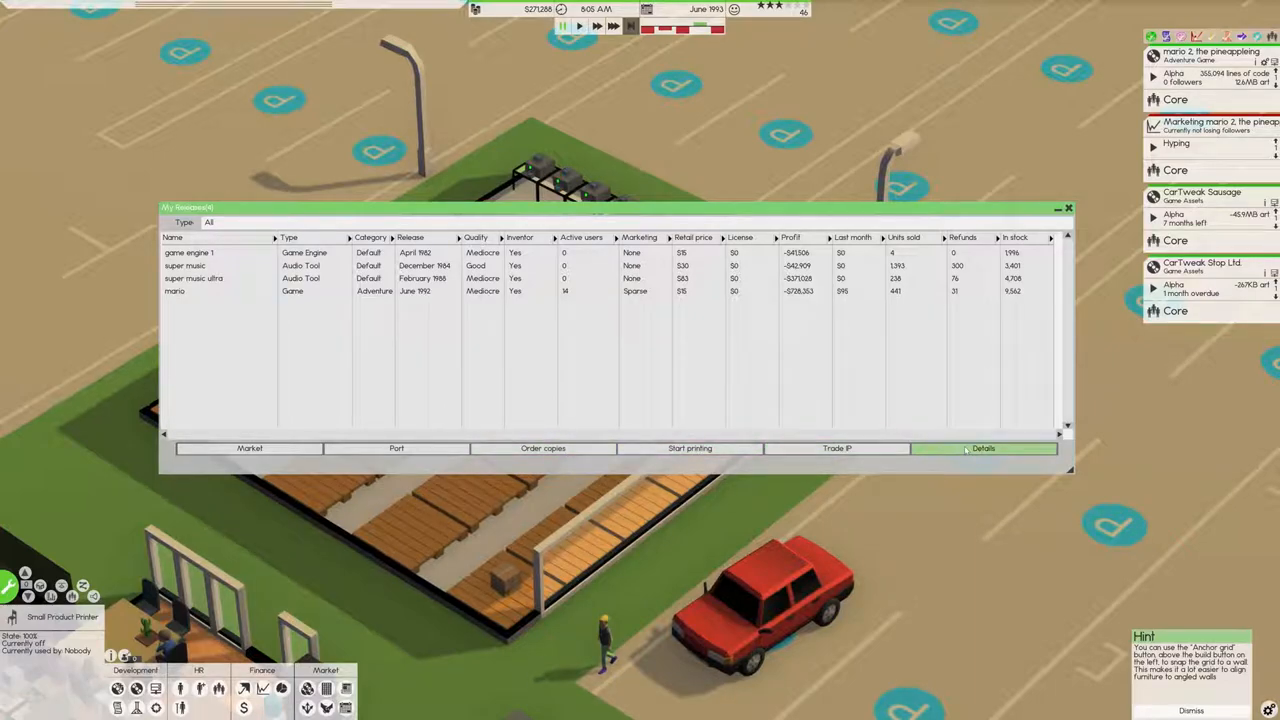
mouse_move(544, 448)
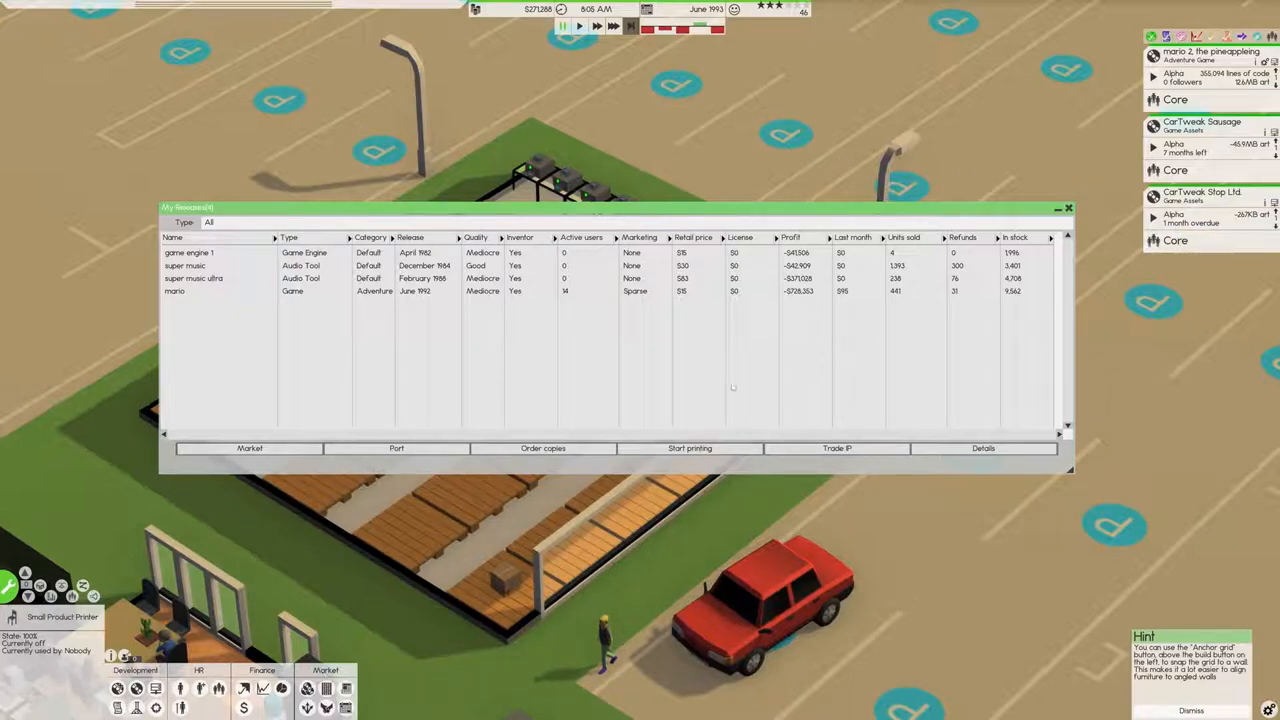
click(1068, 208)
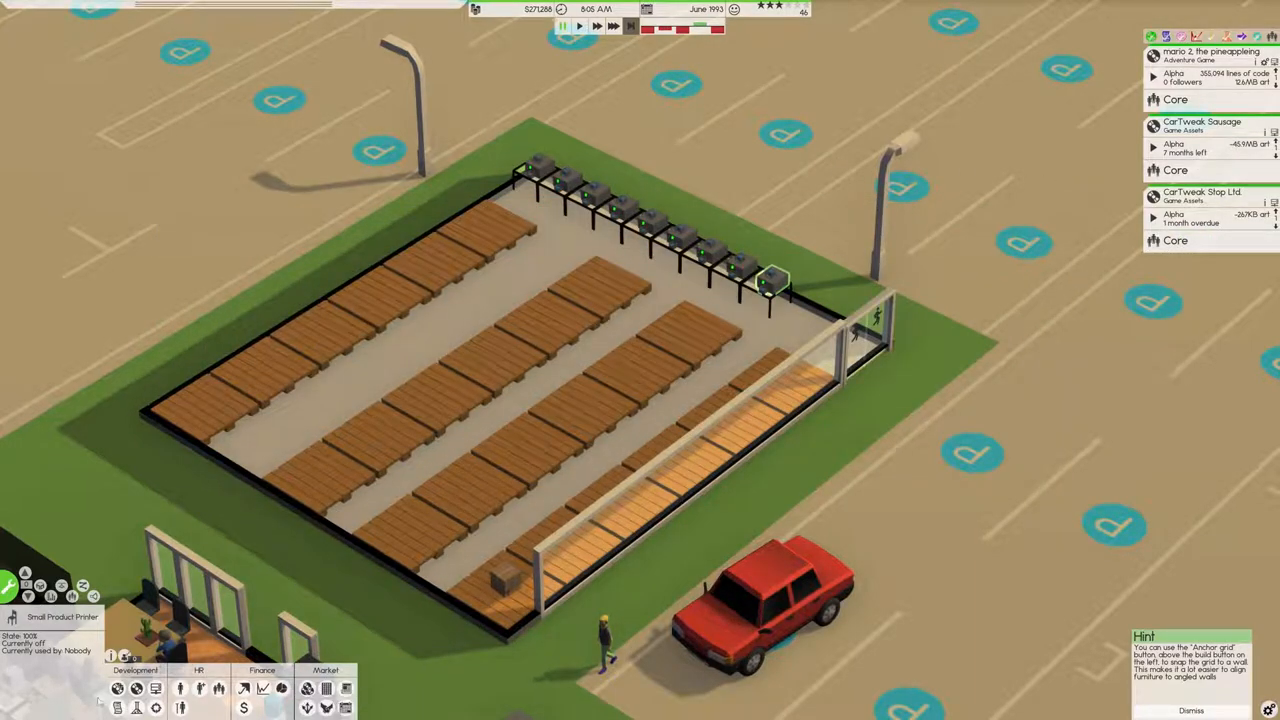
Step: Save the game from the pause menu and dismiss the saved notice
key(Escape)
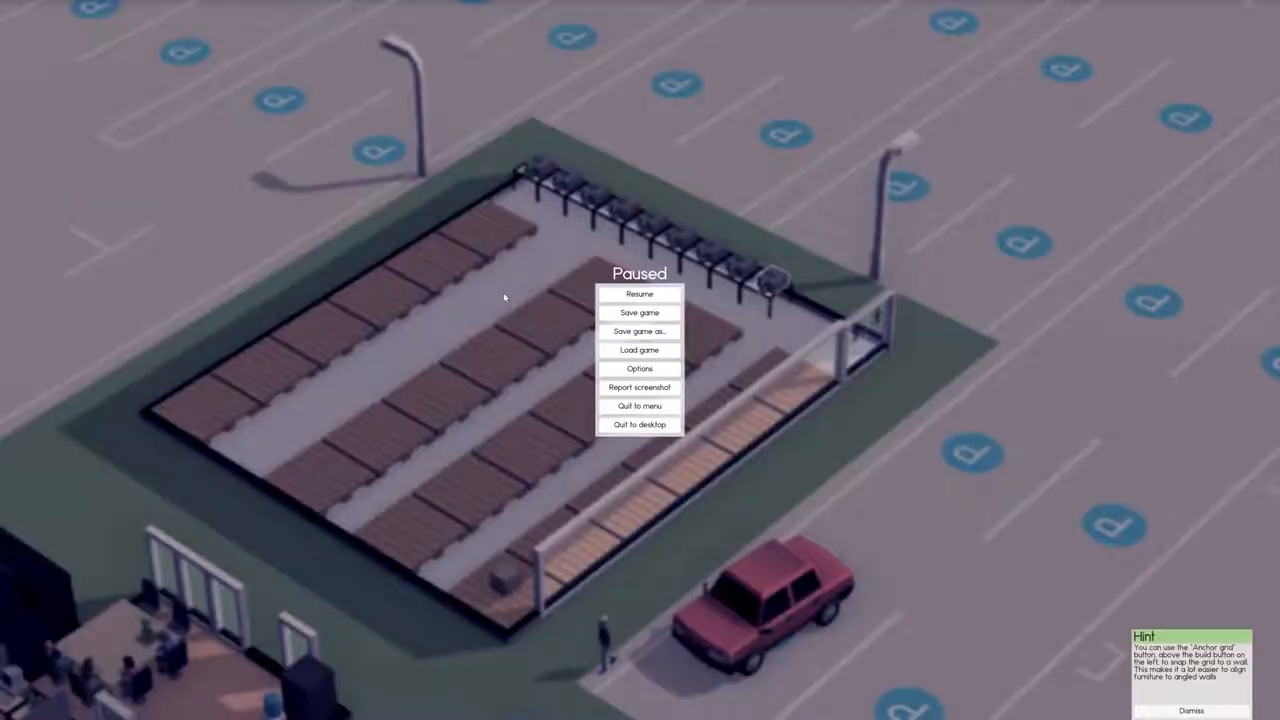
click(640, 312)
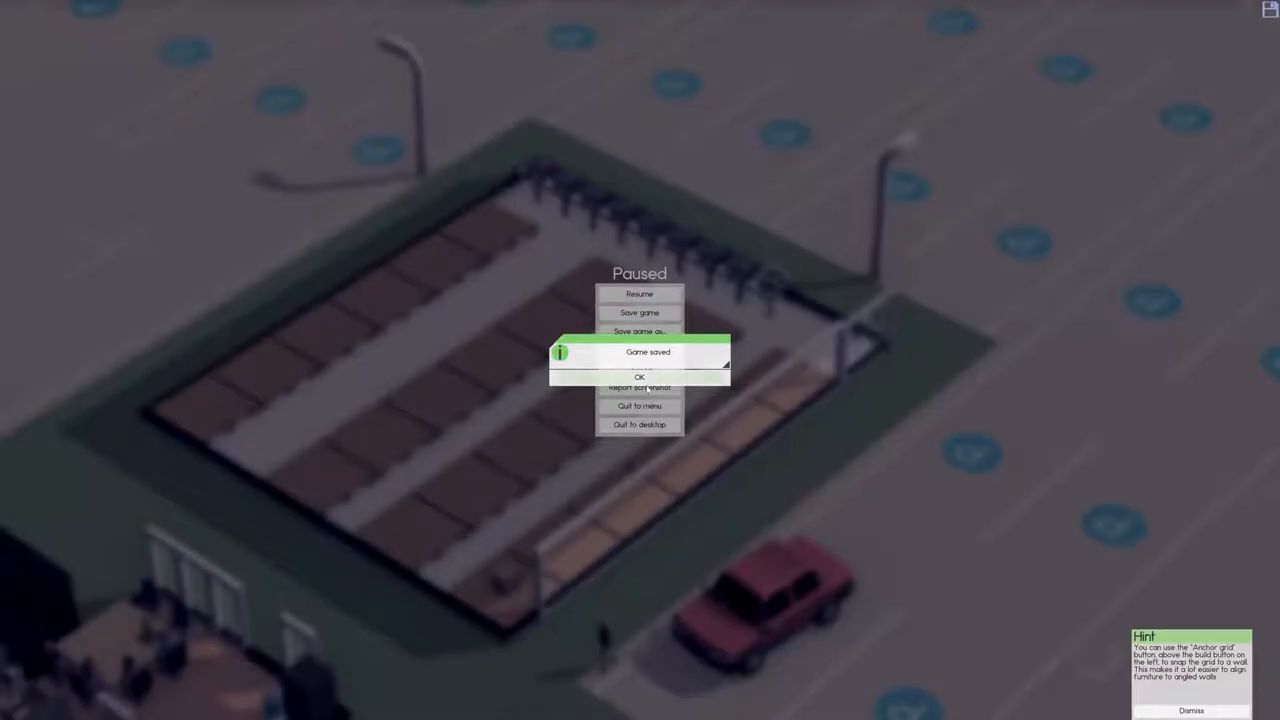
click(640, 376)
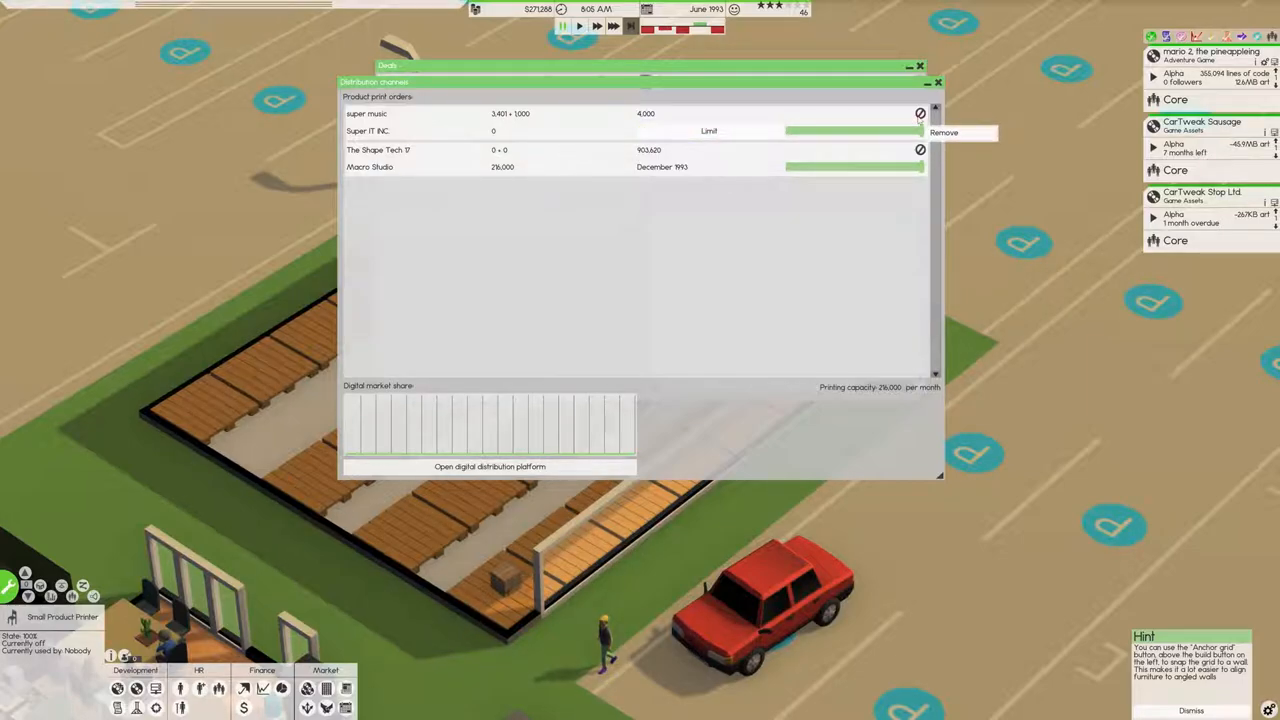
Step: Remove the super music print order and close the finances overview
click(944, 132)
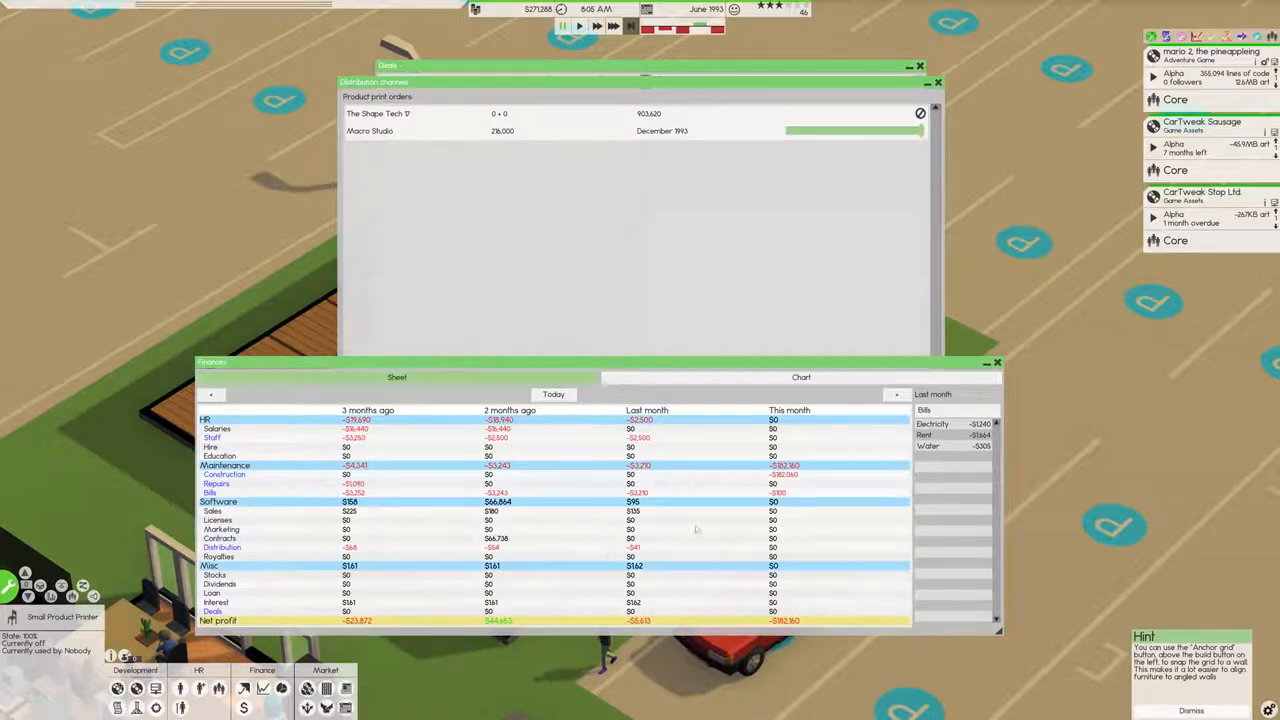
click(996, 362)
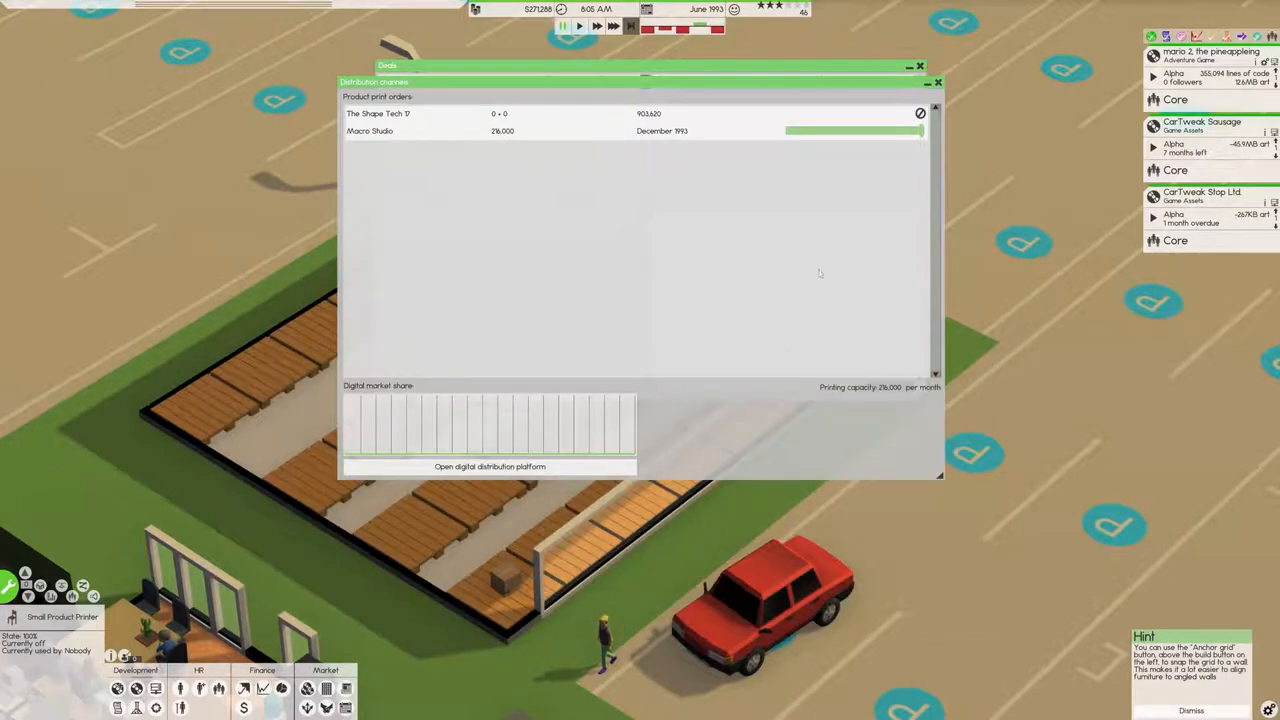
mouse_move(744, 288)
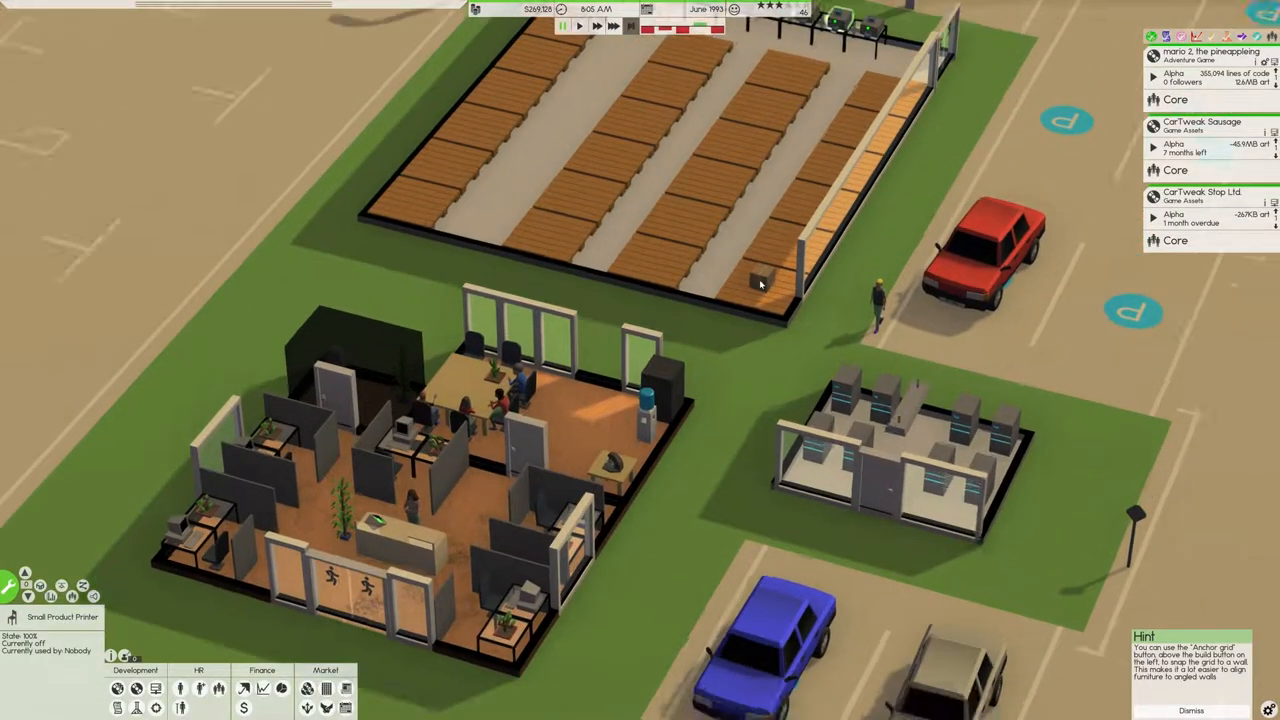
click(180, 688)
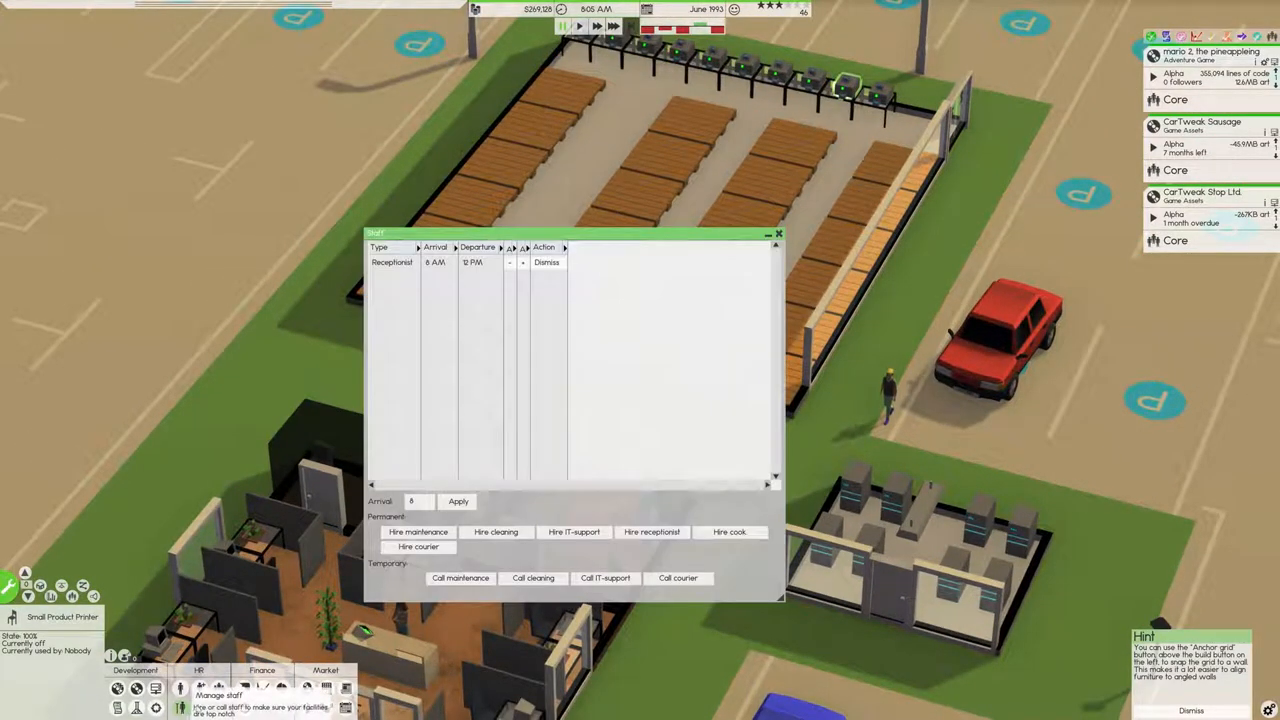
click(418, 548)
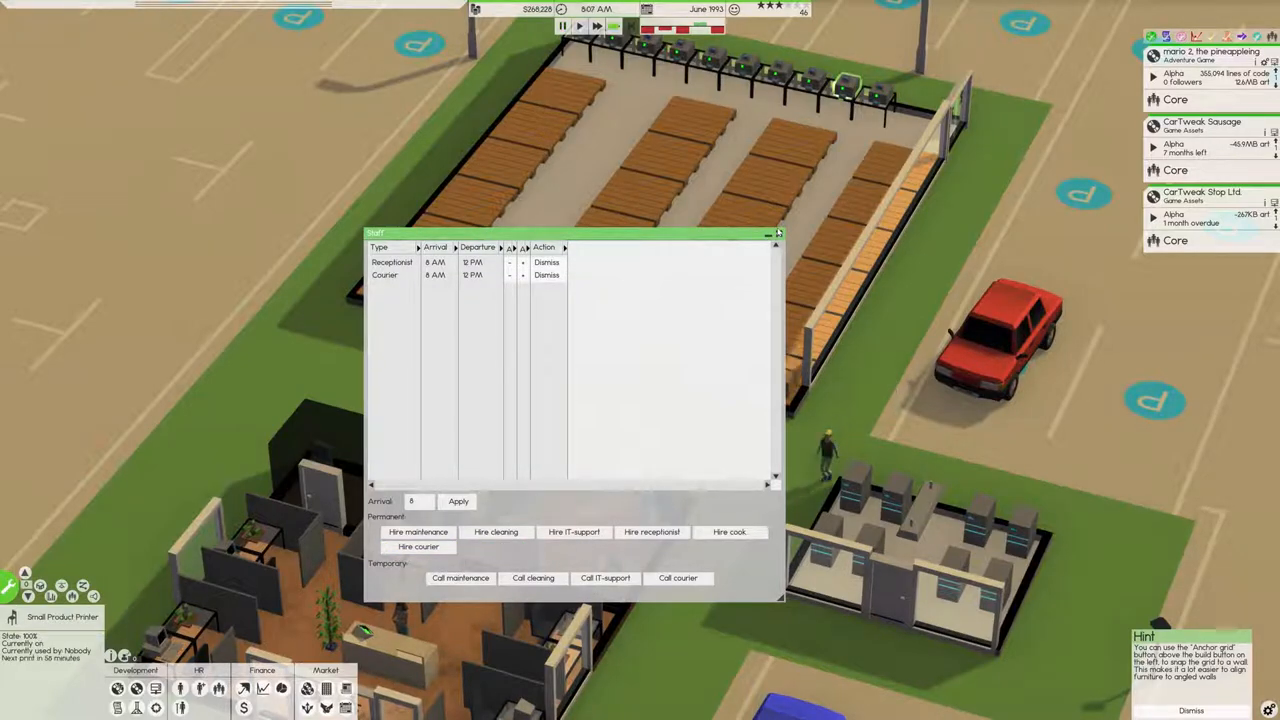
click(778, 232)
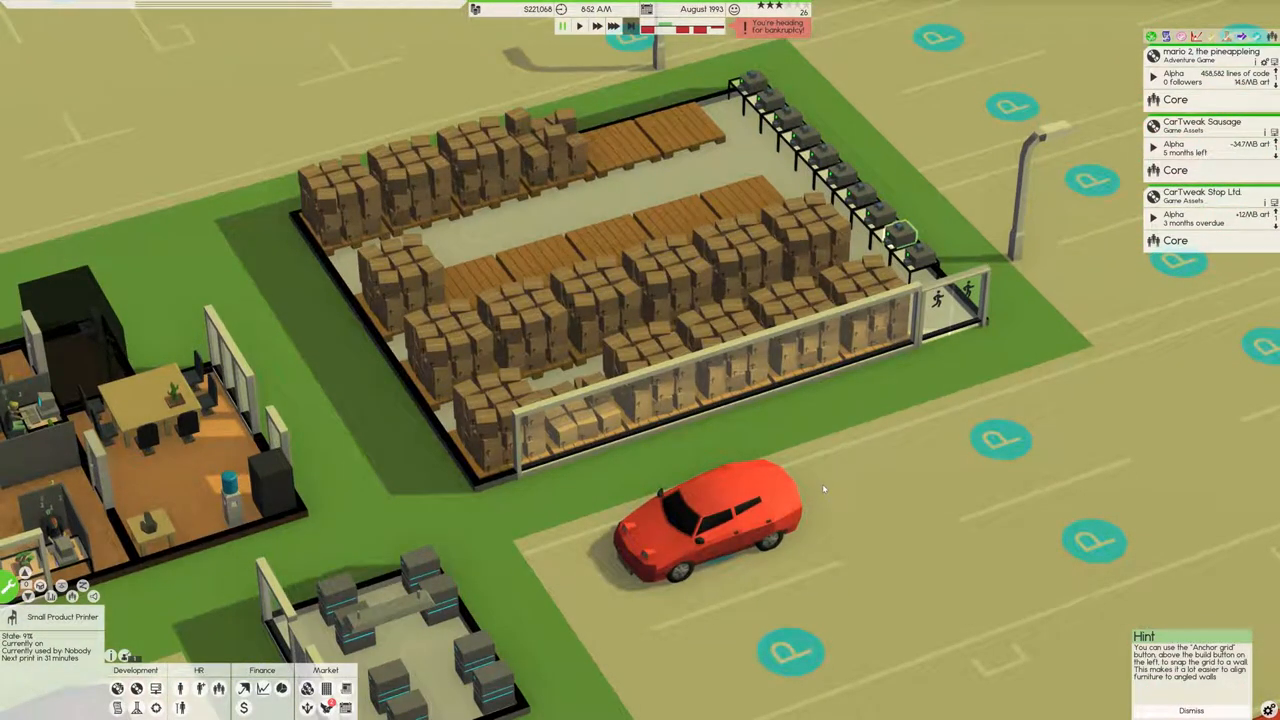
mouse_move(818, 464)
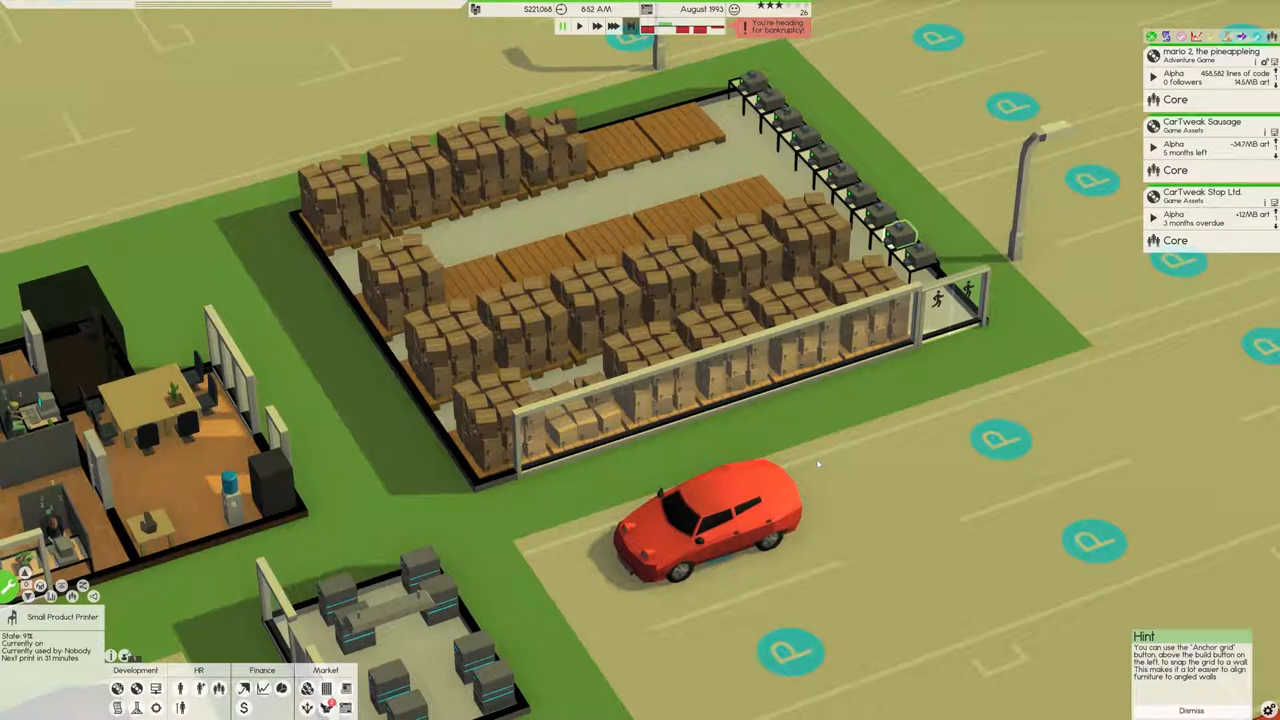
mouse_move(520, 572)
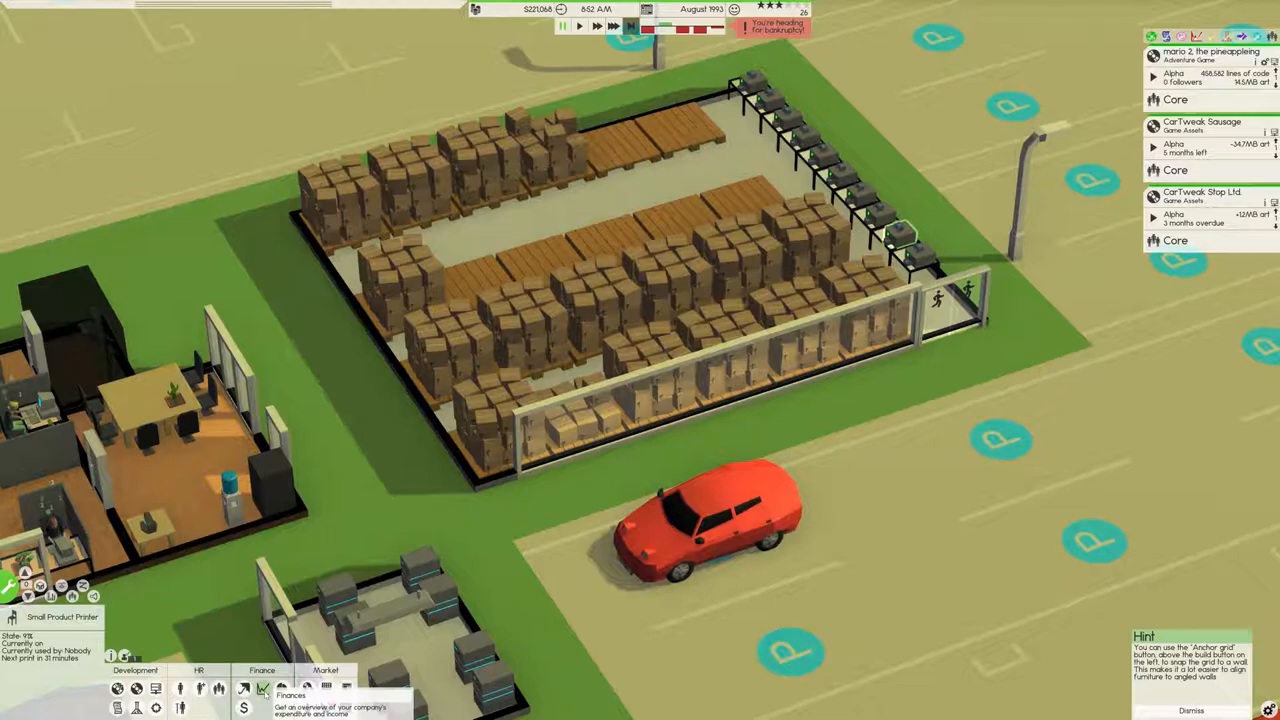
mouse_move(244, 688)
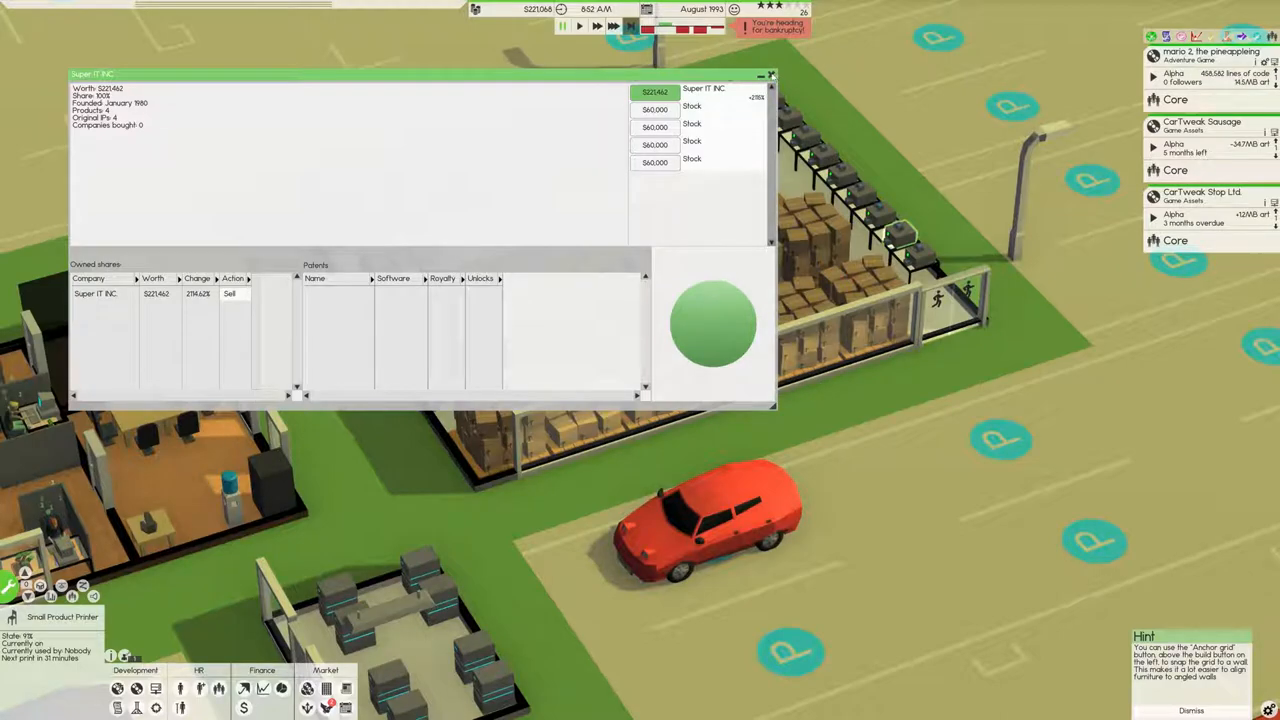
click(770, 74)
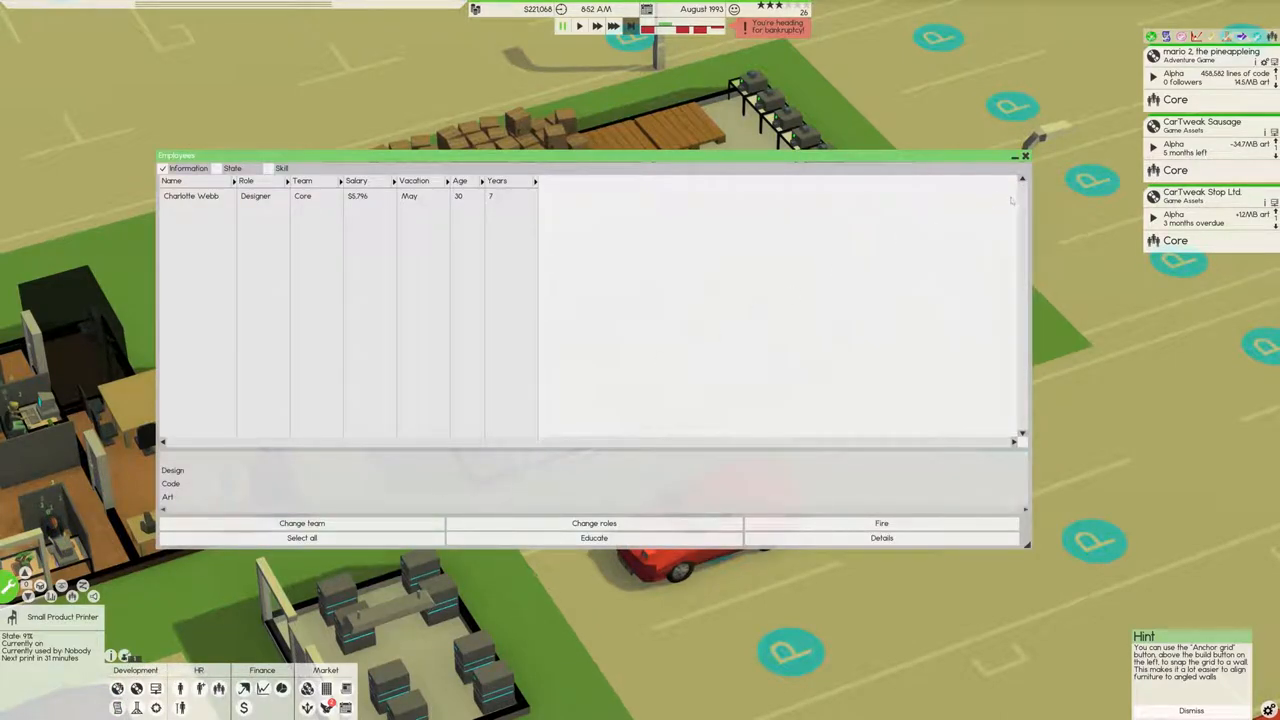
click(1024, 156)
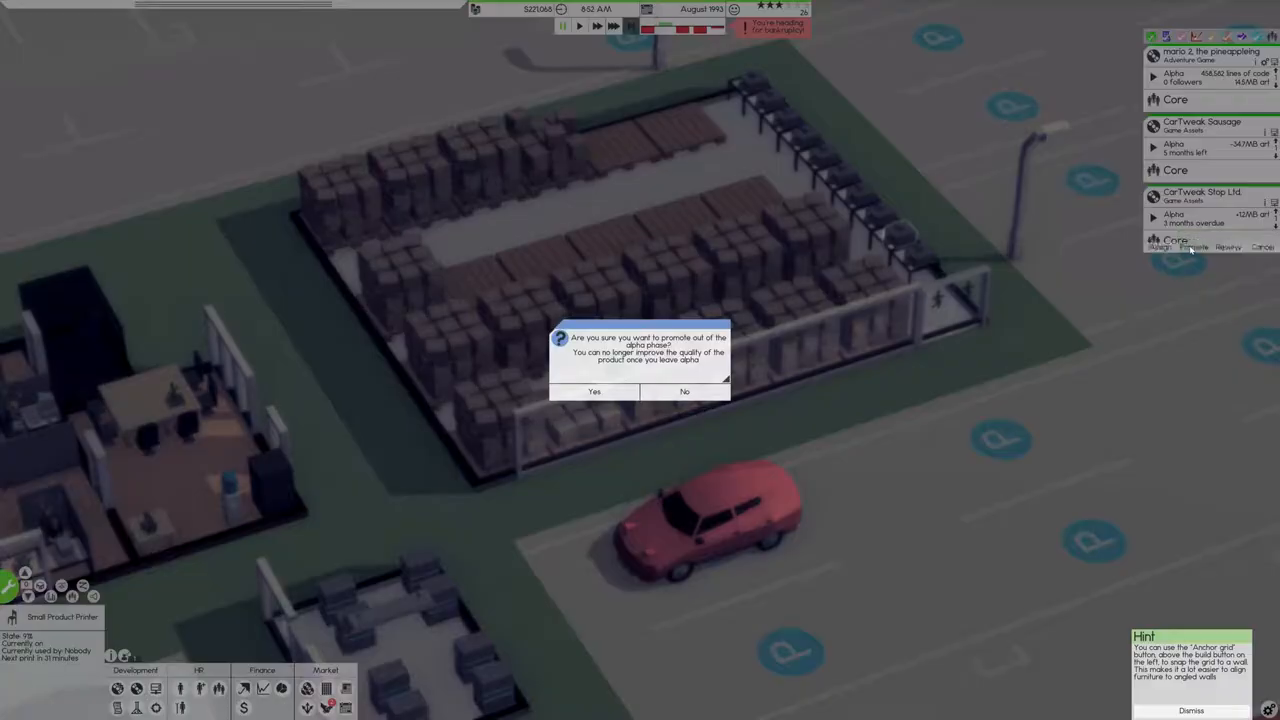
Step: Confirm promoting the product out of alpha and ending its delay phase
click(594, 390)
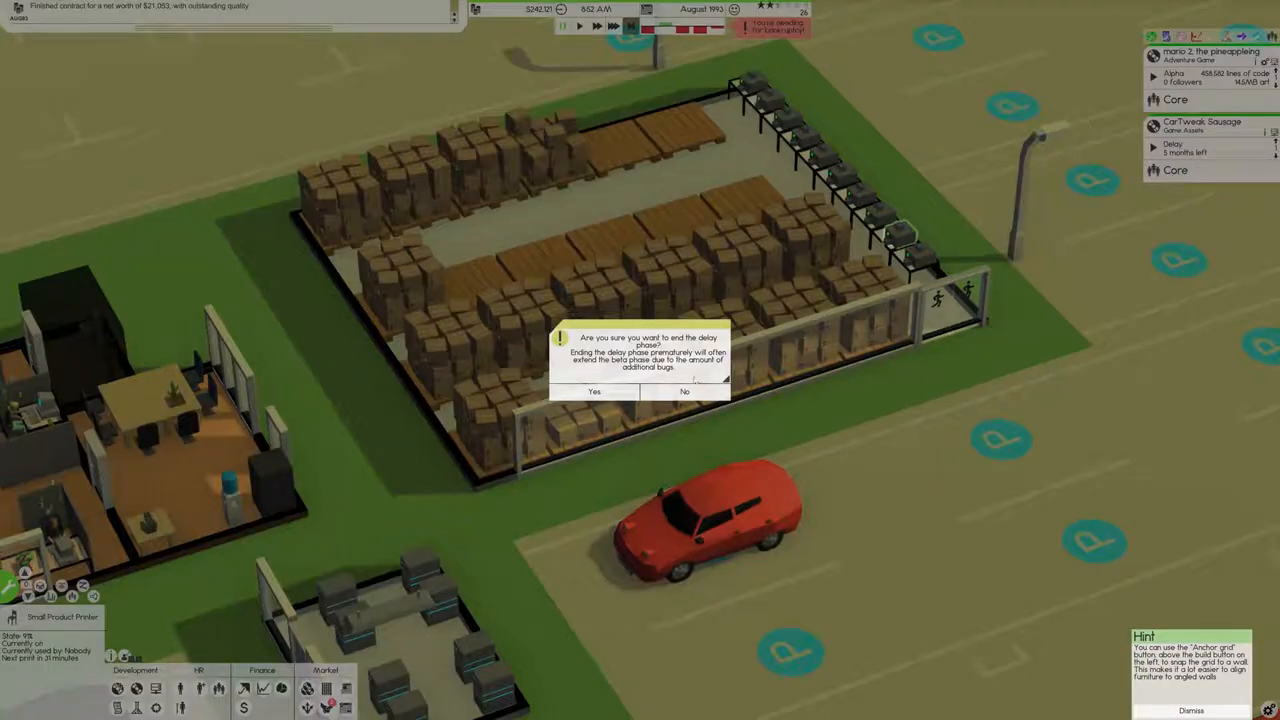
click(594, 390)
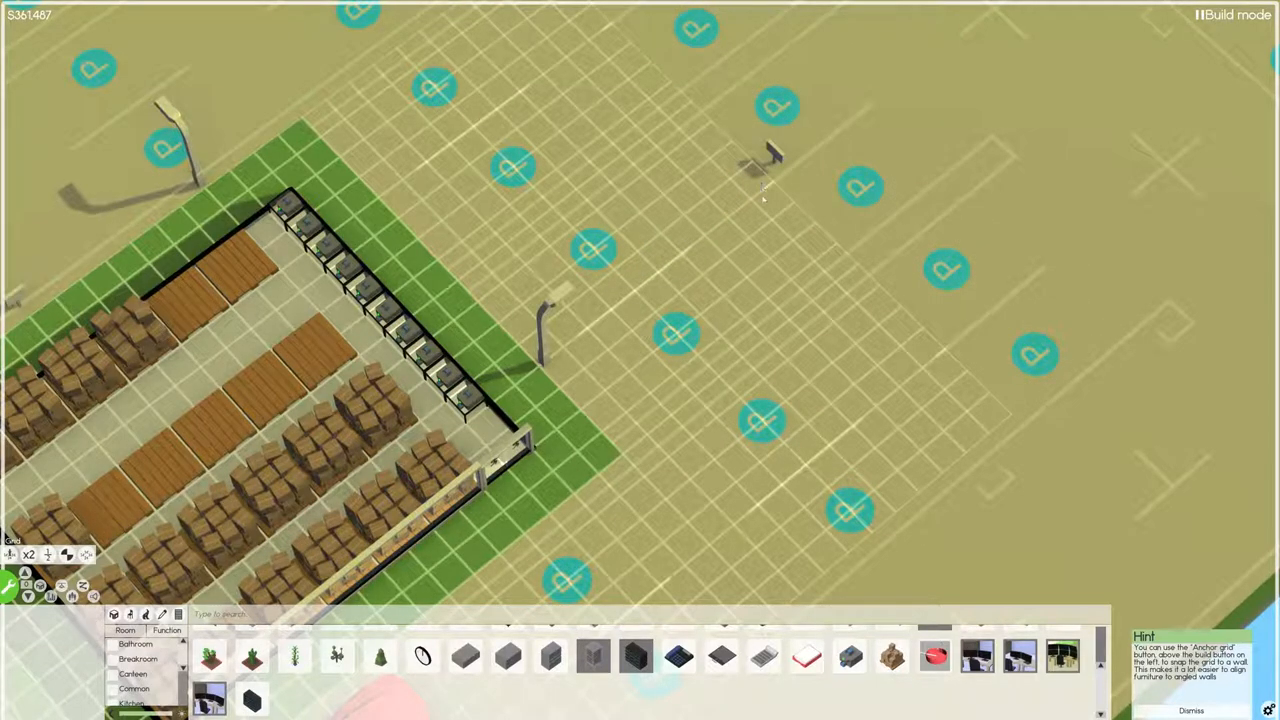
Step: Exit build mode with Escape and resume the game
key(Escape)
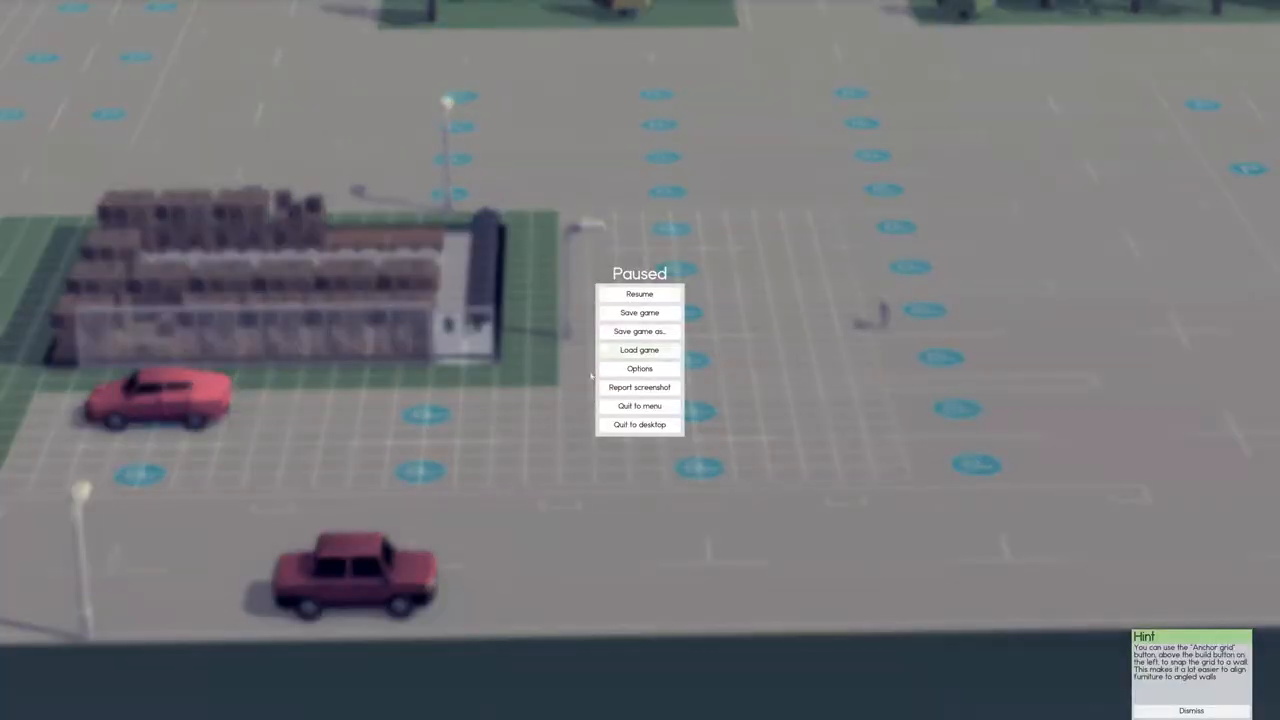
click(640, 292)
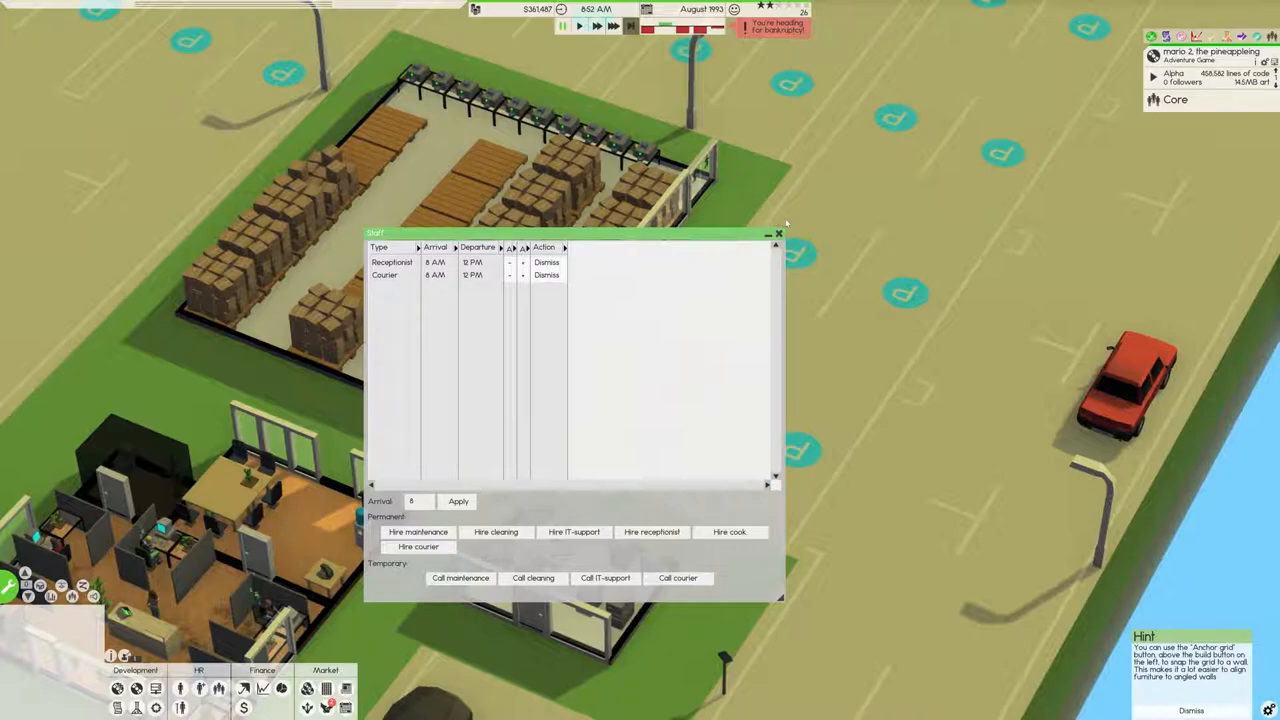
mouse_move(548, 276)
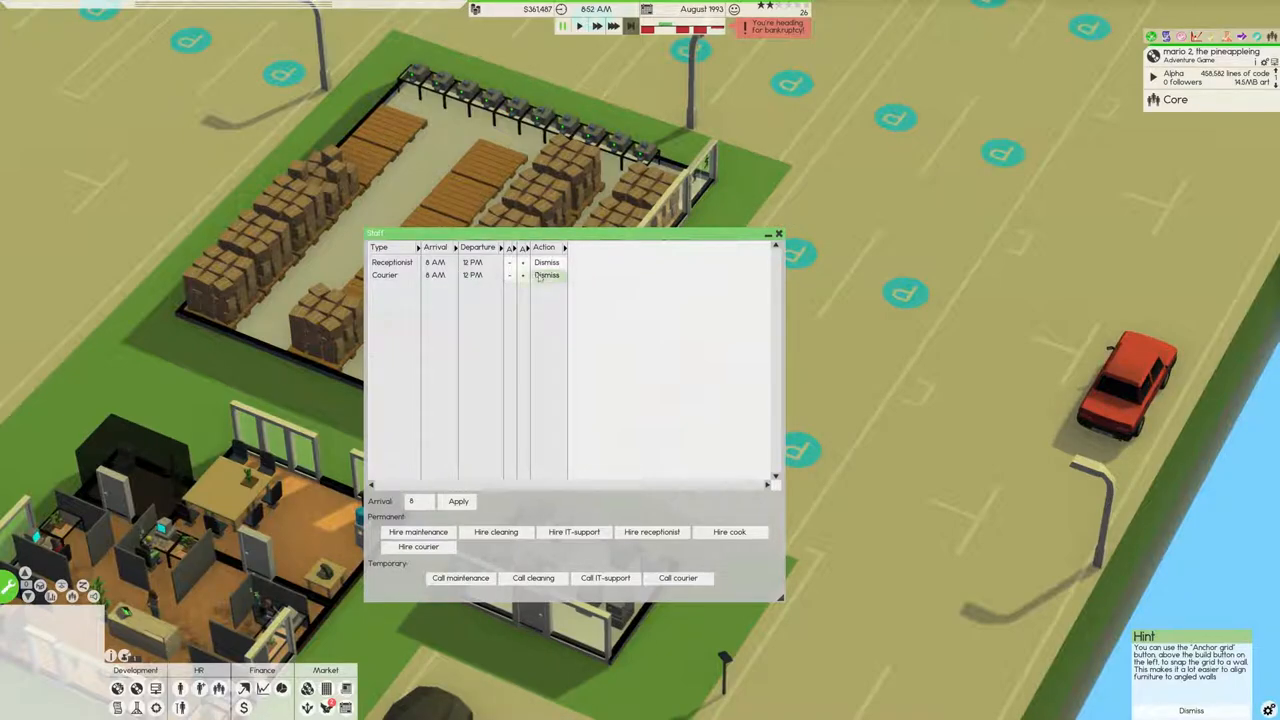
mouse_move(420, 548)
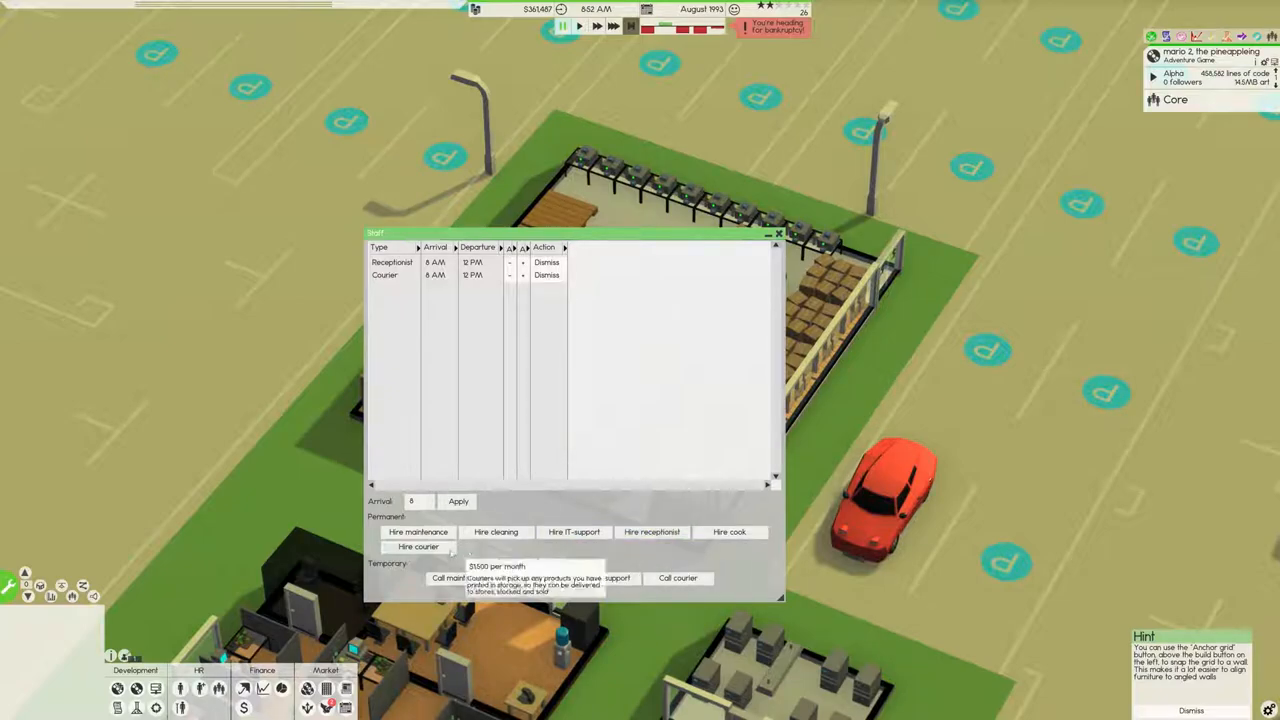
Step: Hire four more couriers from the Staff window
click(418, 546)
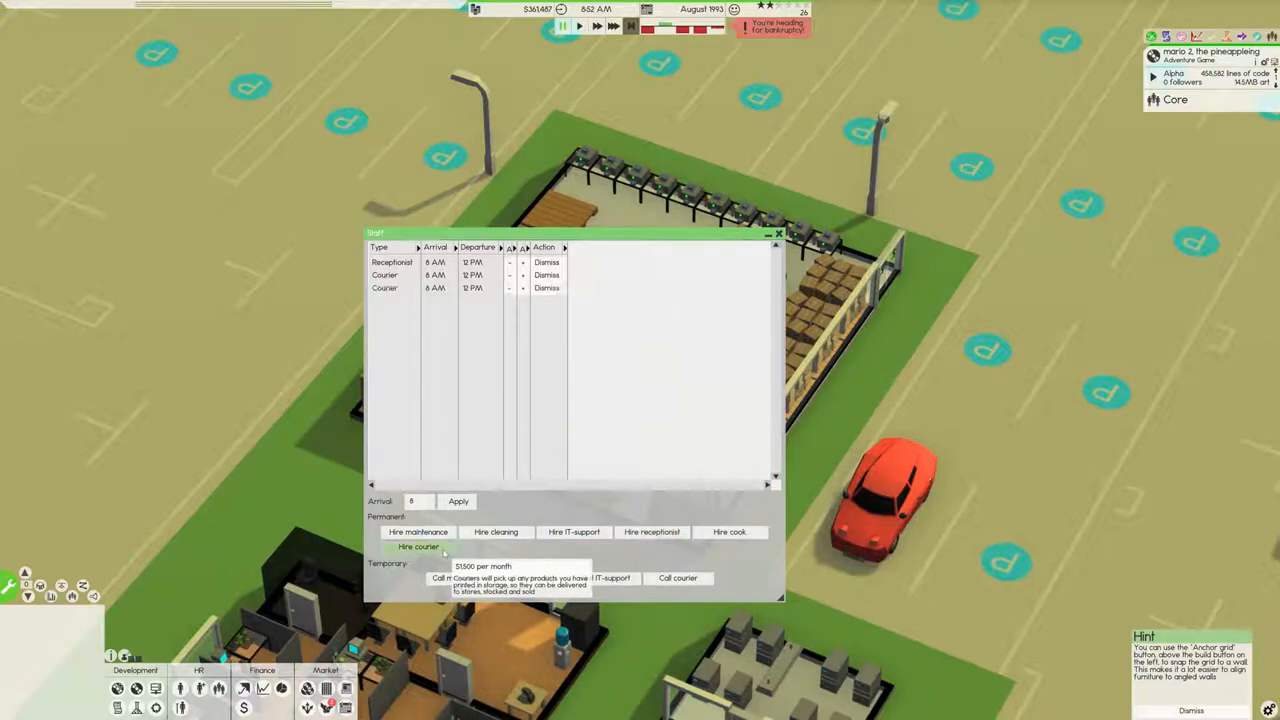
click(418, 546)
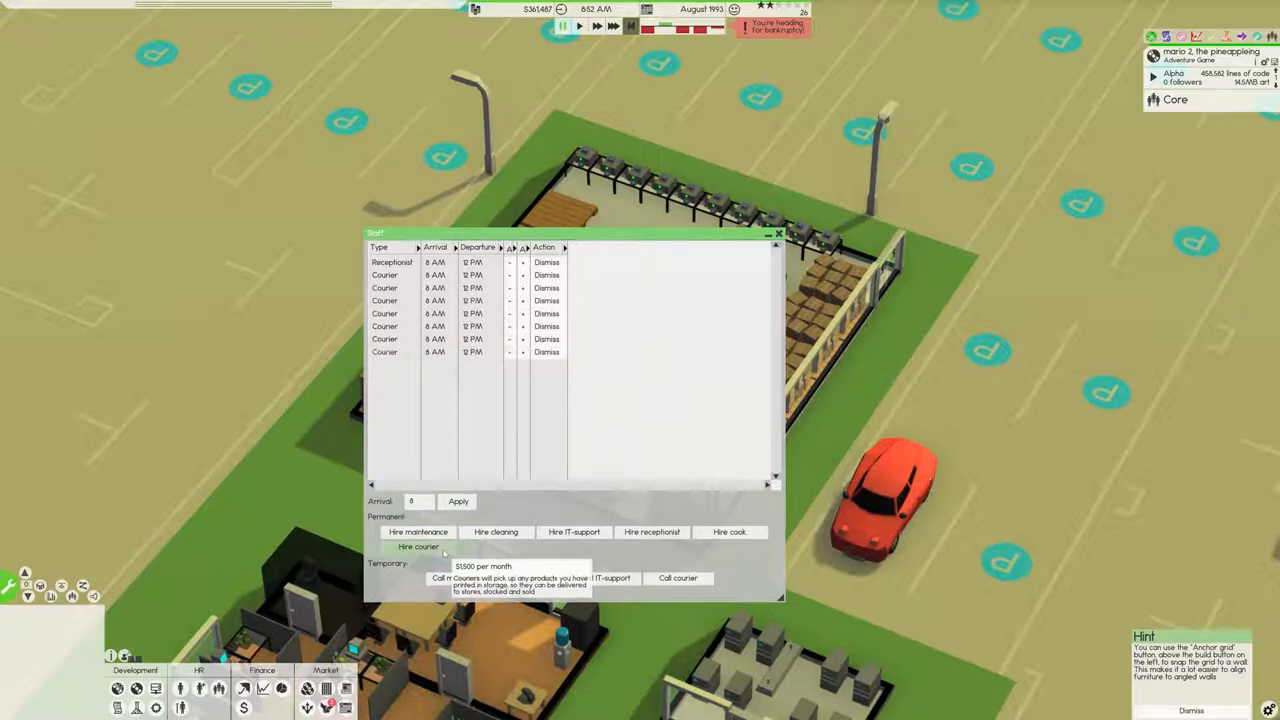
click(418, 546)
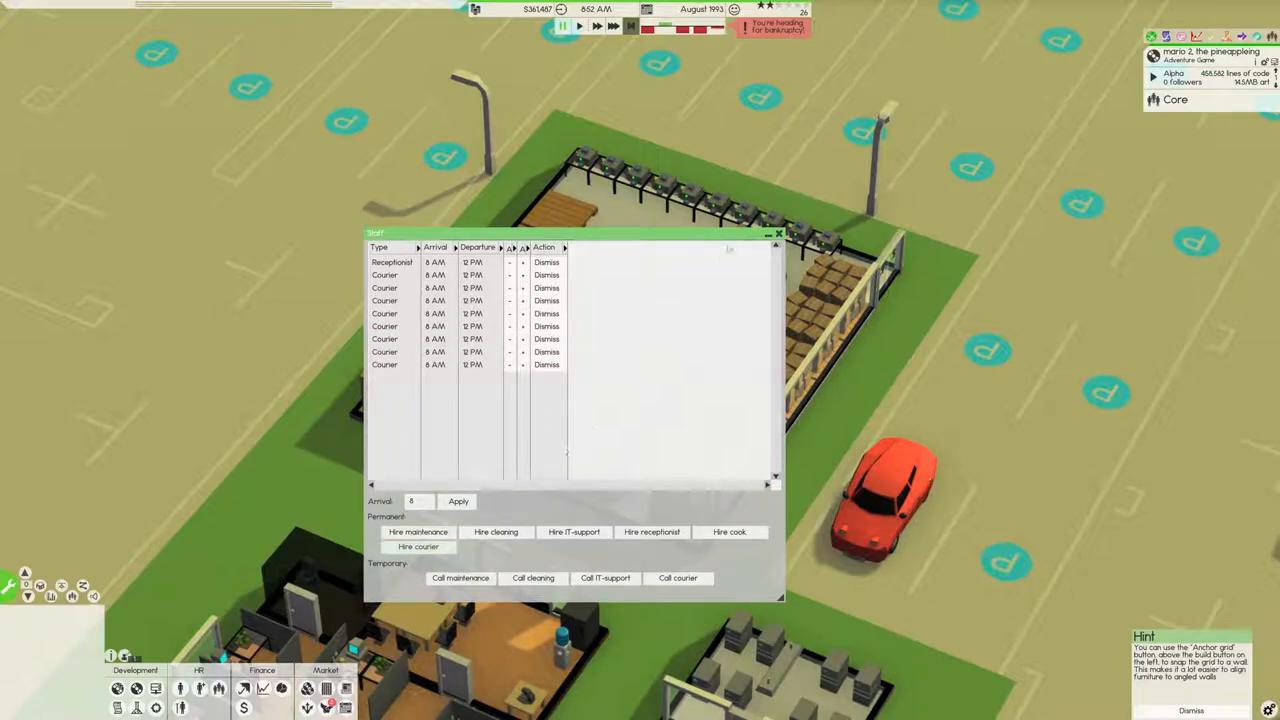
click(780, 232)
text(12)
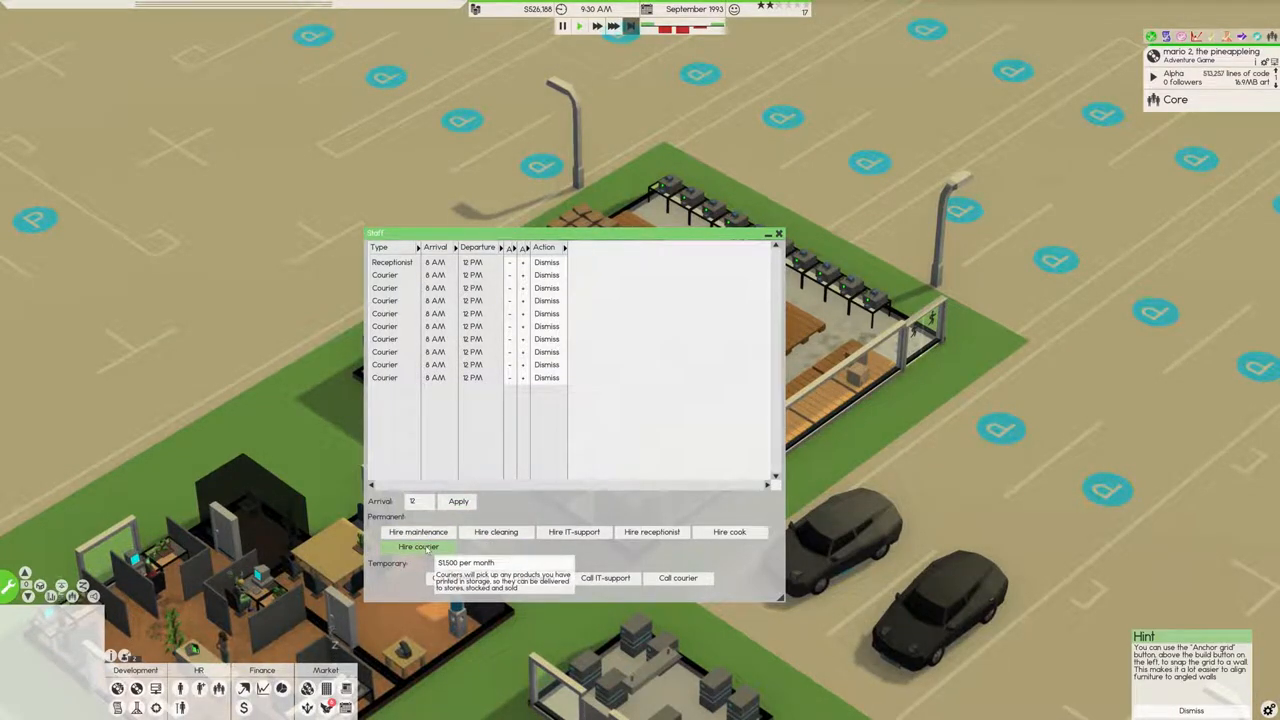
Step: Hire another courier and move selected couriers to a 12 o'clock arrival shift
click(418, 548)
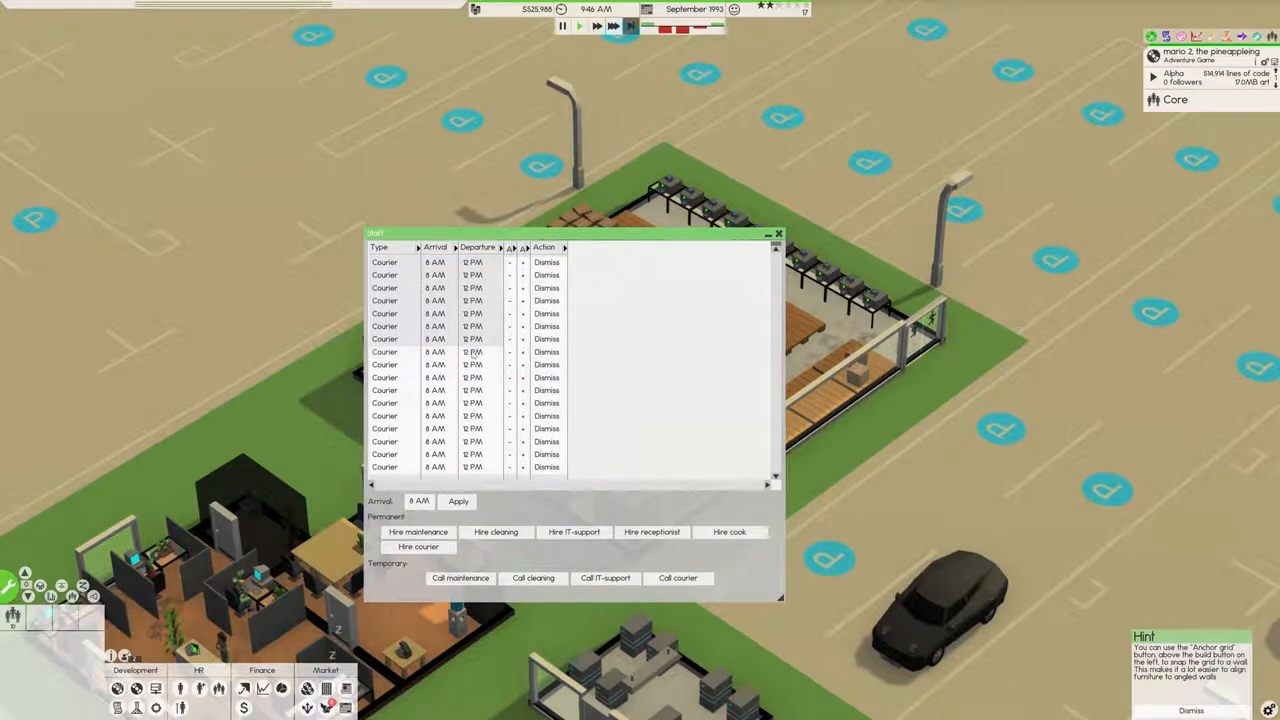
click(418, 500)
text(12)
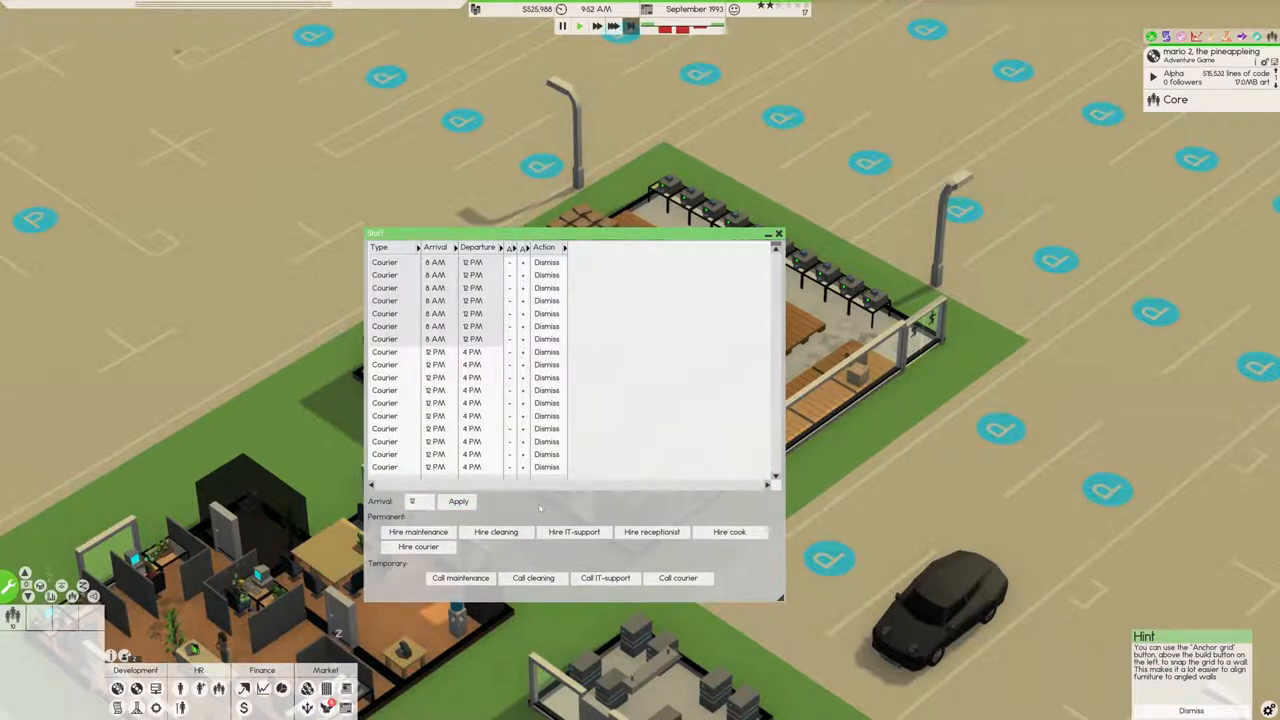
click(652, 532)
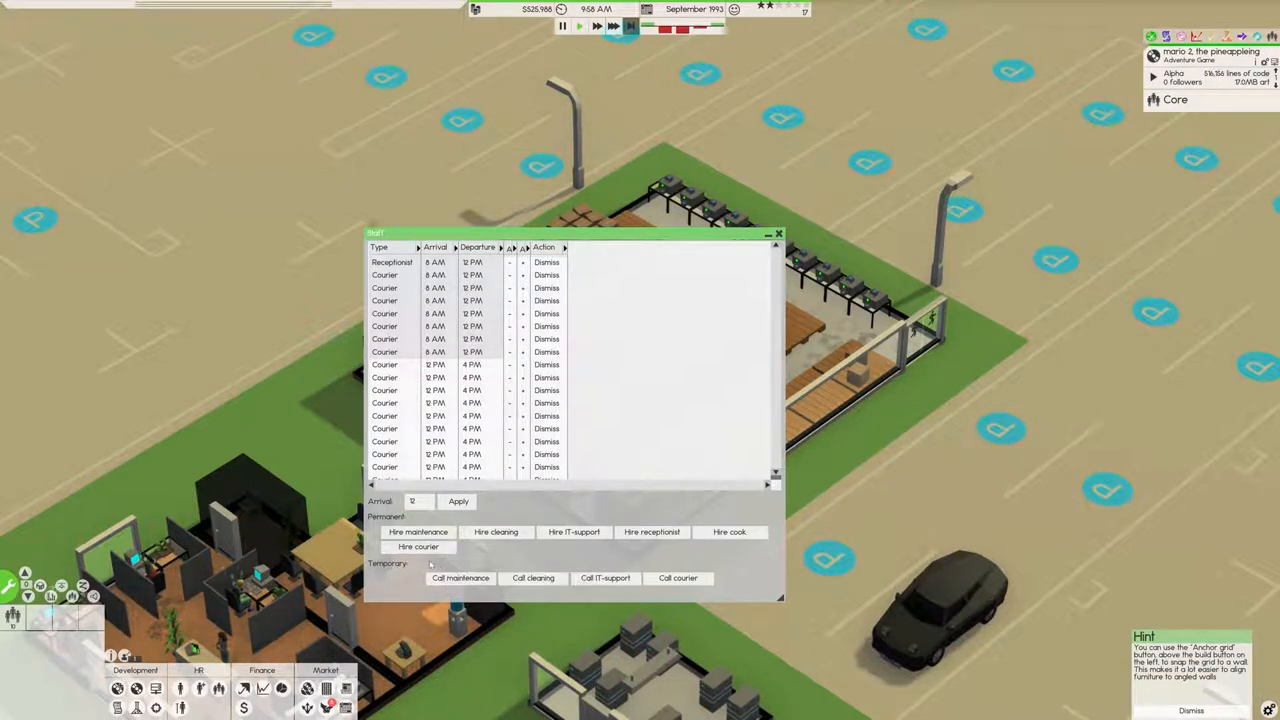
mouse_move(418, 548)
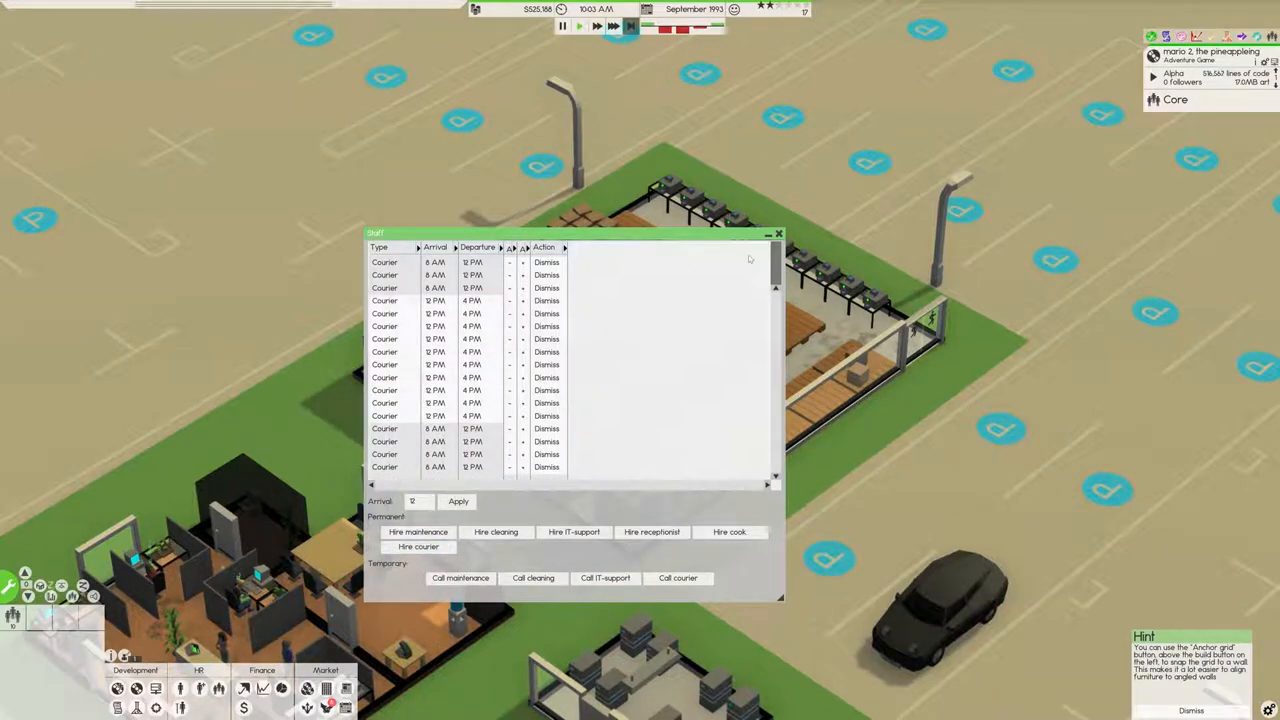
click(780, 232)
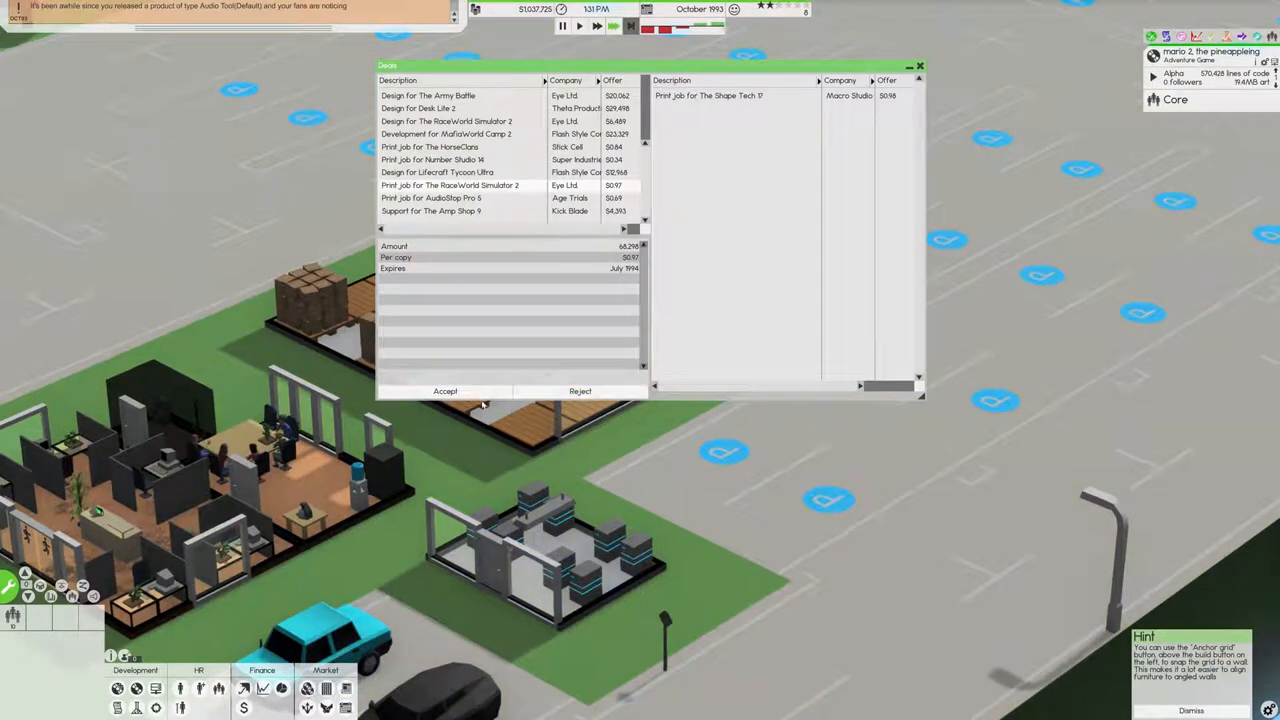
Step: Accept the print deals for AudioShop Pro 6 and The HorseData
click(444, 390)
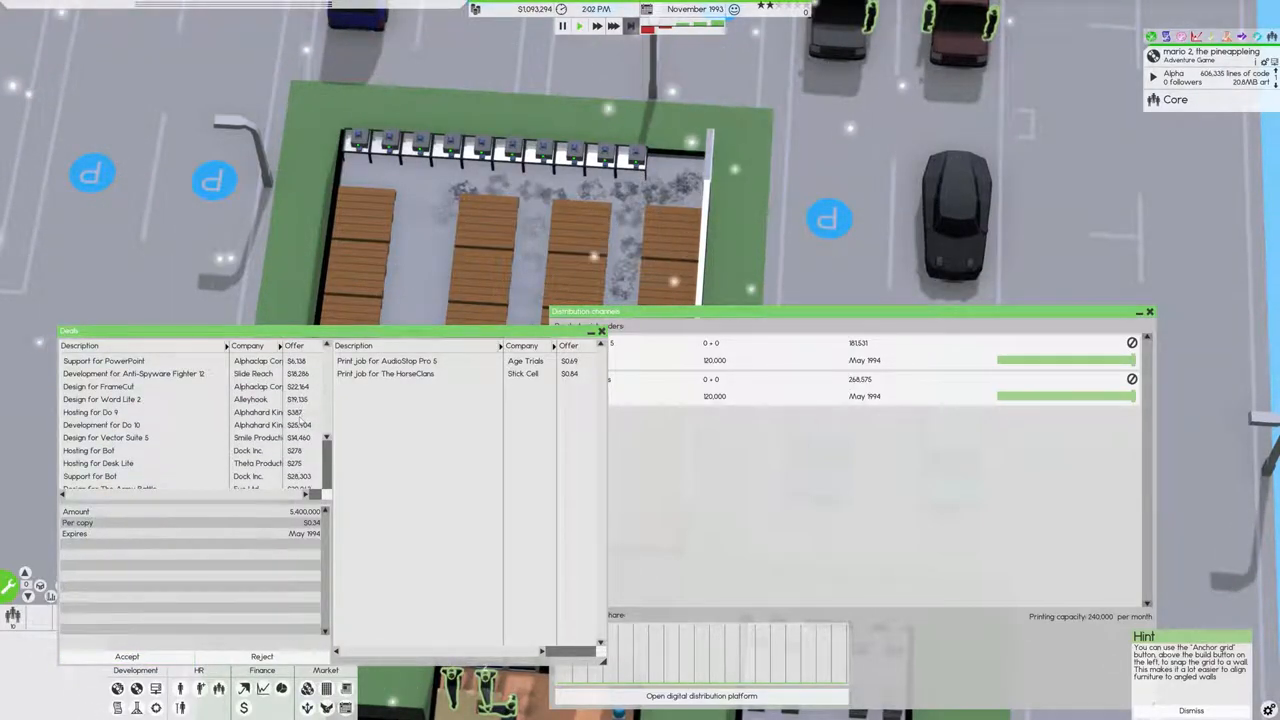
Step: Review the three running print orders, including Number Studio 14, then close the distribution overview
scroll(down, 3)
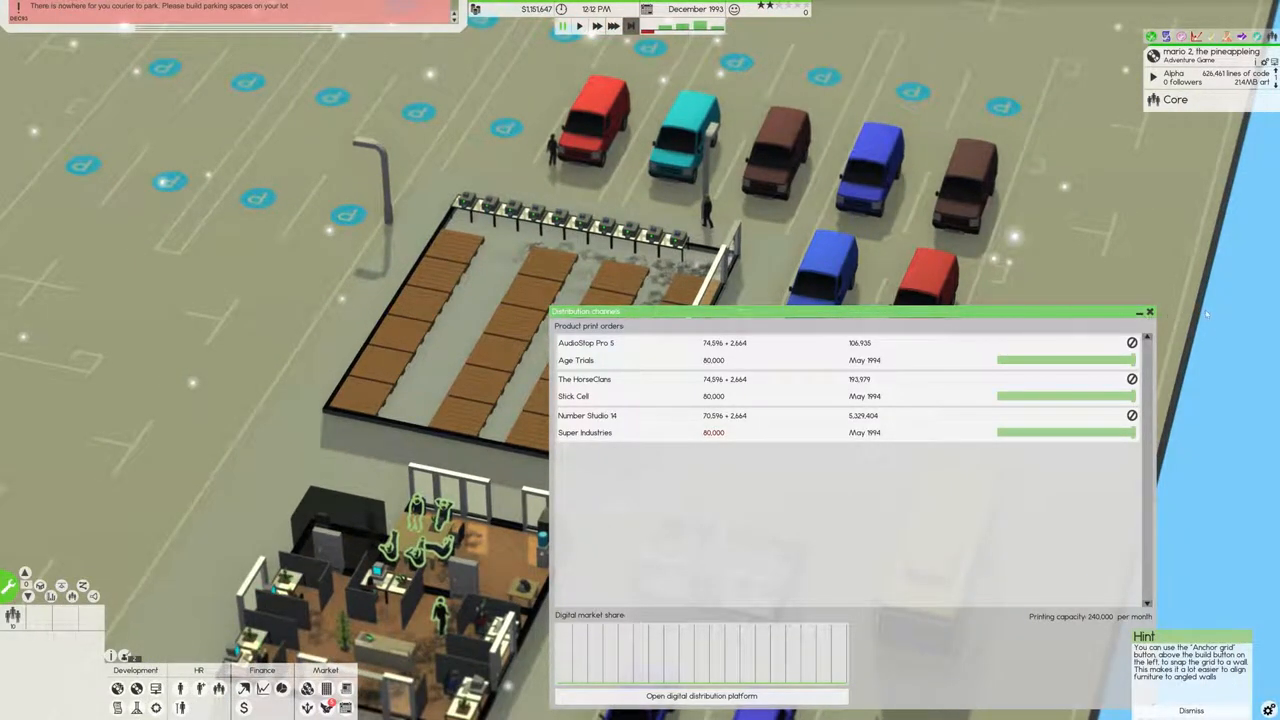
click(1148, 312)
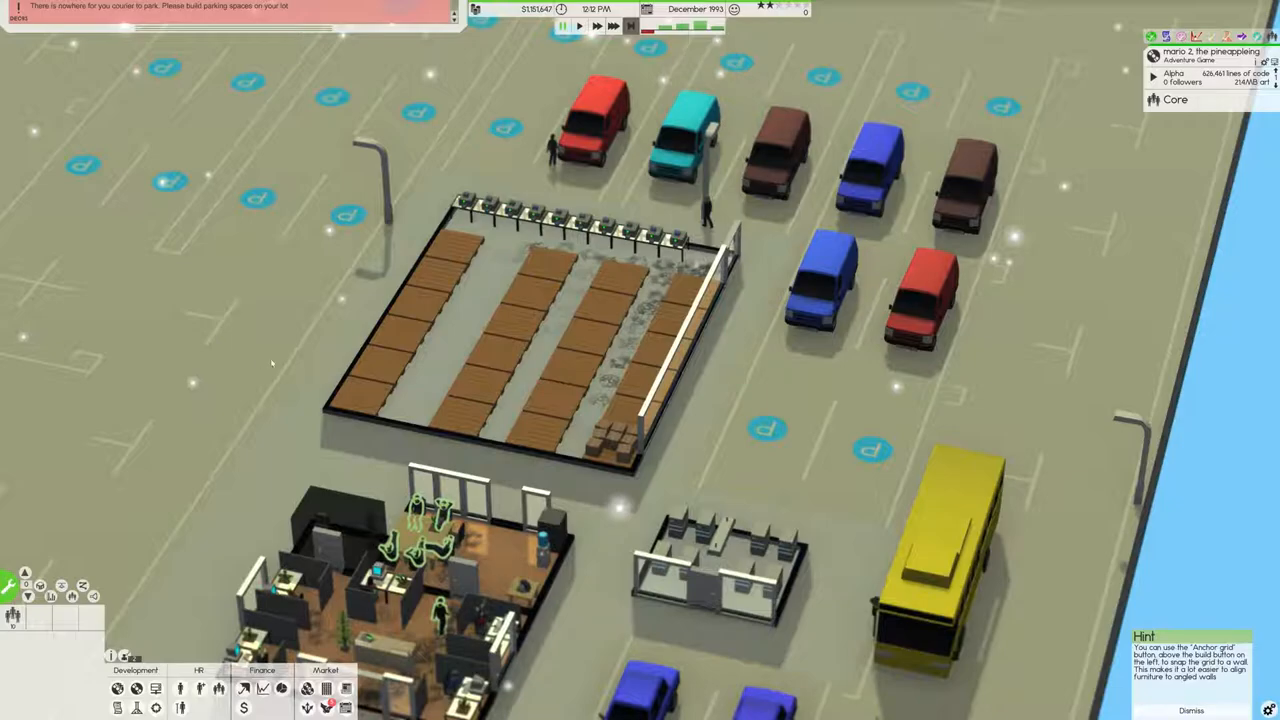